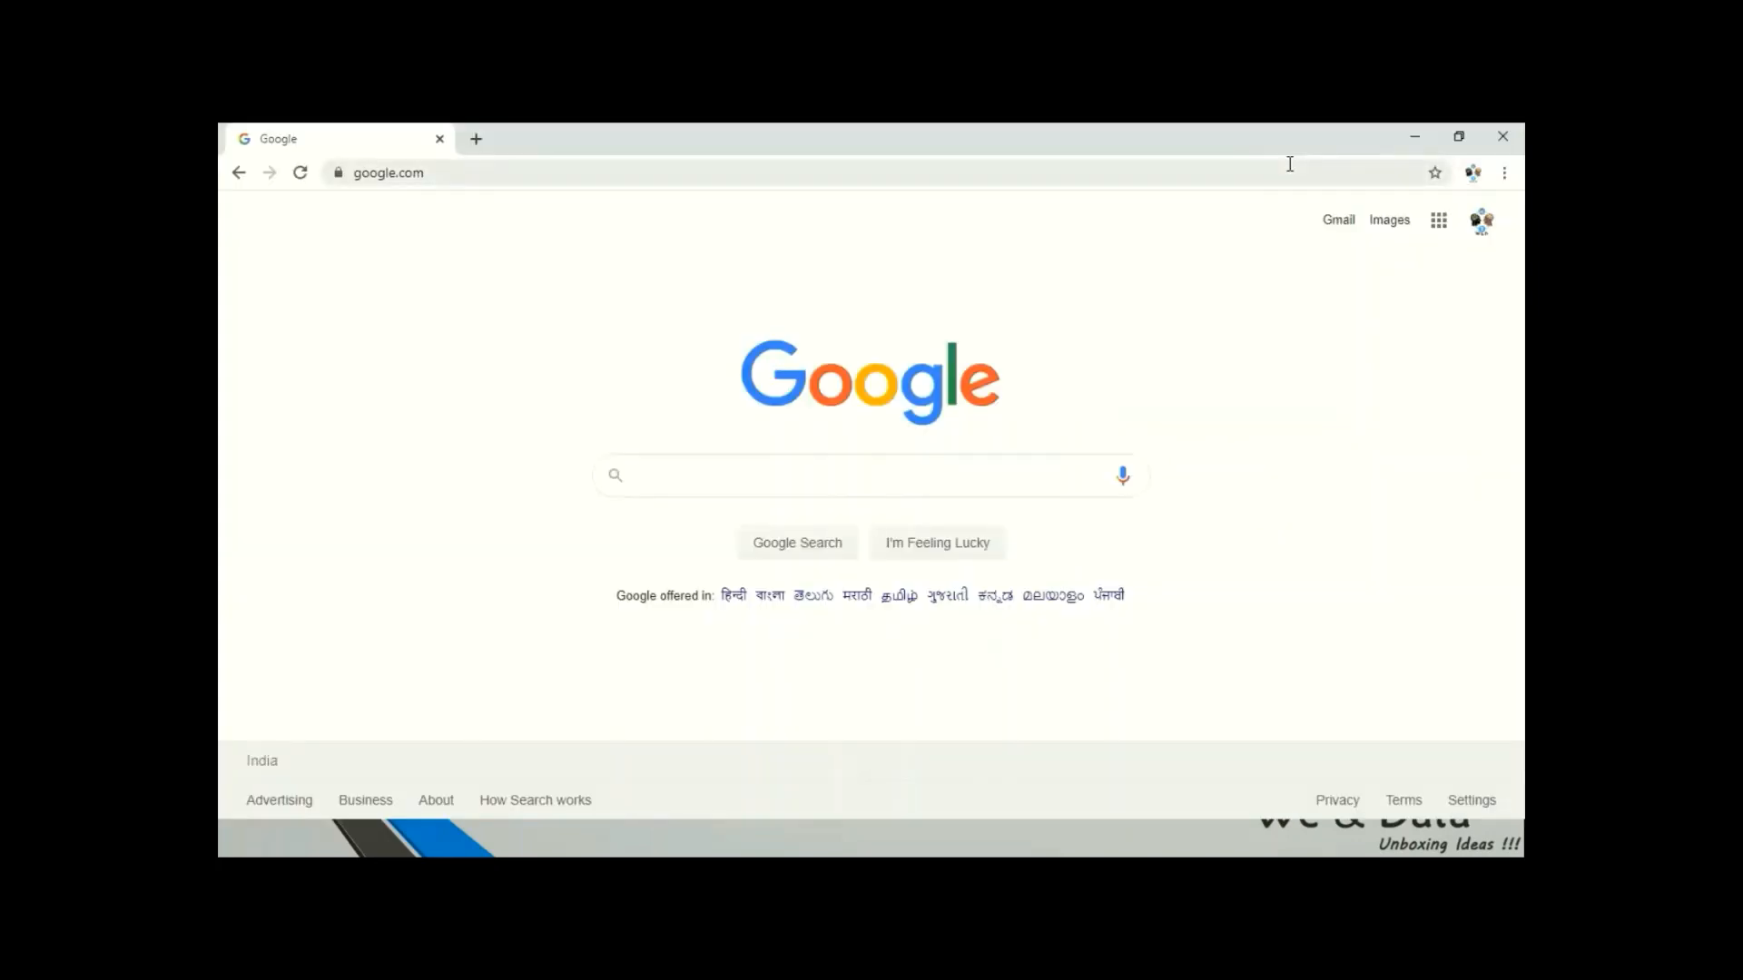
Search Google for 'power bi desktop download' using the suggestion.
{"action": "left_click", "coordinate": [867, 475]}
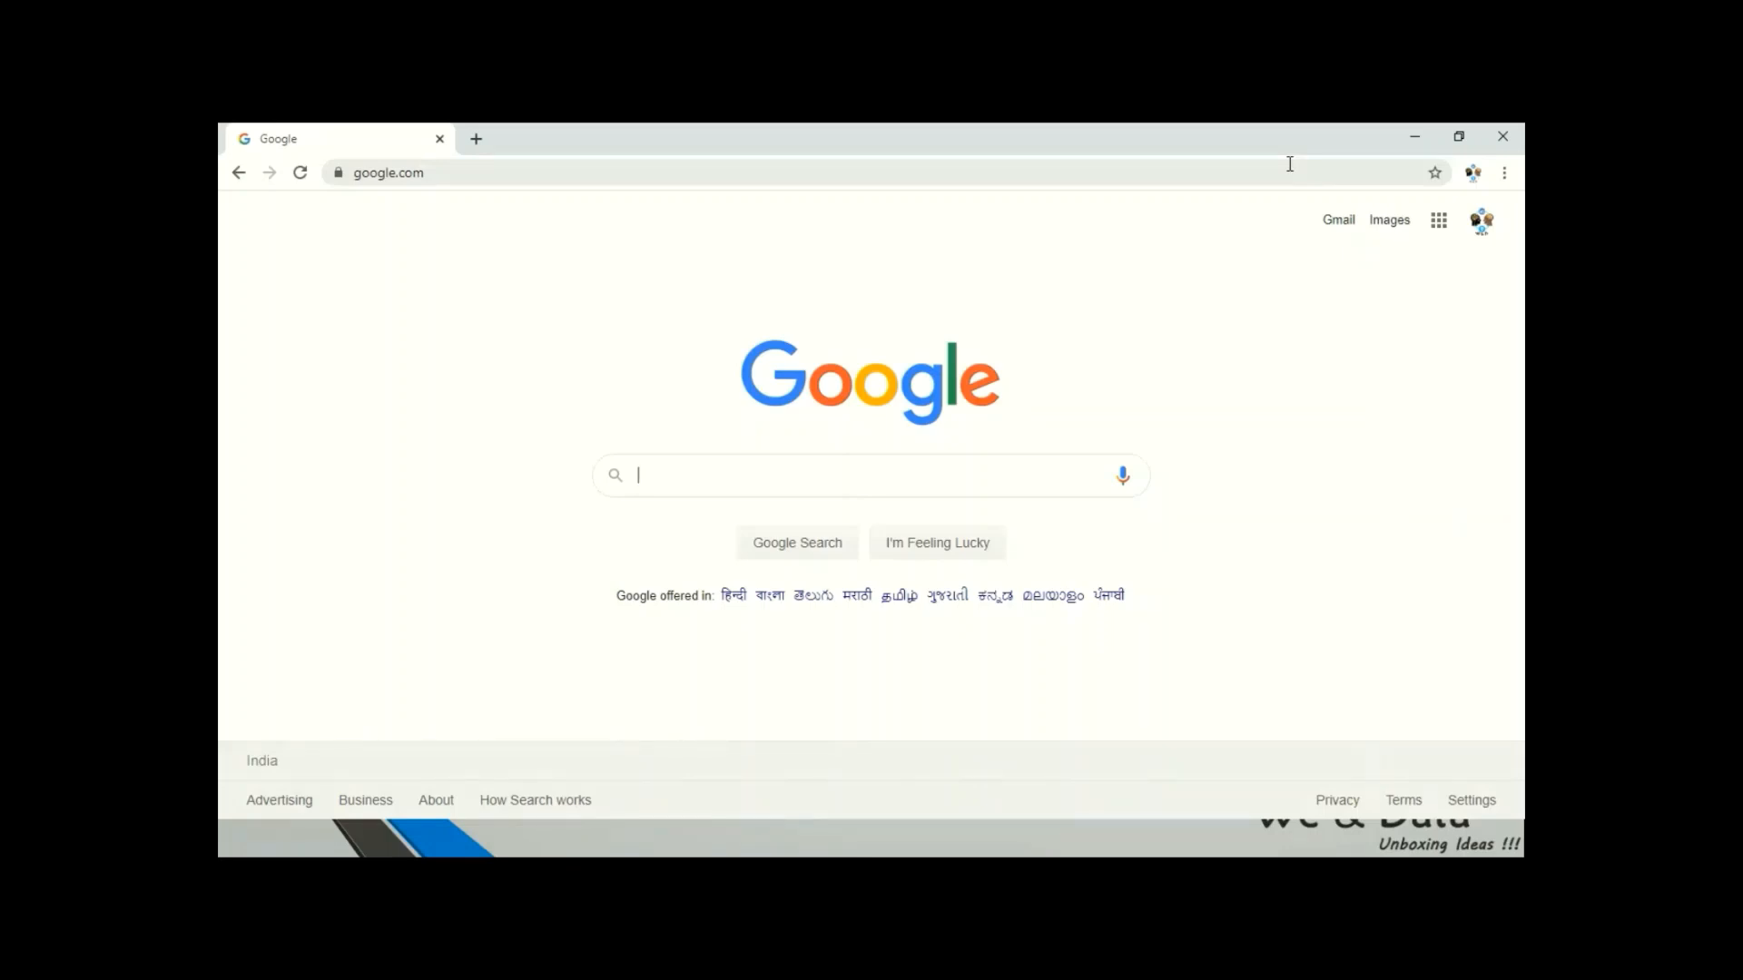
{"action": "type", "text": "powr"}
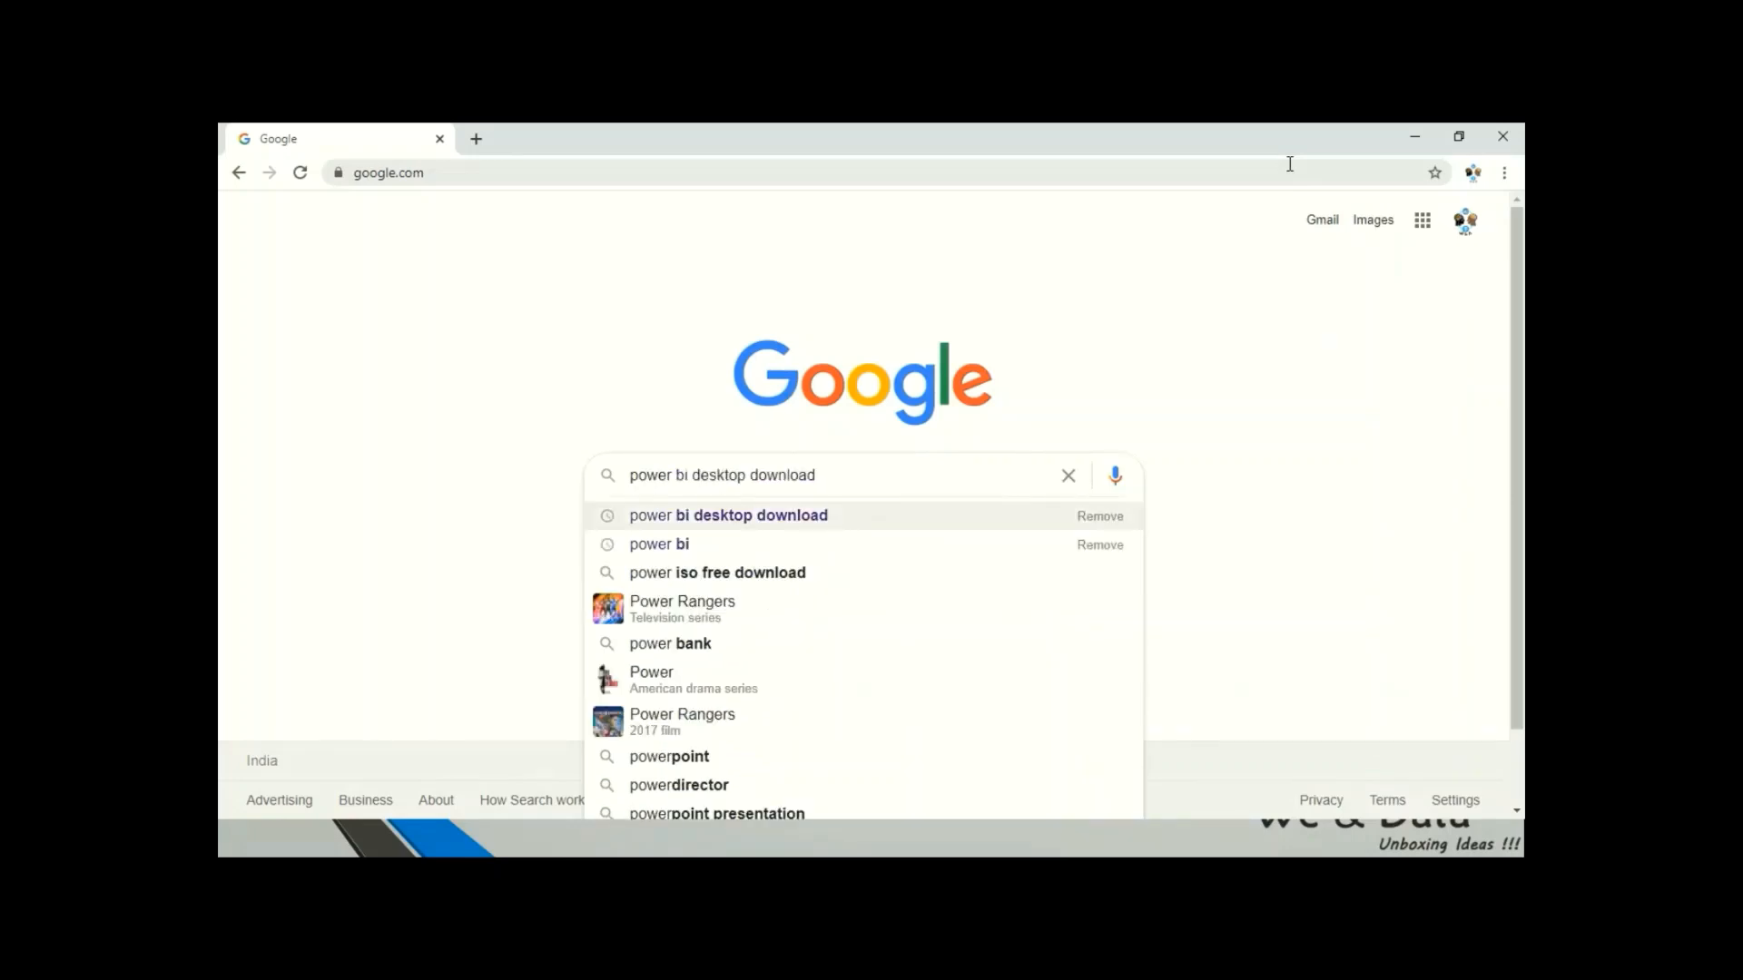
{"action": "left_click", "coordinate": [728, 515]}
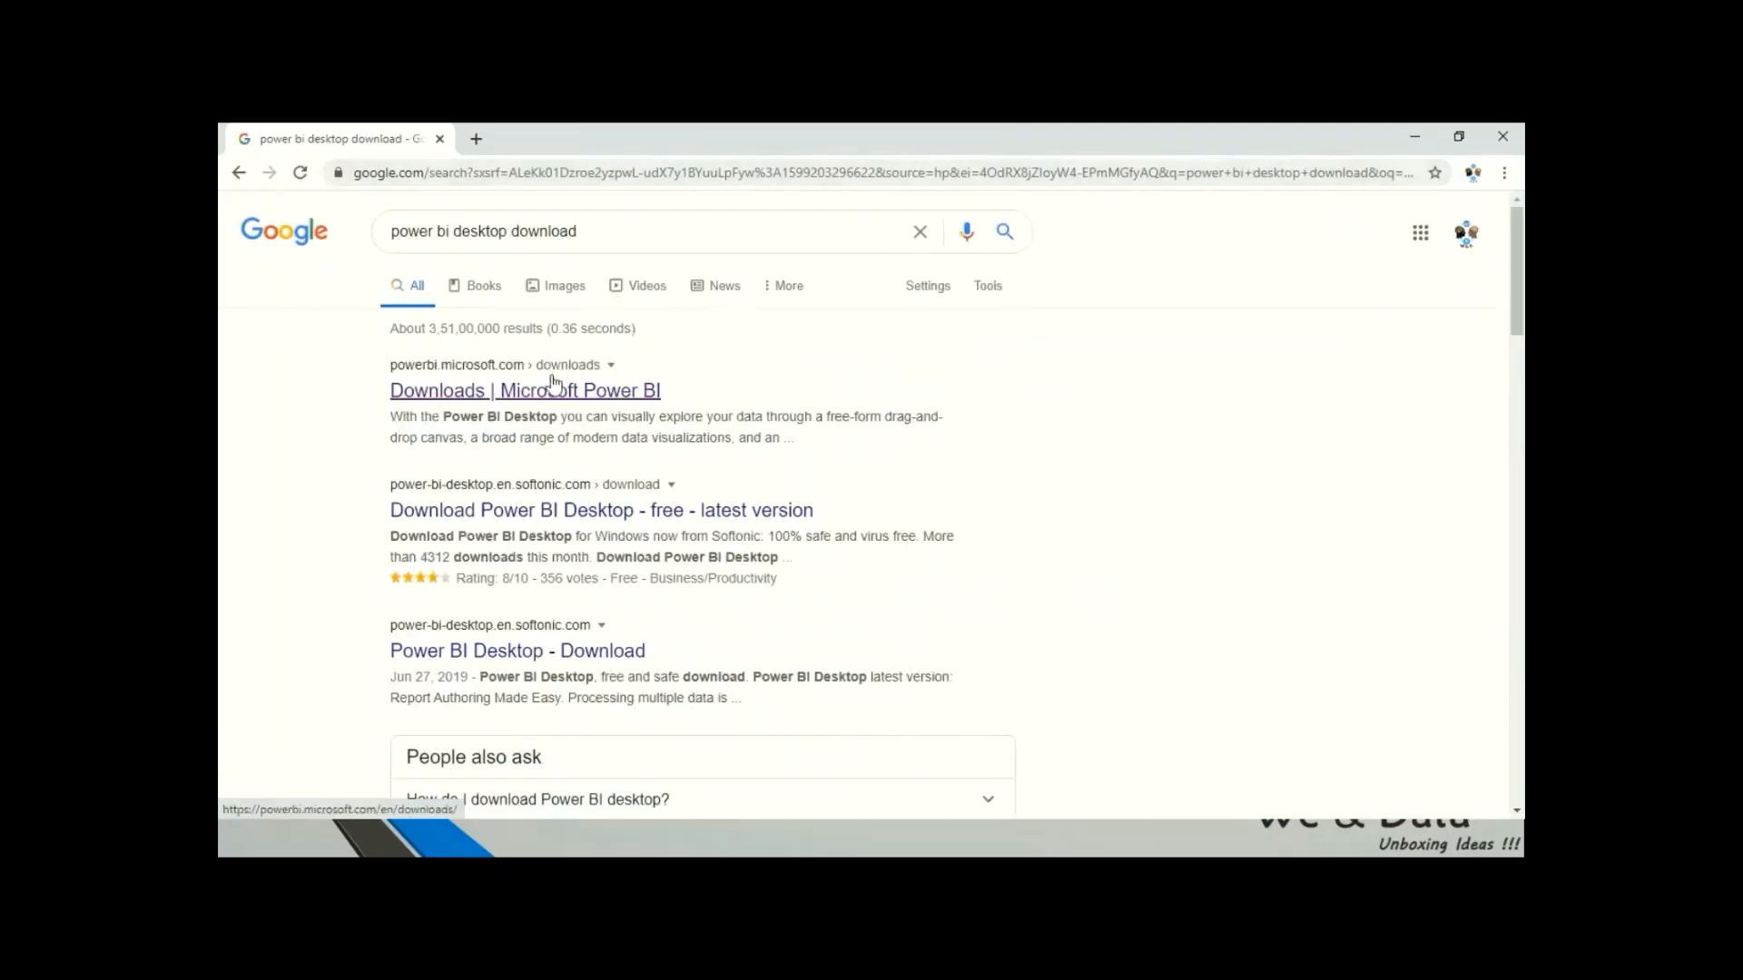
Open the Downloads | Microsoft Power BI result in a new tab and switch to it.
{"action": "right_click", "coordinate": [551, 390]}
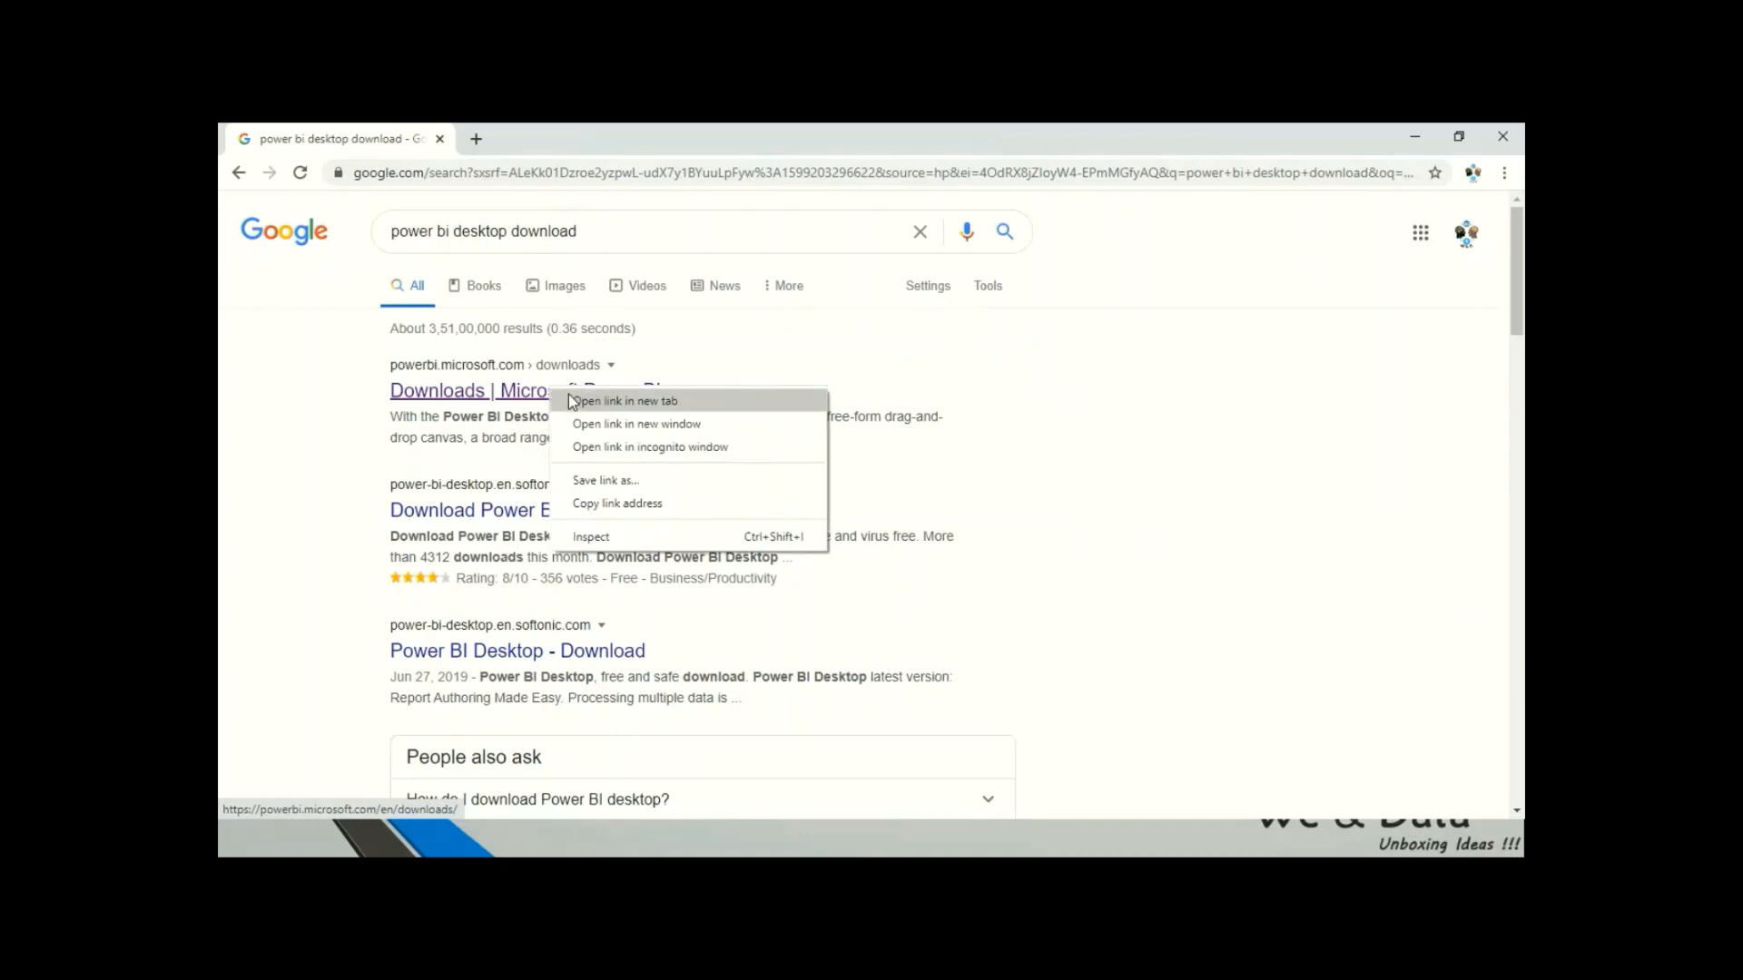
{"action": "left_click", "coordinate": [623, 402]}
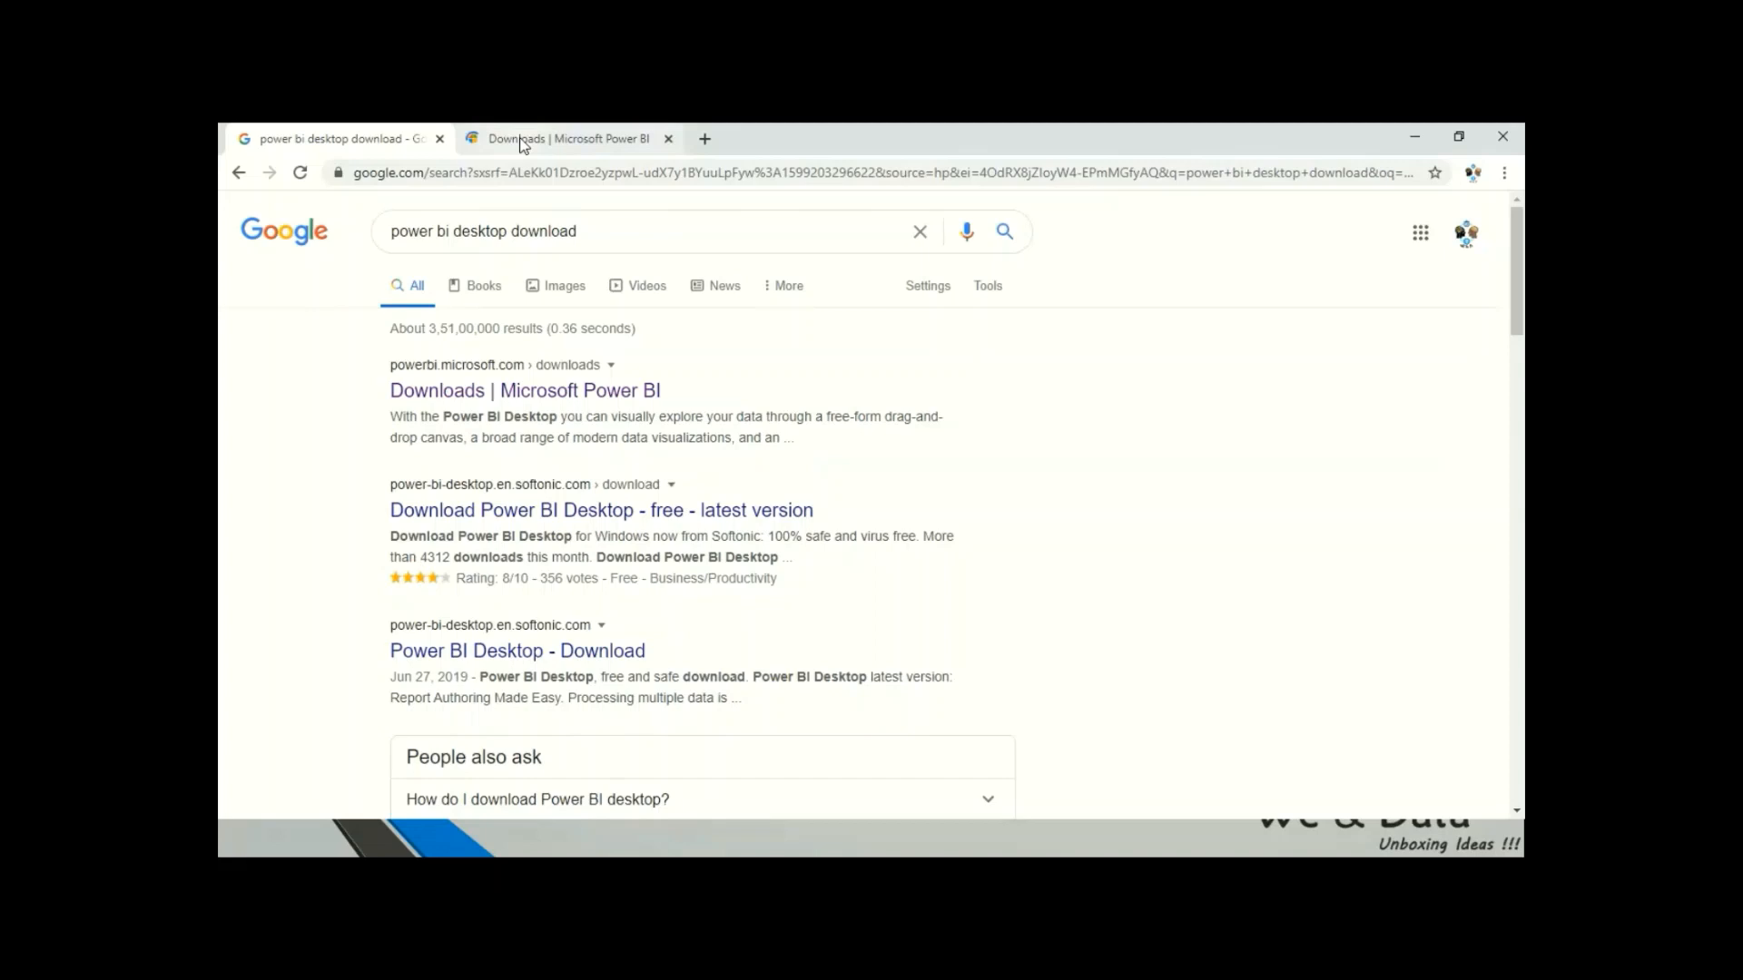
{"action": "left_click", "coordinate": [530, 138]}
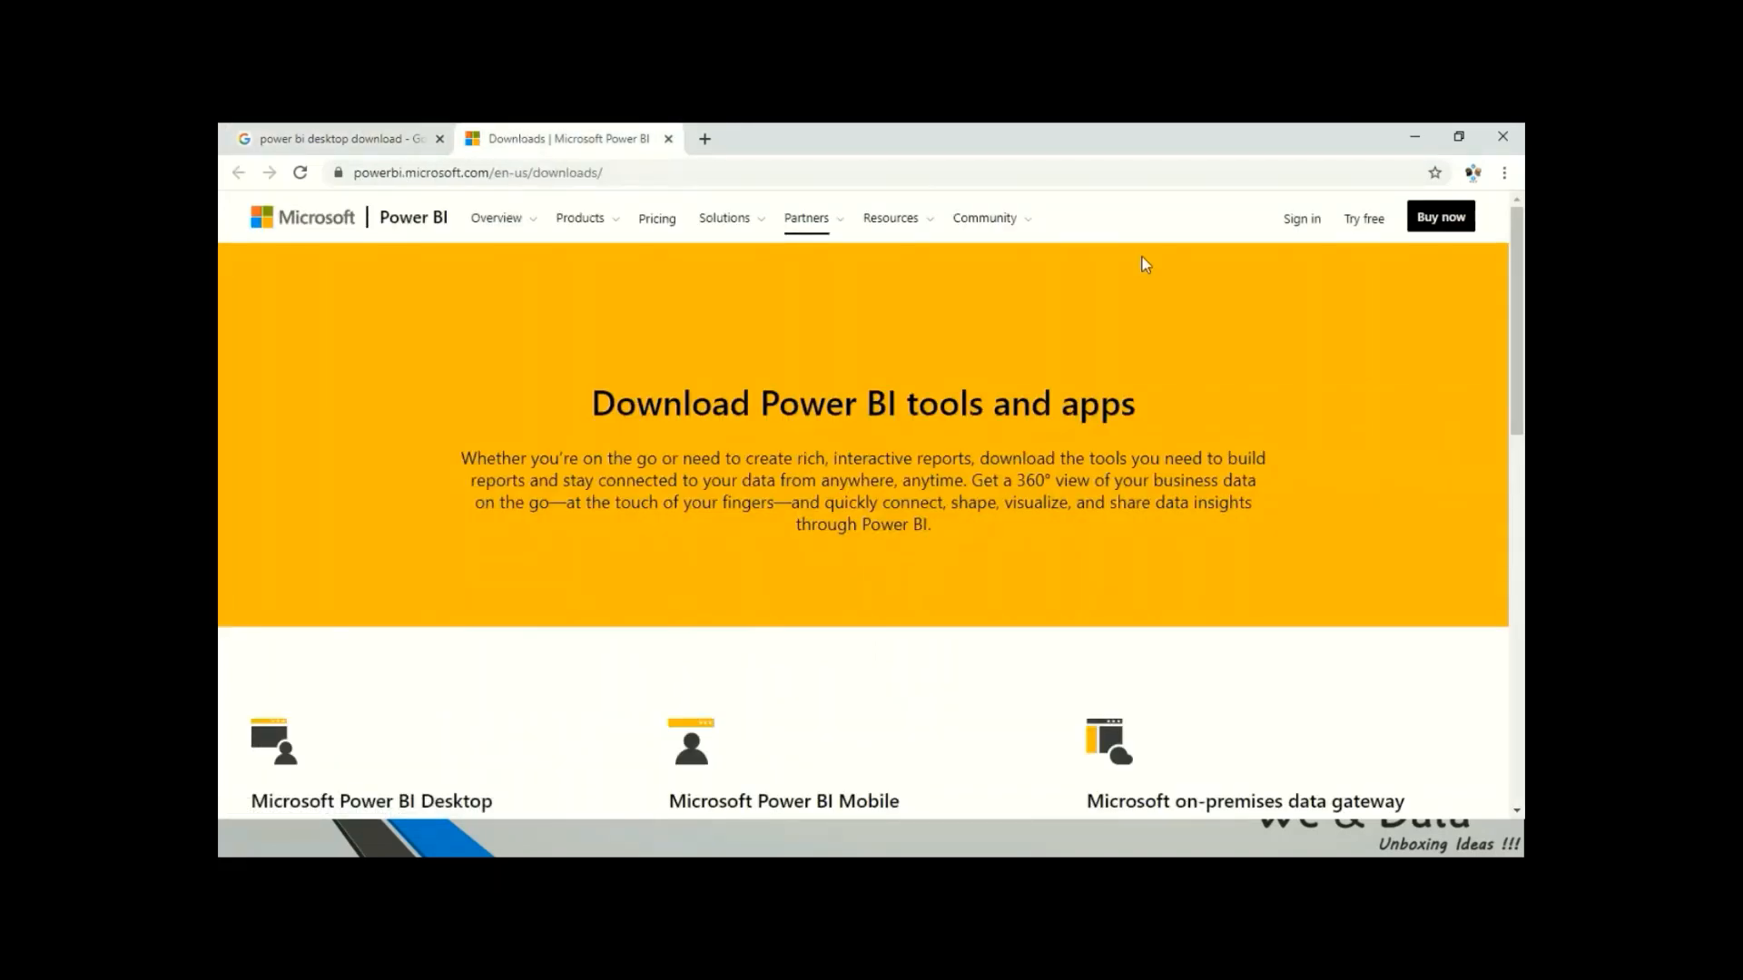
Open Power BI Desktop's Download link and Advanced download options in new tabs.
{"action": "scroll", "scroll_direction": "down", "scroll_amount": 3}
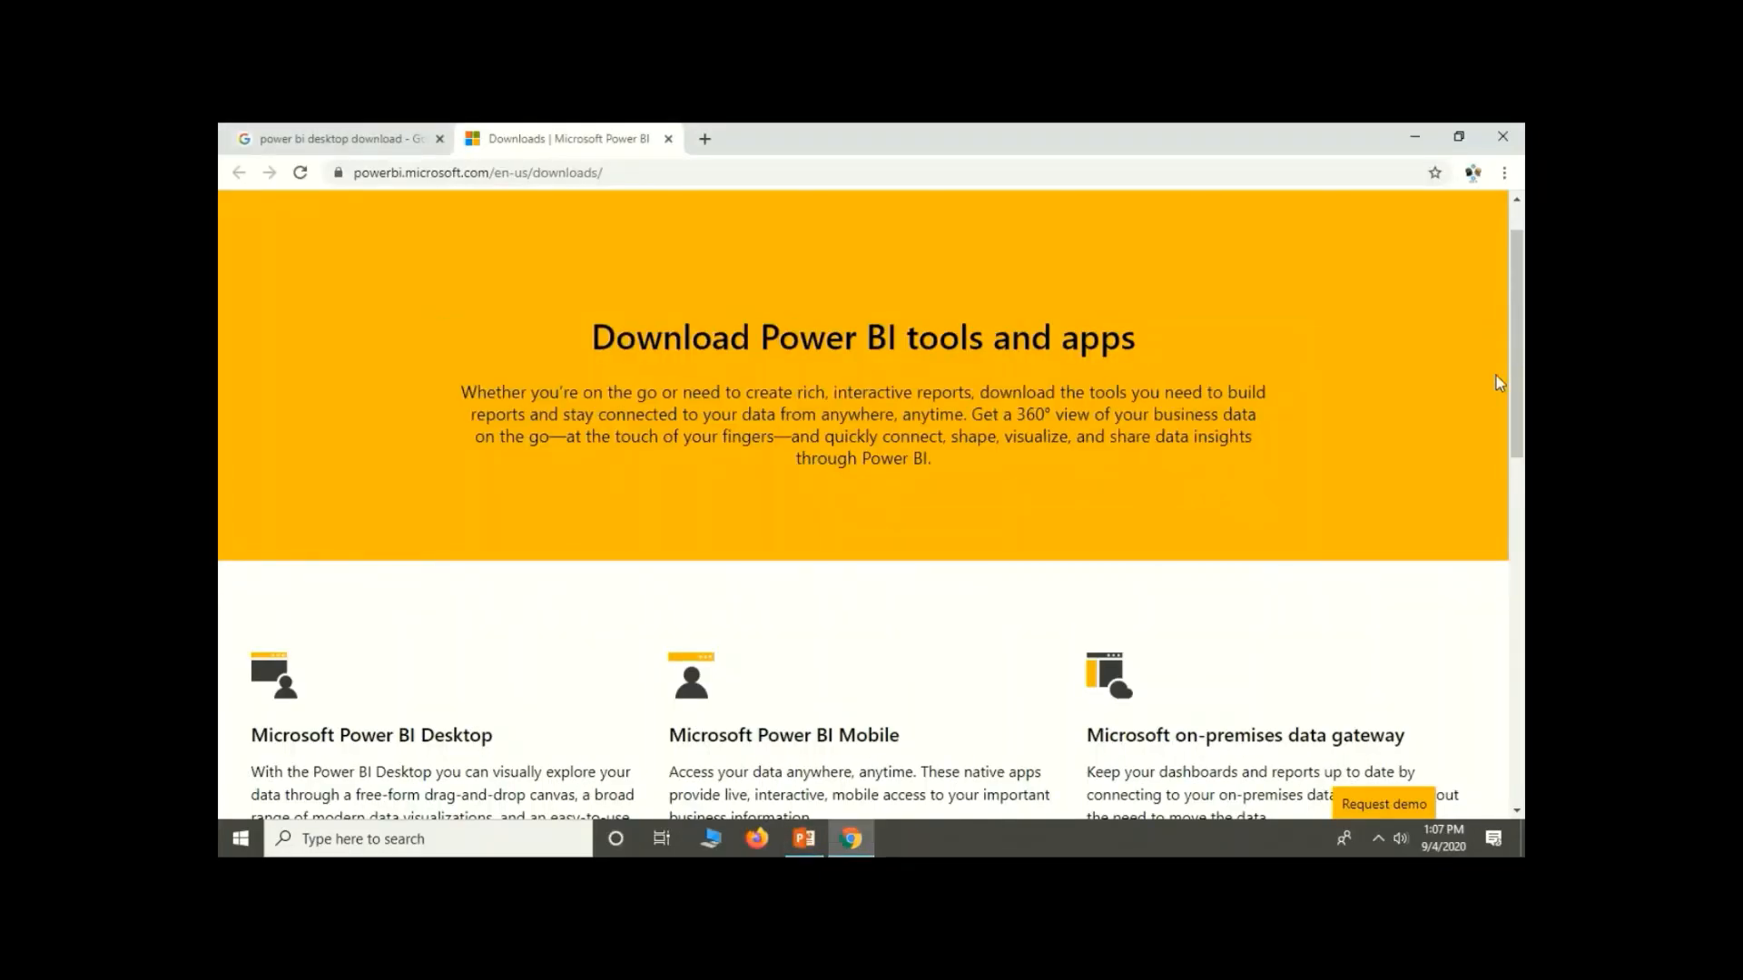
{"action": "scroll", "scroll_direction": "down", "scroll_amount": 3}
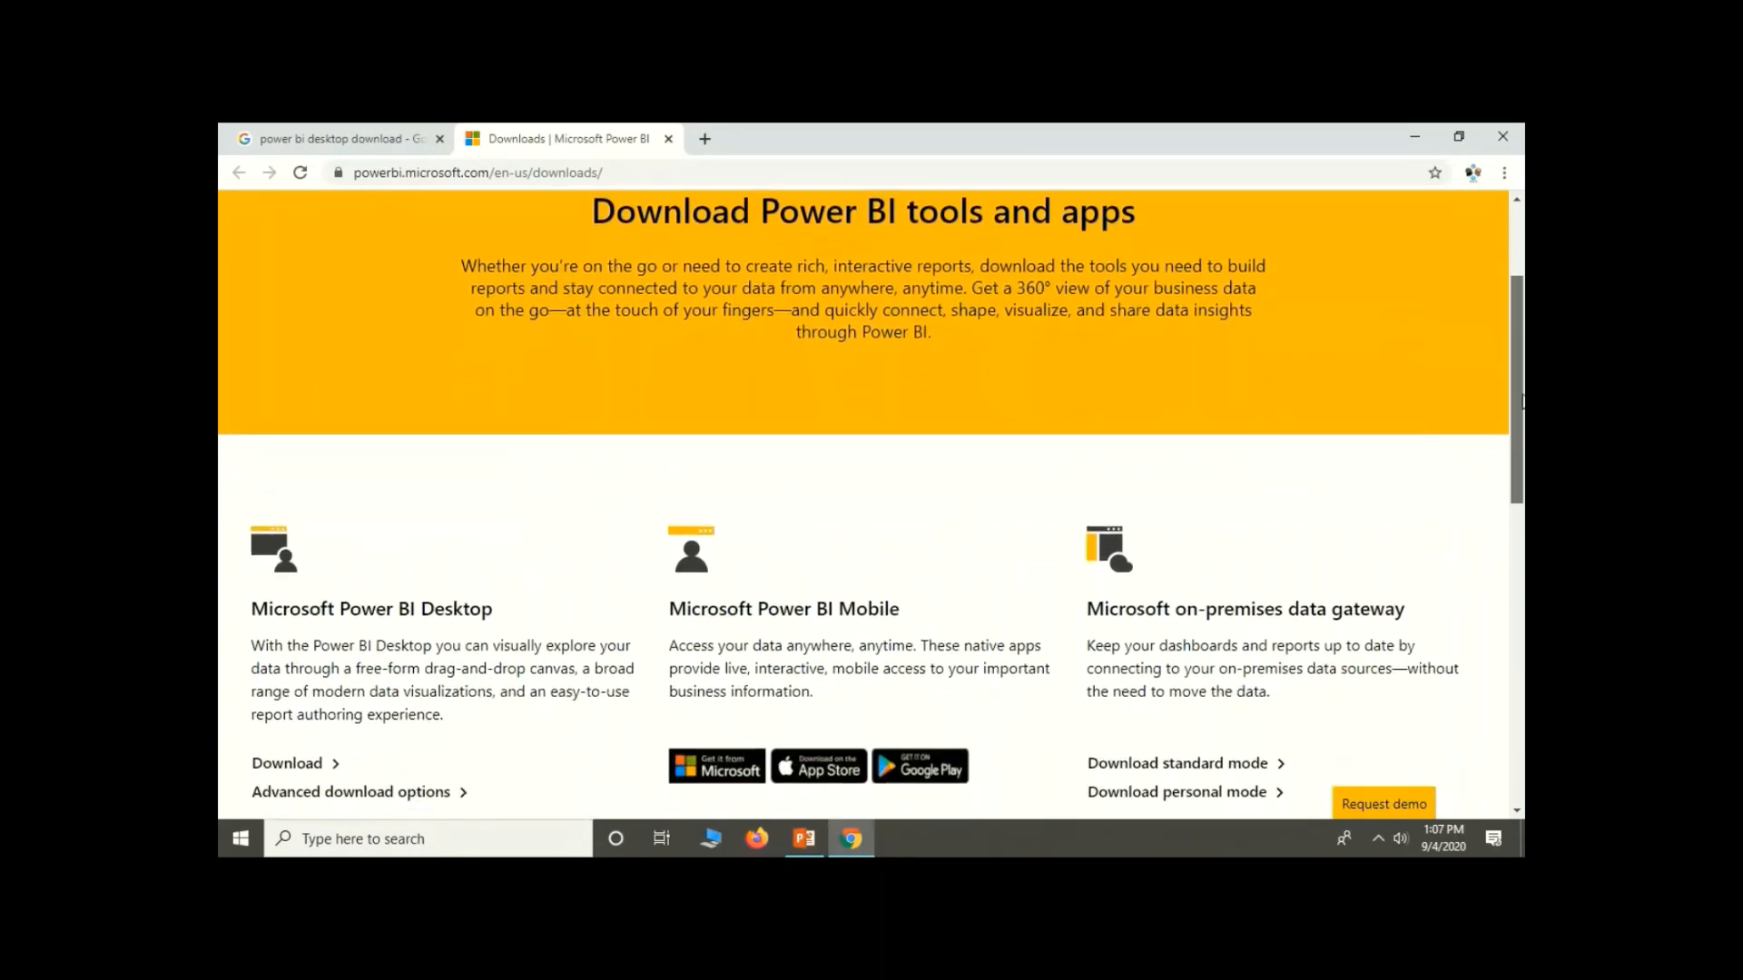
{"action": "scroll", "scroll_direction": "down", "scroll_amount": 3}
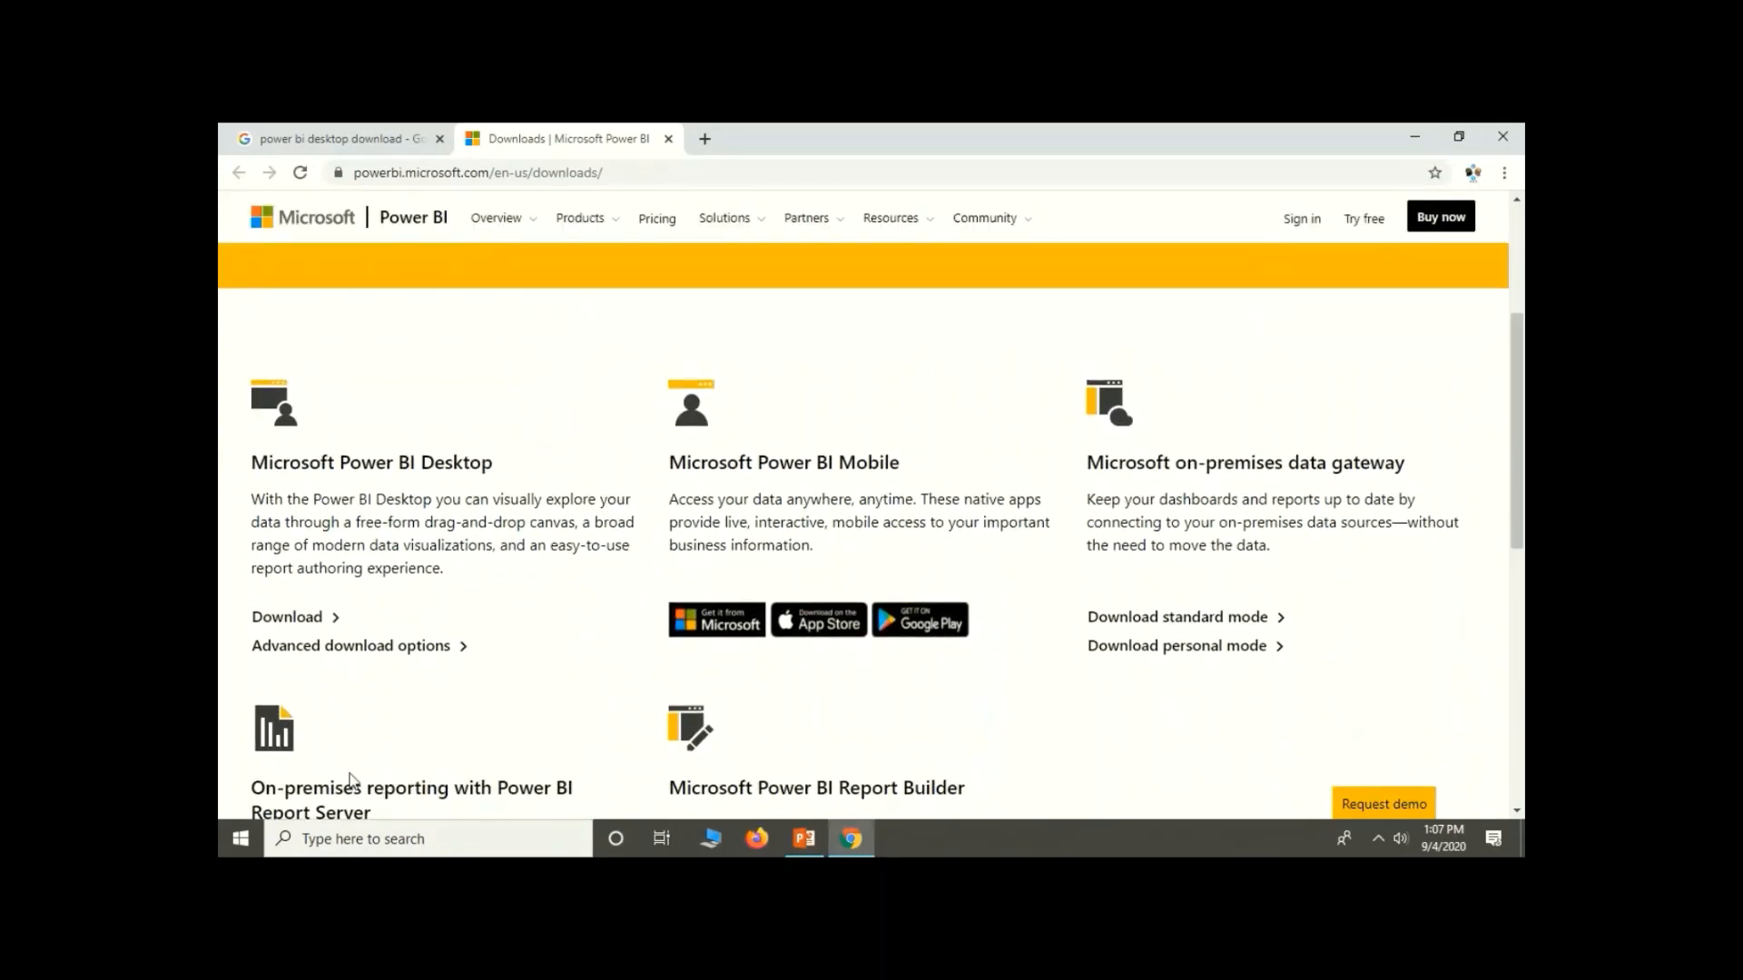
{"action": "right_click", "coordinate": [286, 616]}
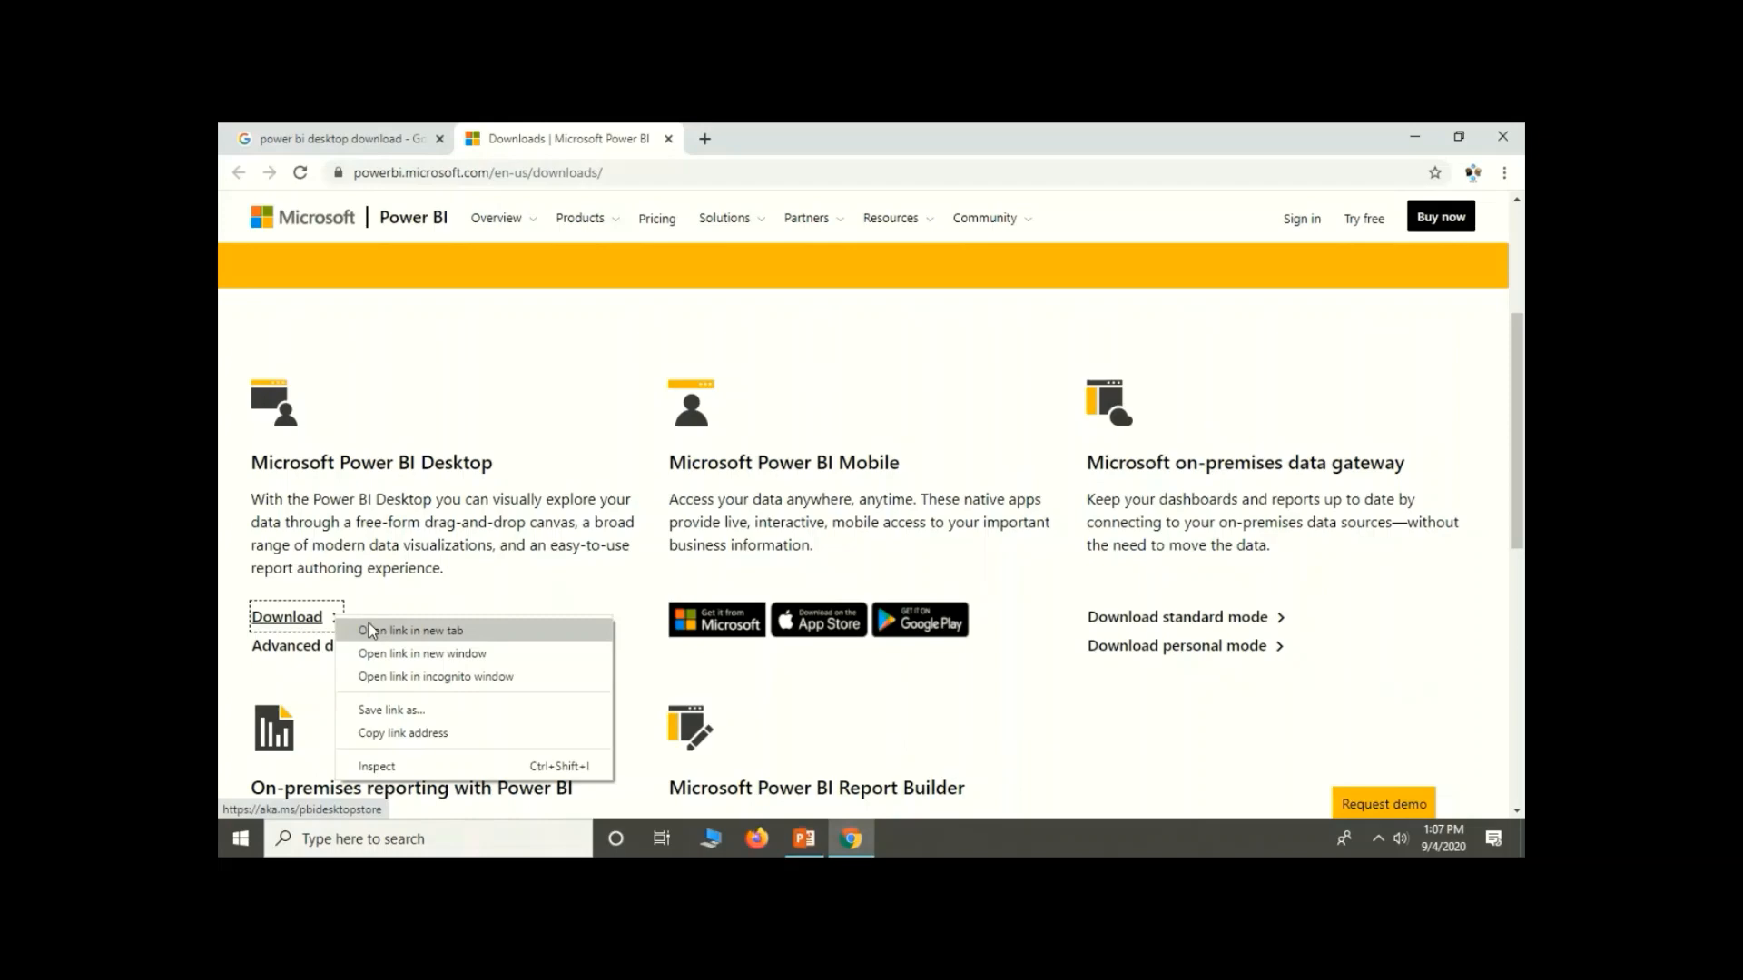
{"action": "left_click", "coordinate": [411, 630]}
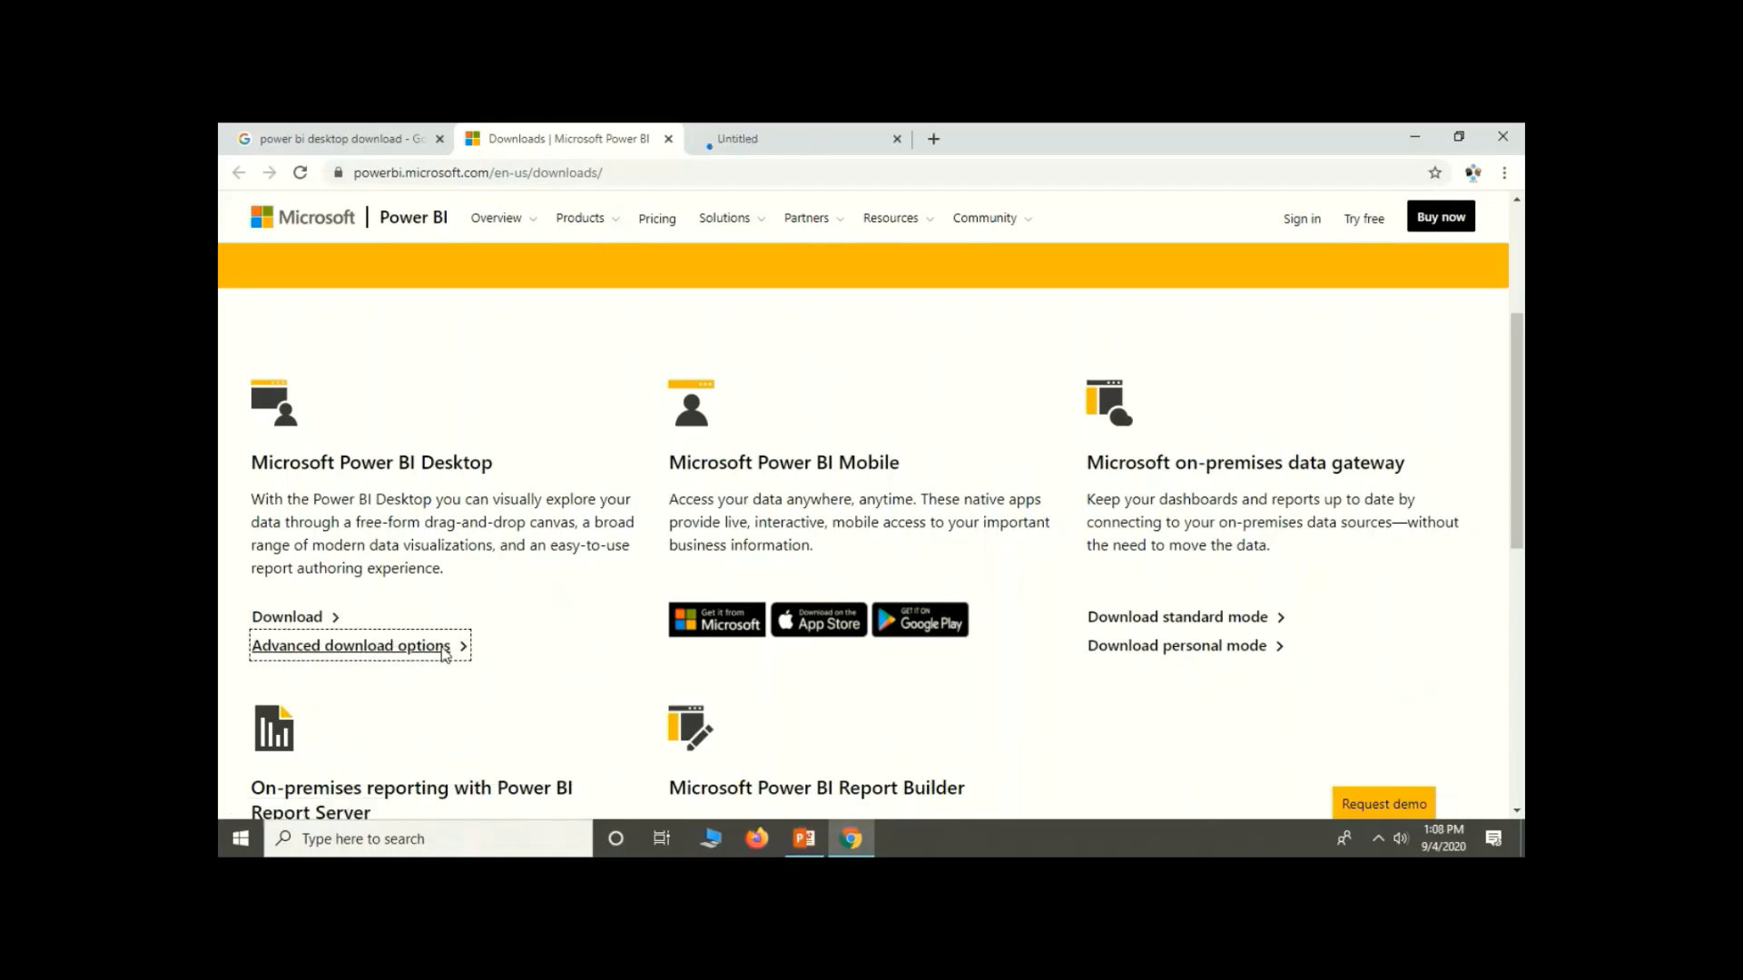
{"action": "left_click", "coordinate": [353, 646]}
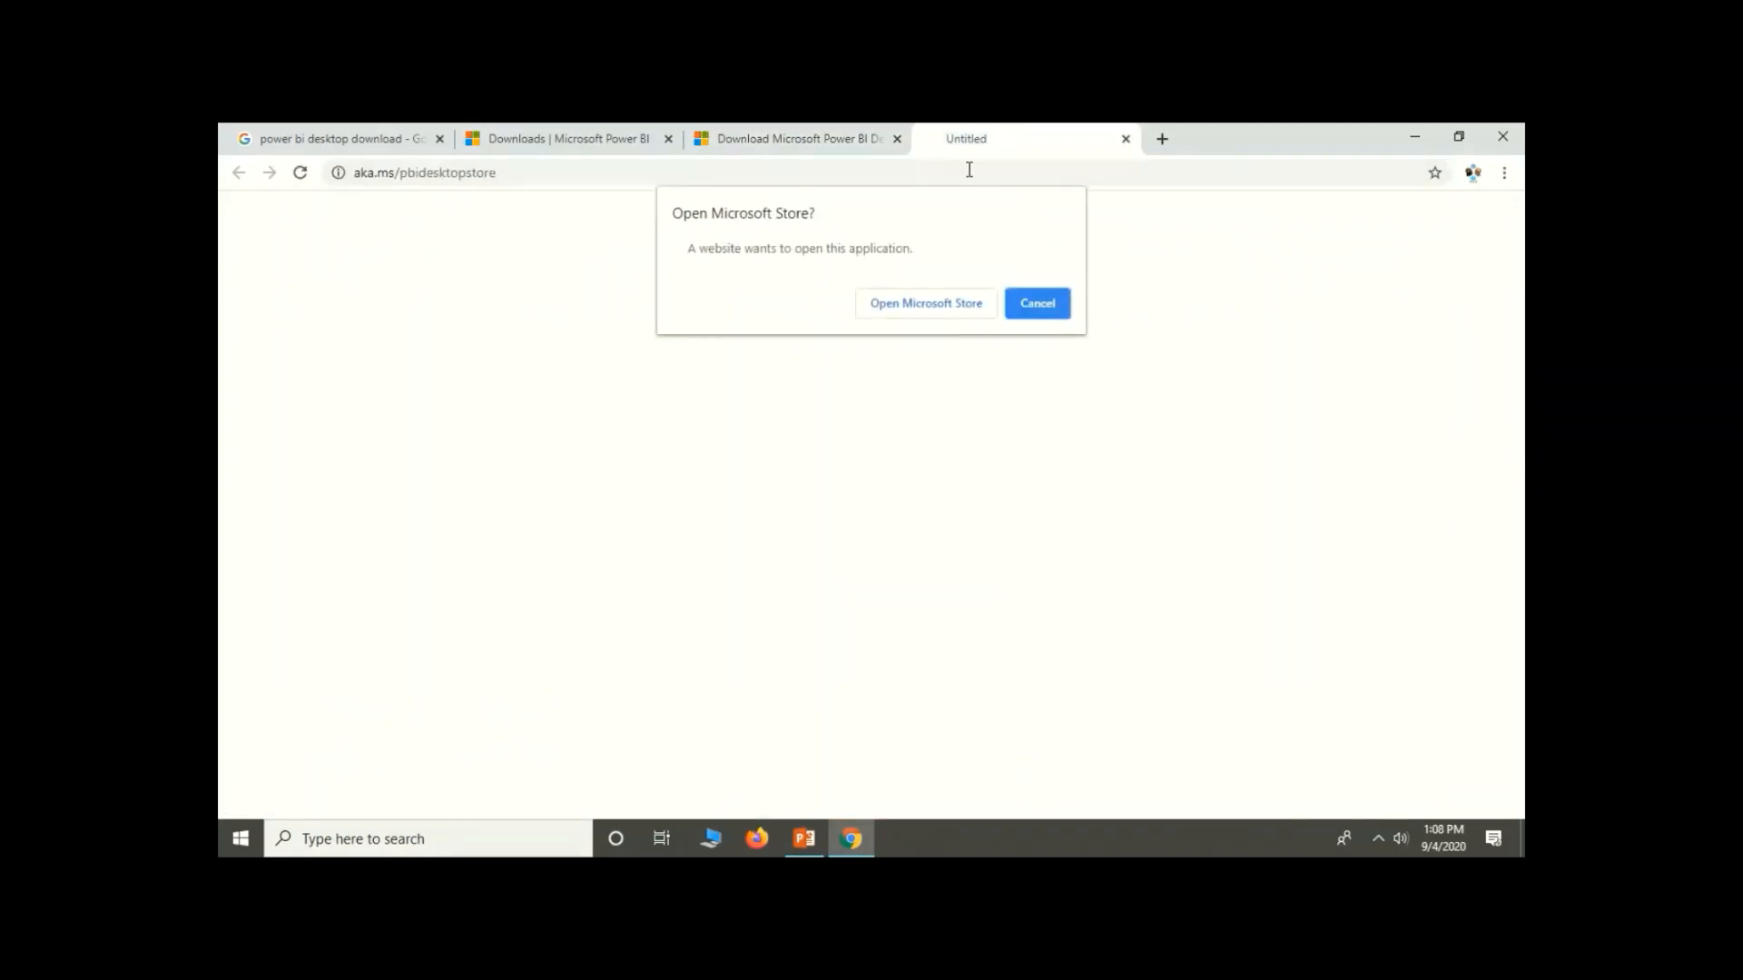
Accept the browser prompt to open Microsoft Store.
{"action": "left_click", "coordinate": [1037, 304]}
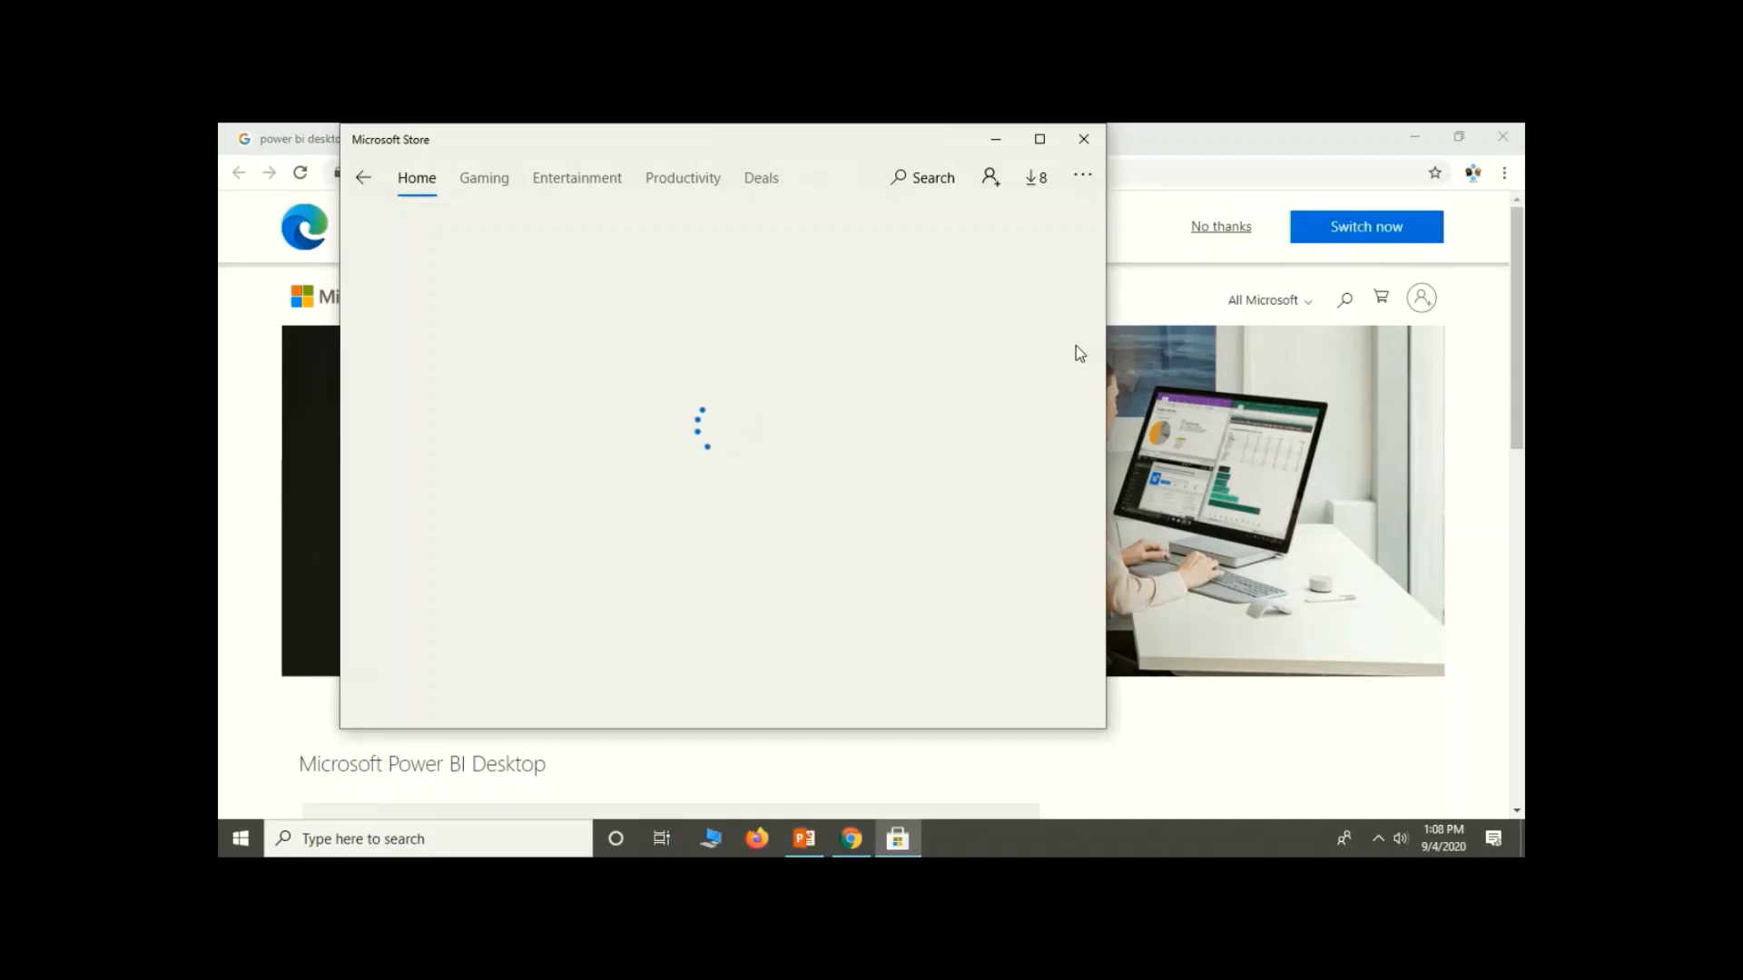
{"action": "mouse_move", "coordinate": [1198, 145]}
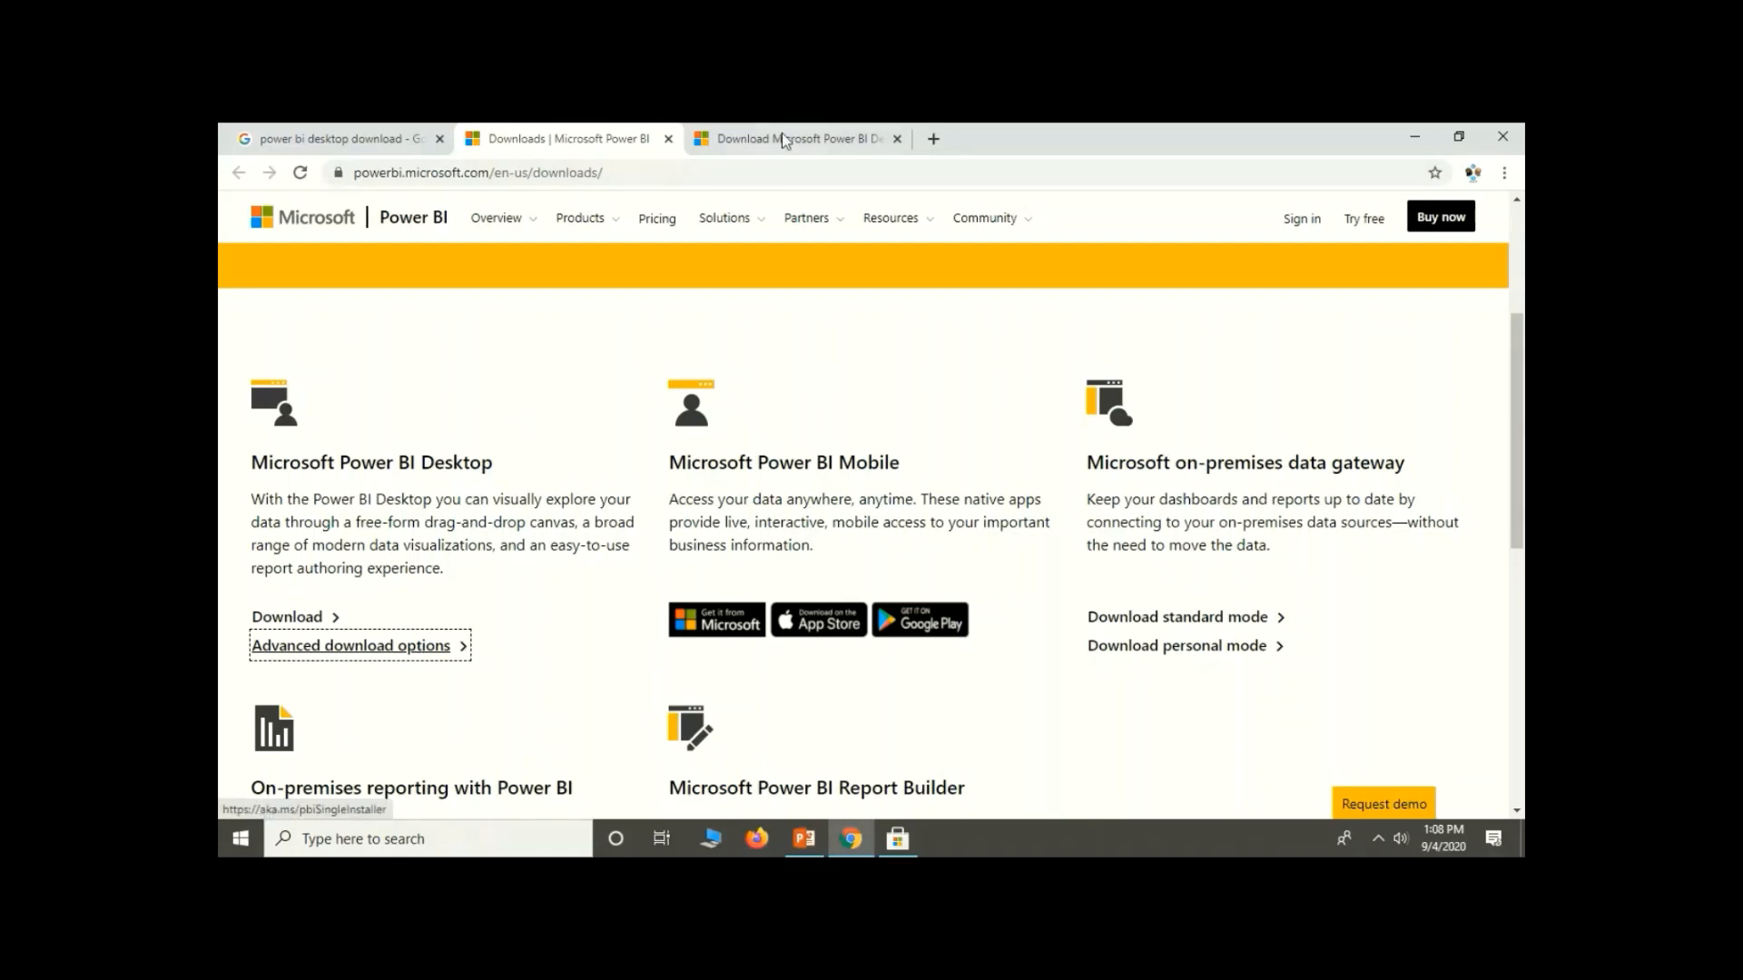
On the Download Center tab, confirm English in the Select Language dropdown.
{"action": "left_click", "coordinate": [350, 645]}
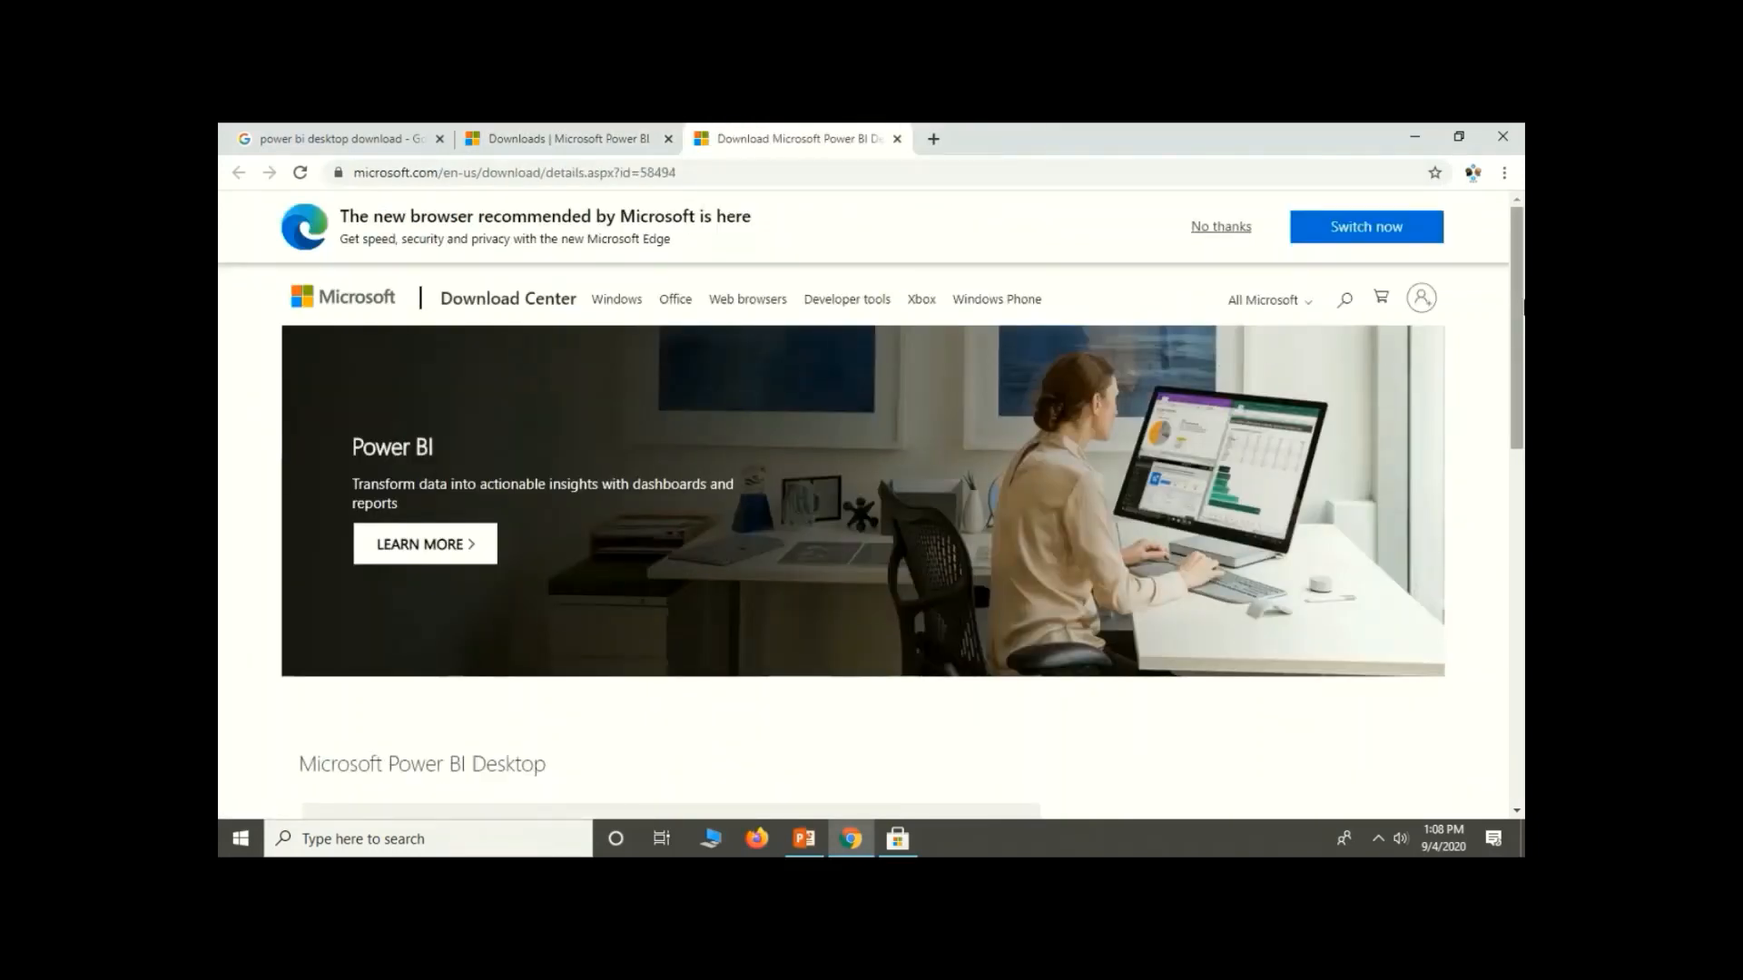
{"action": "left_click", "coordinate": [898, 838]}
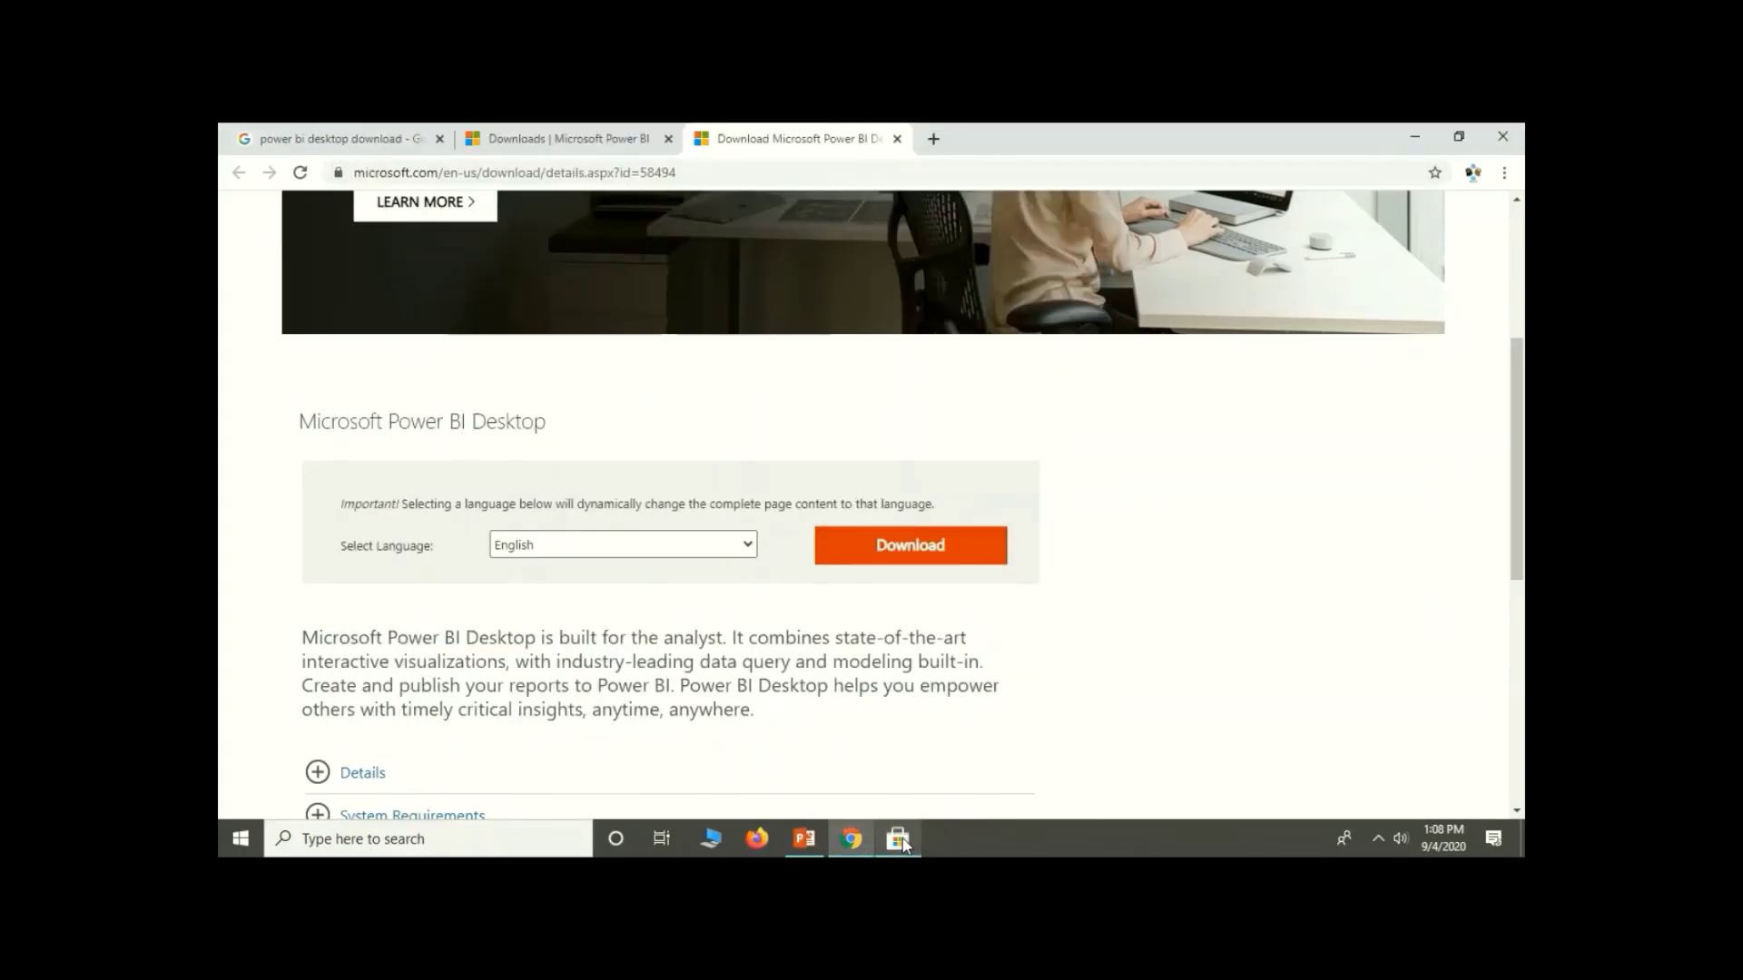
{"action": "scroll", "scroll_direction": "down", "scroll_amount": 3}
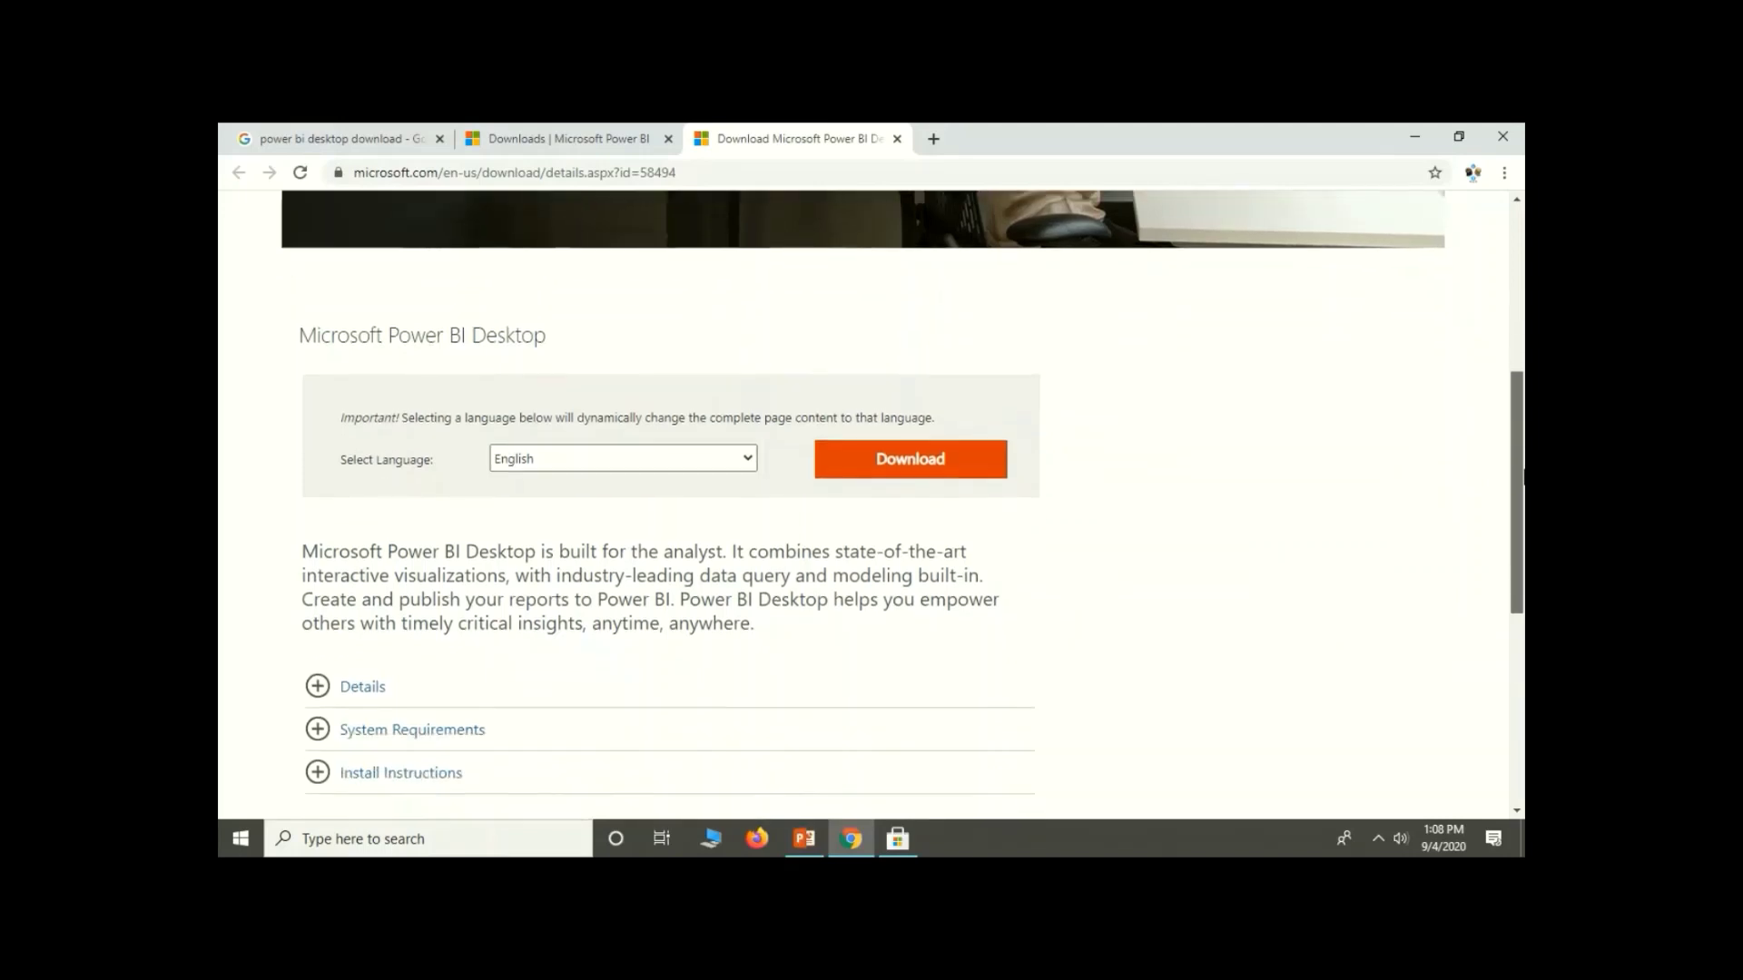
{"action": "left_click", "coordinate": [621, 397]}
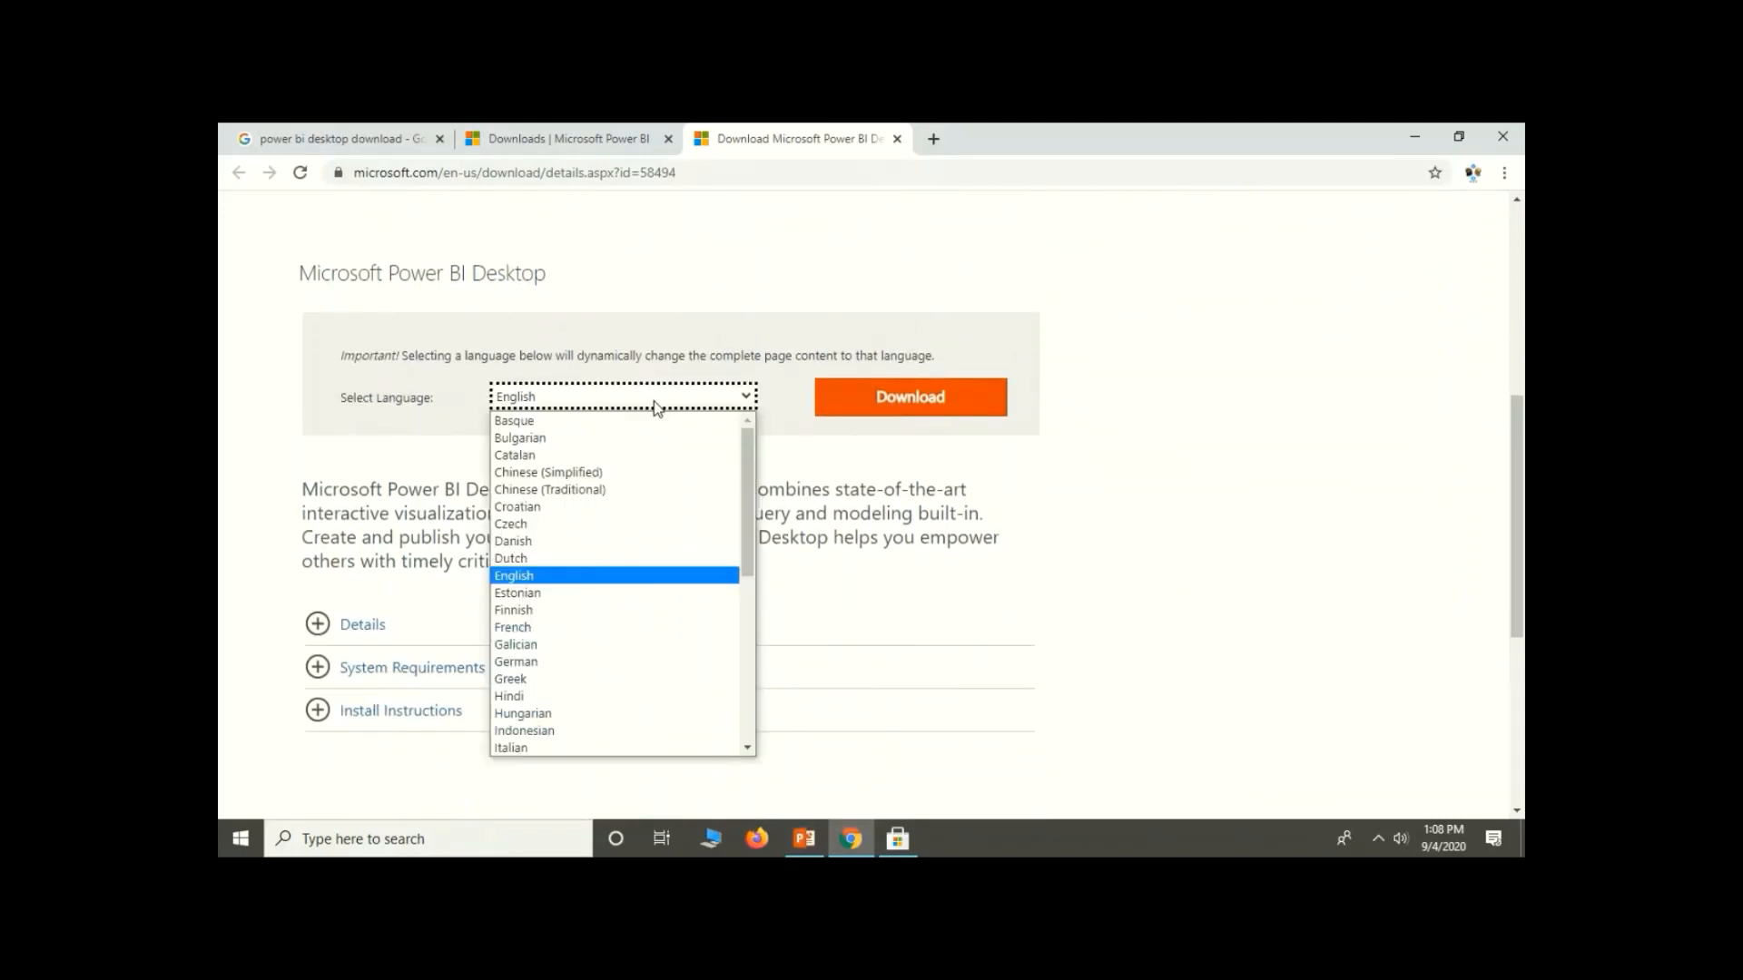
Expand the Details, System Requirements and Install Instructions sections.
{"action": "scroll", "scroll_direction": "down", "scroll_amount": 3}
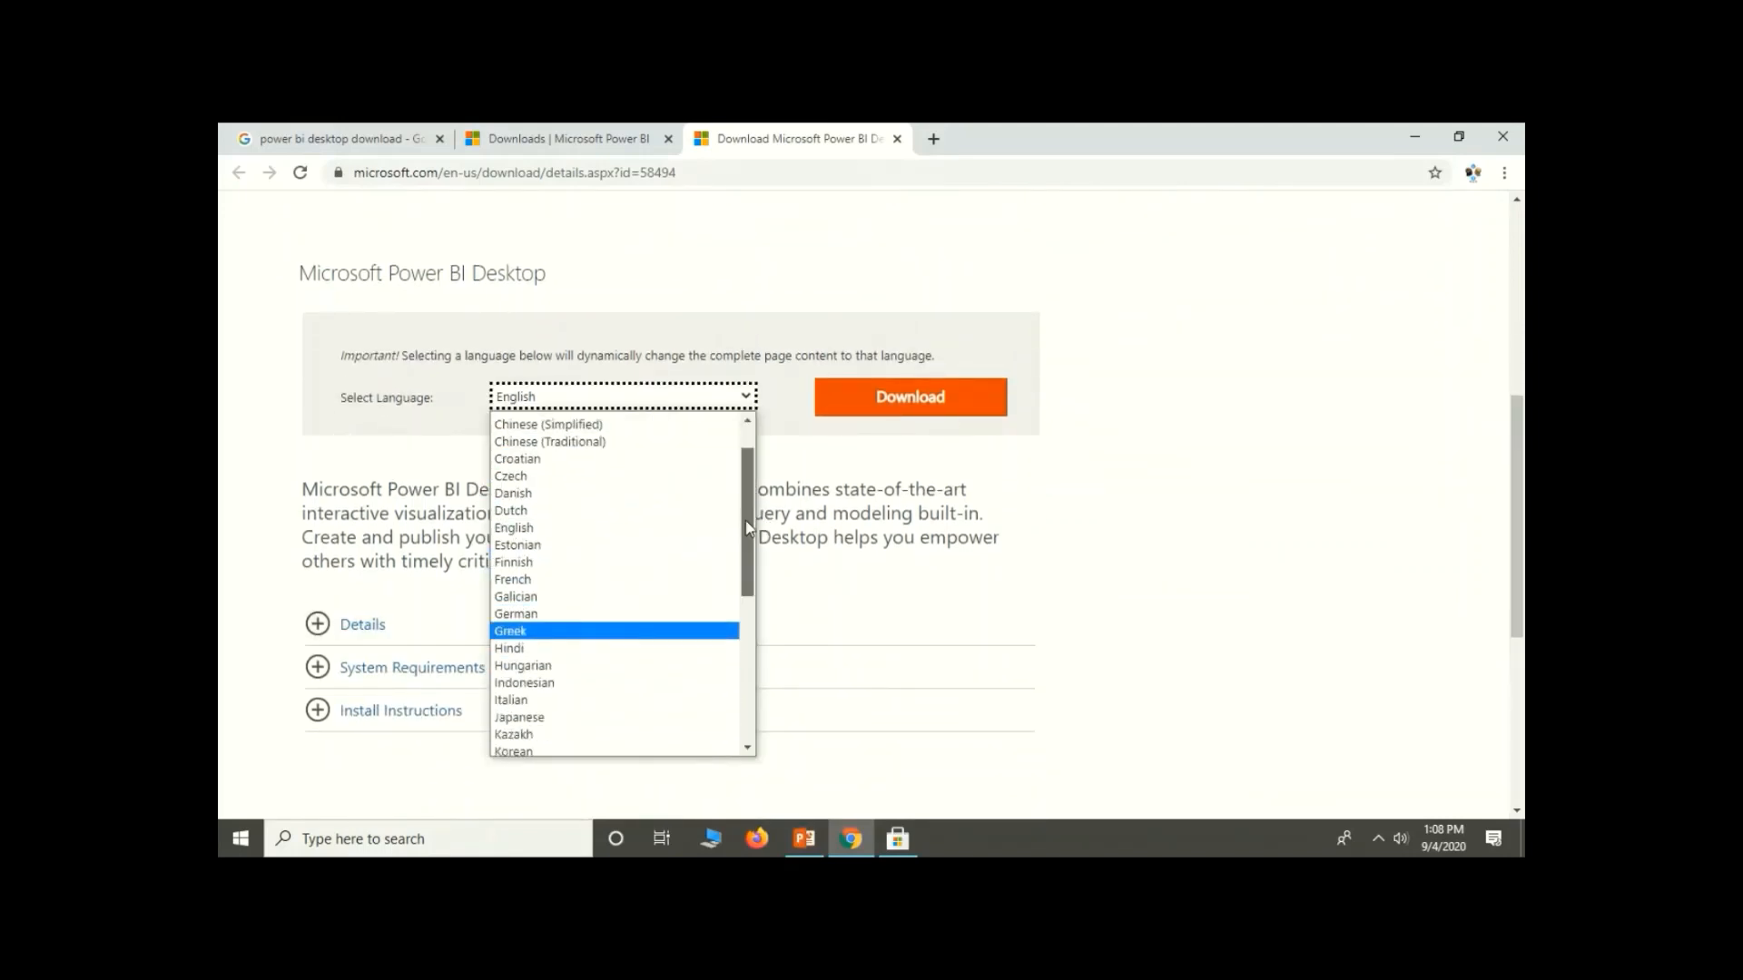
{"action": "scroll", "scroll_direction": "down", "scroll_amount": 3}
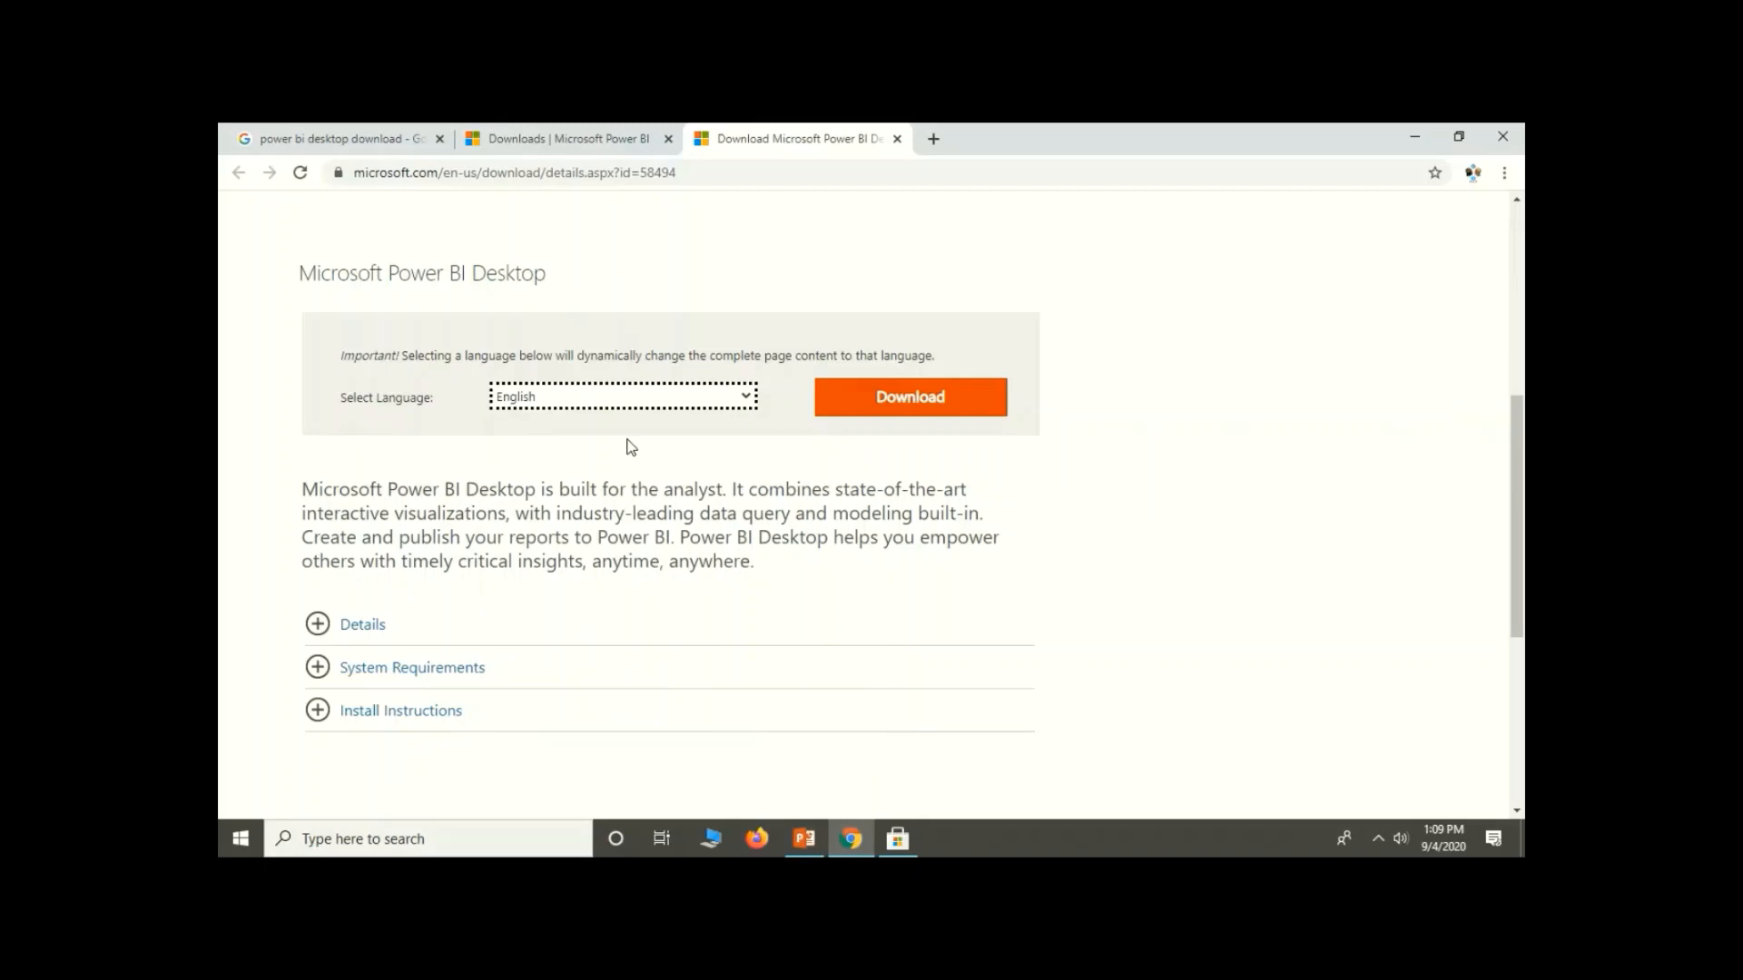
{"action": "left_click", "coordinate": [318, 623]}
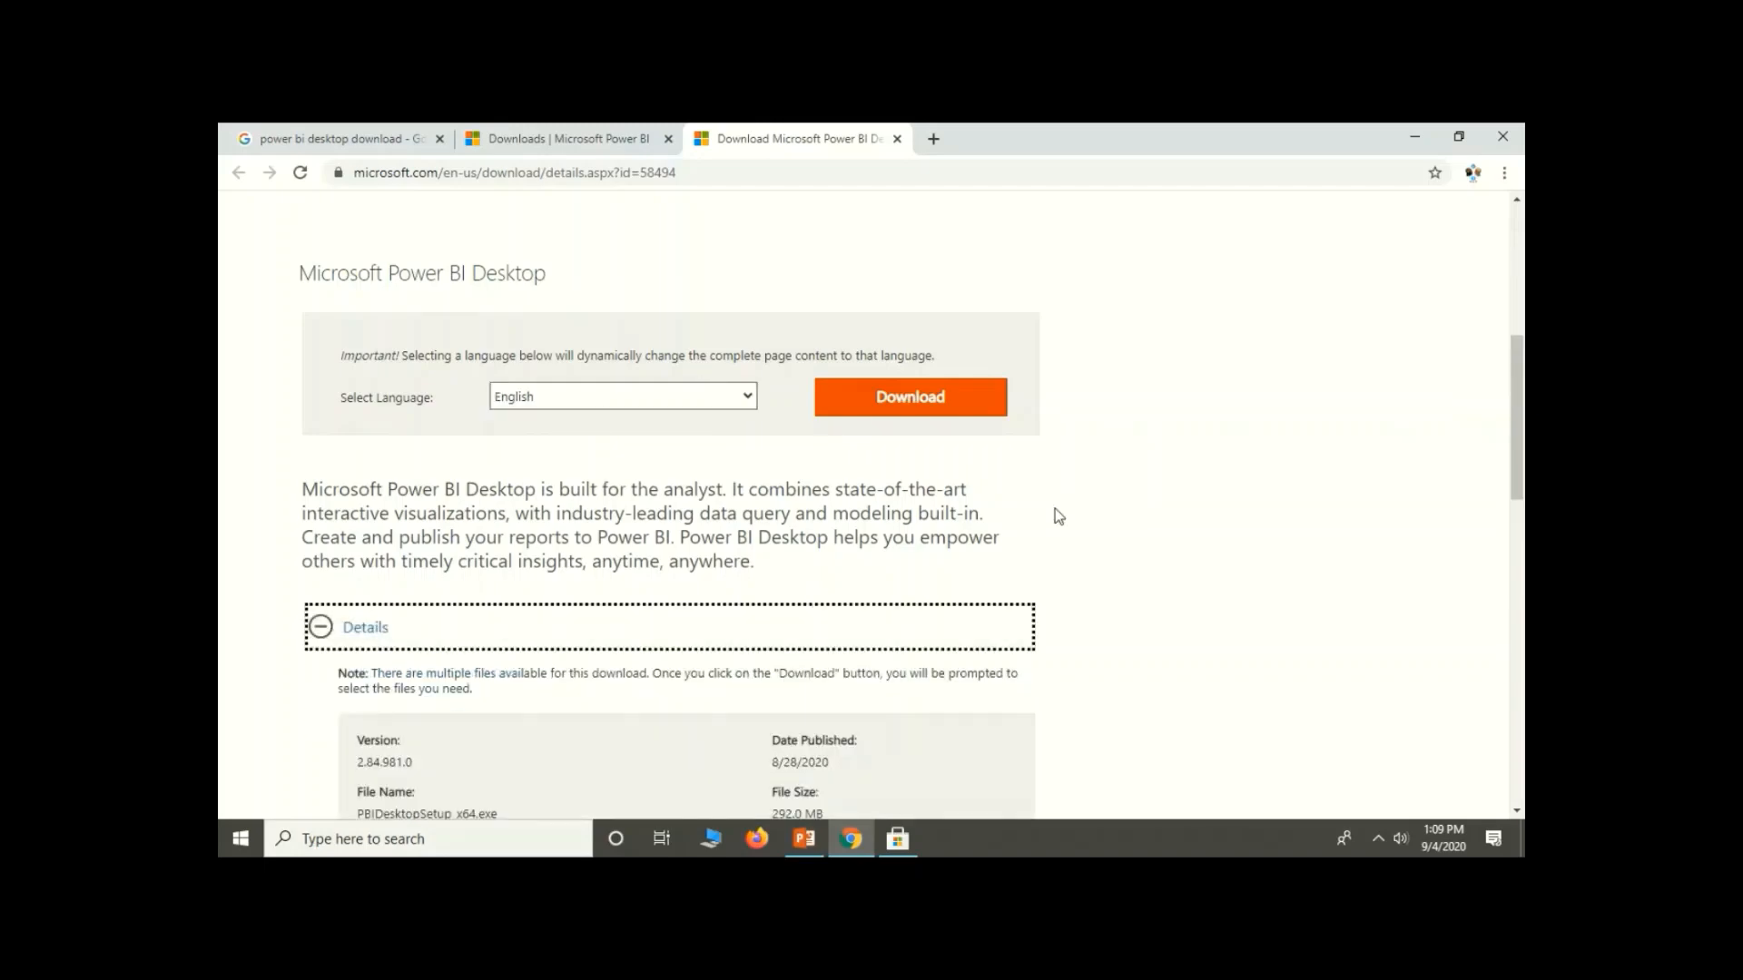
{"action": "scroll", "scroll_direction": "down", "scroll_amount": 3}
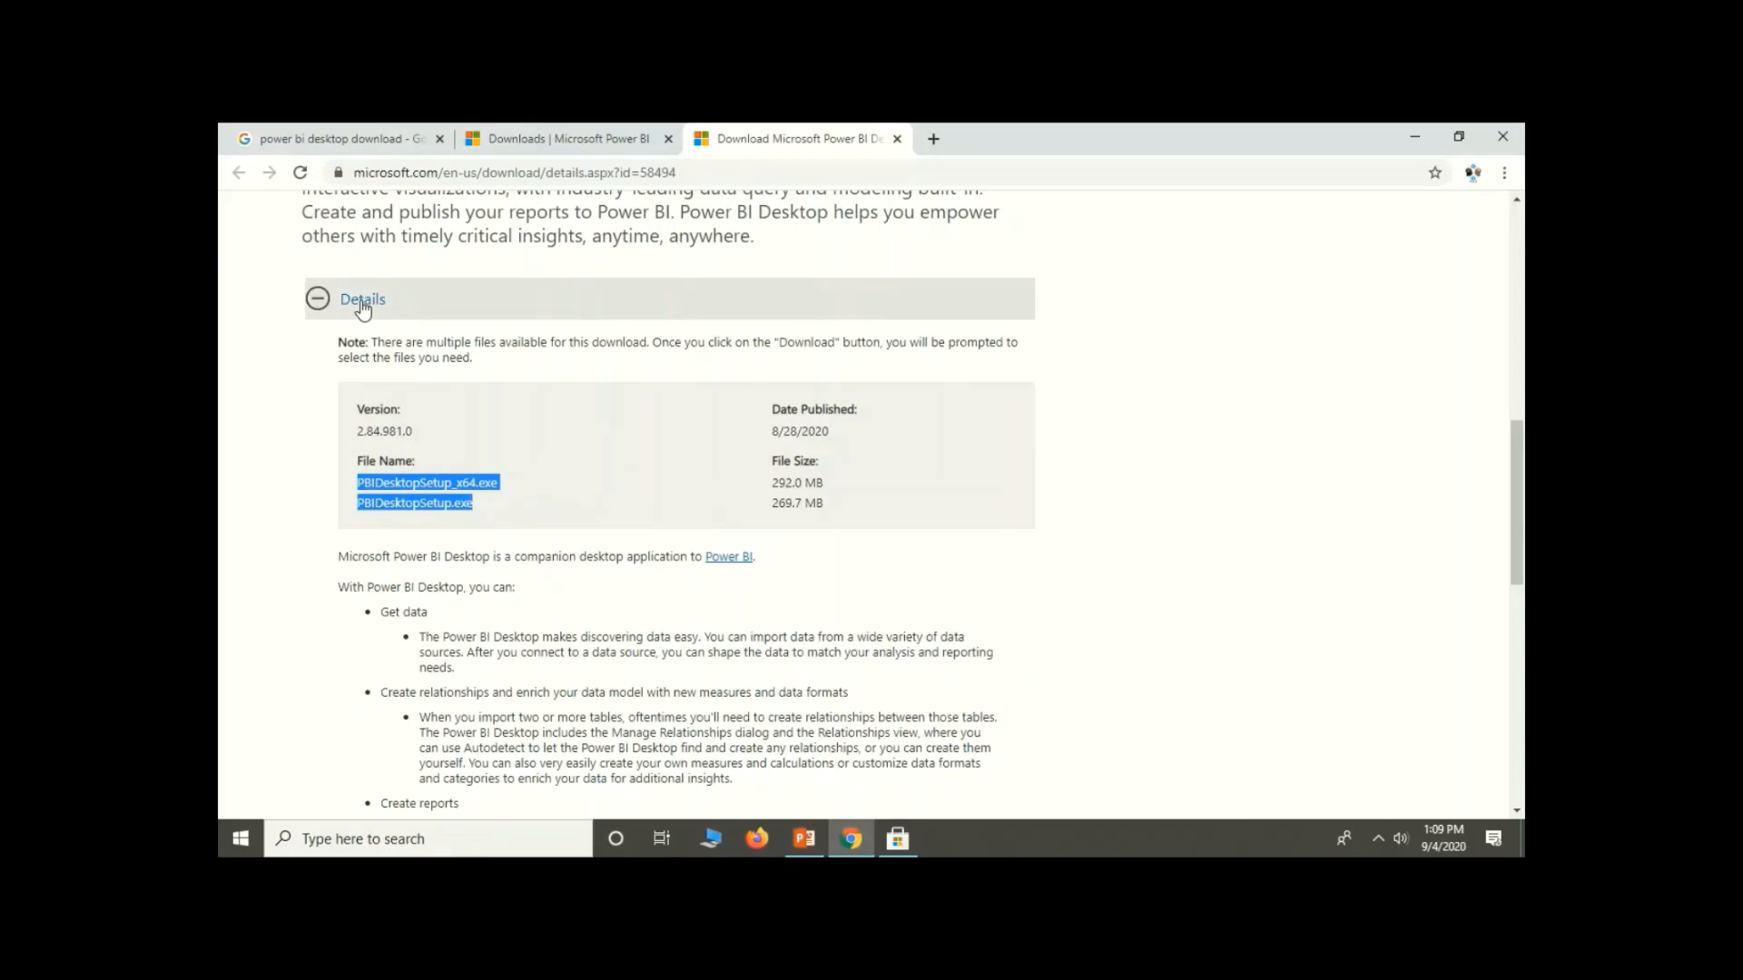
{"action": "scroll", "scroll_direction": "down", "scroll_amount": 3}
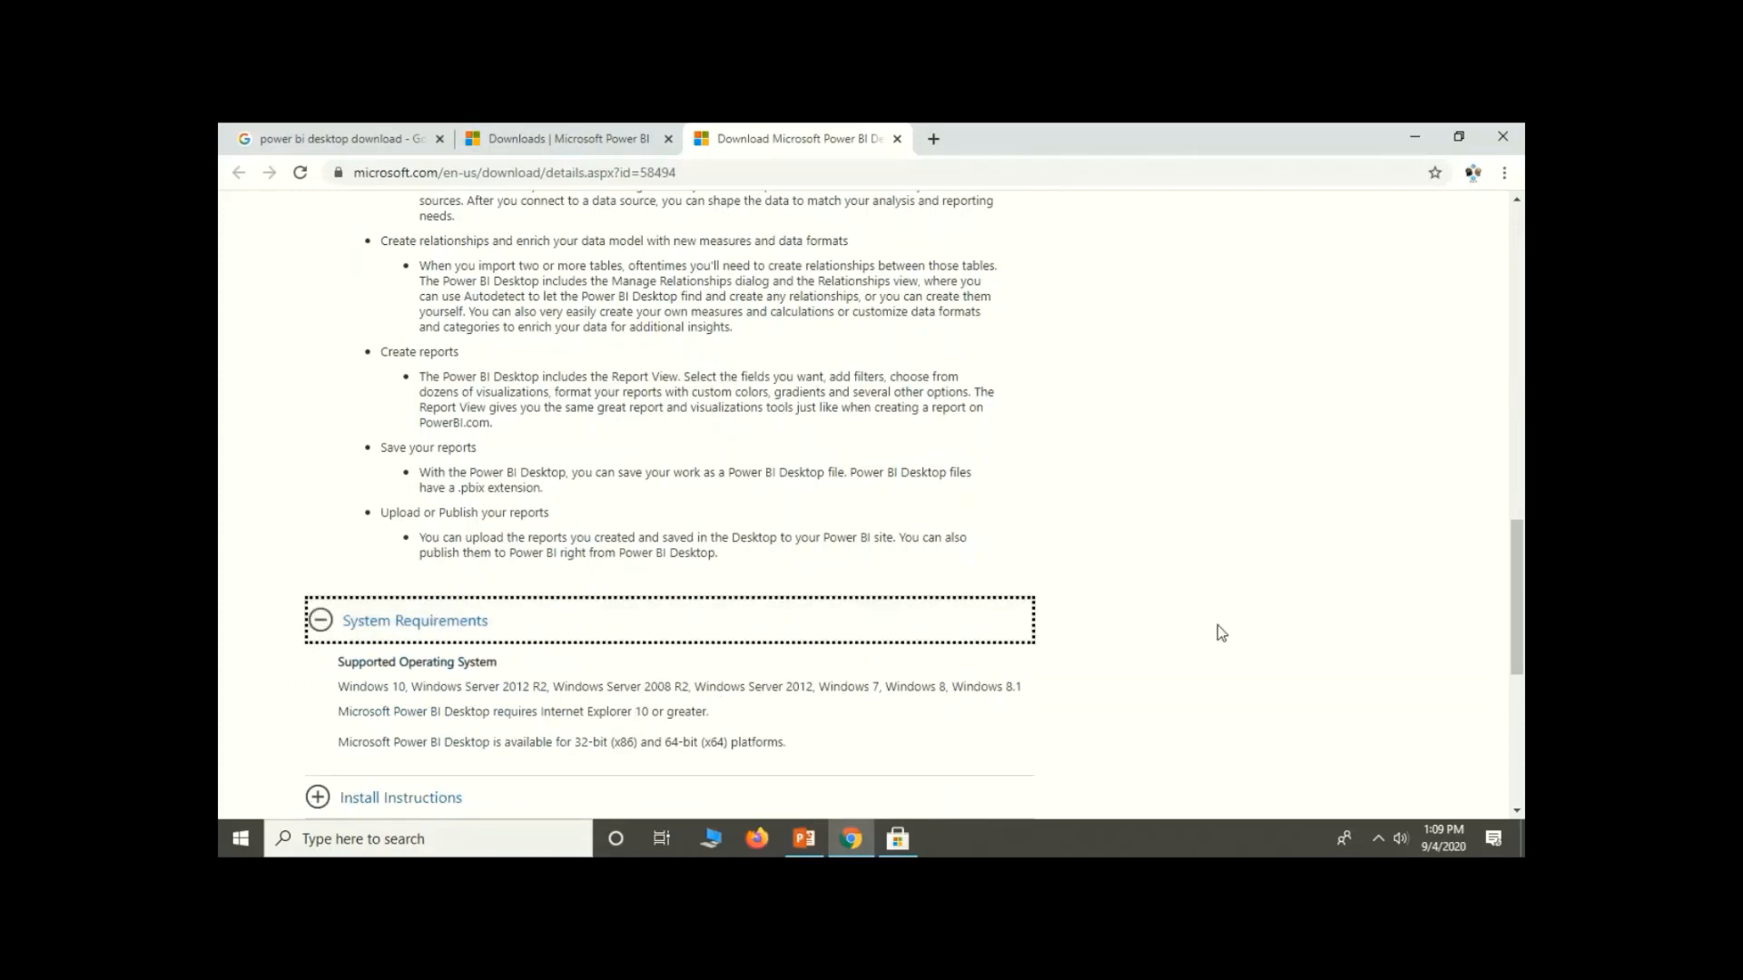
{"action": "scroll", "scroll_direction": "down", "scroll_amount": 3}
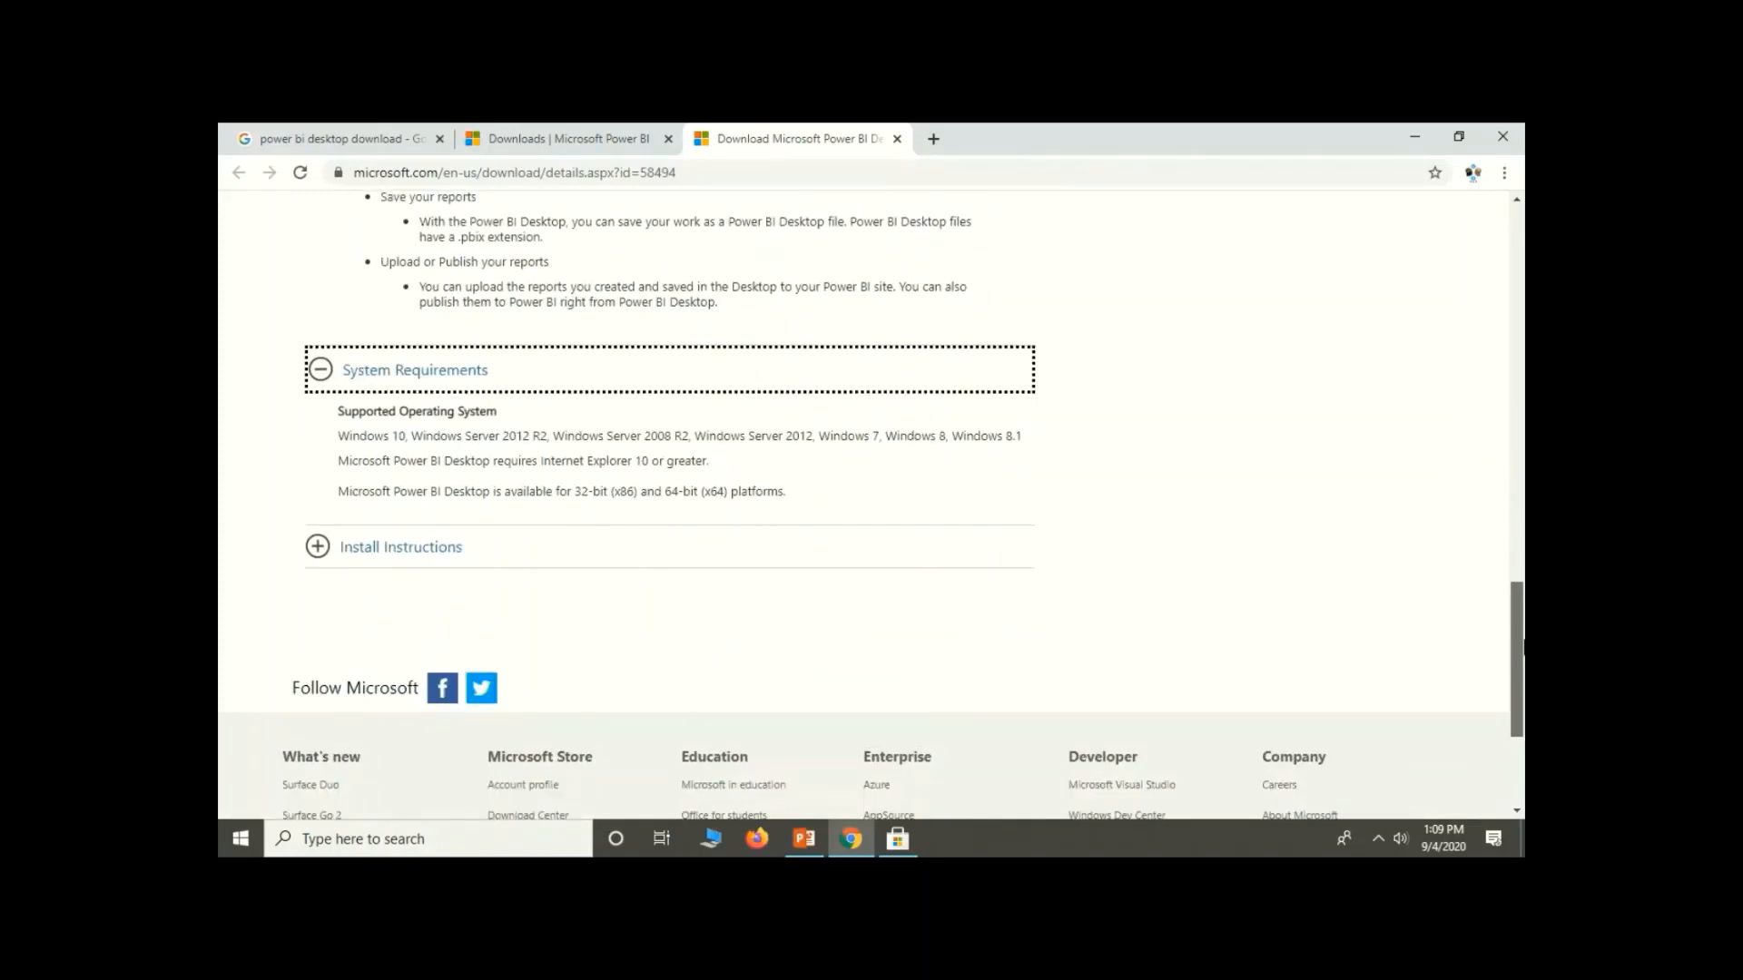
{"action": "mouse_move", "coordinate": [463, 565]}
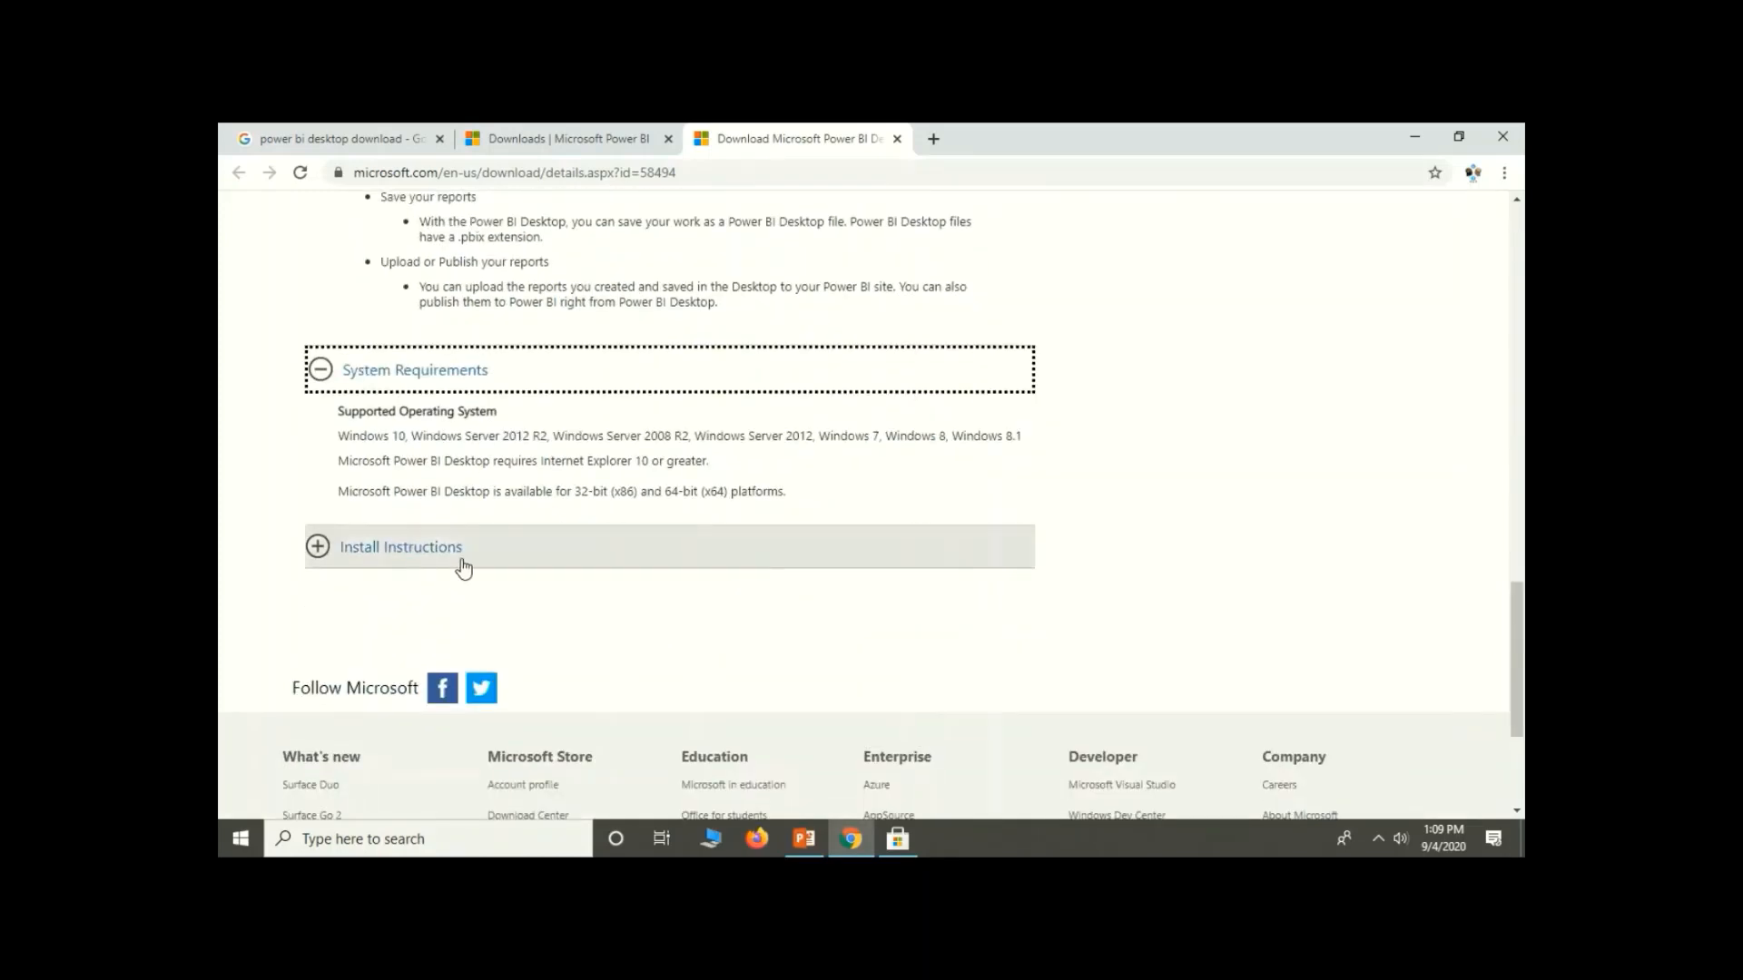
{"action": "left_click", "coordinate": [401, 546]}
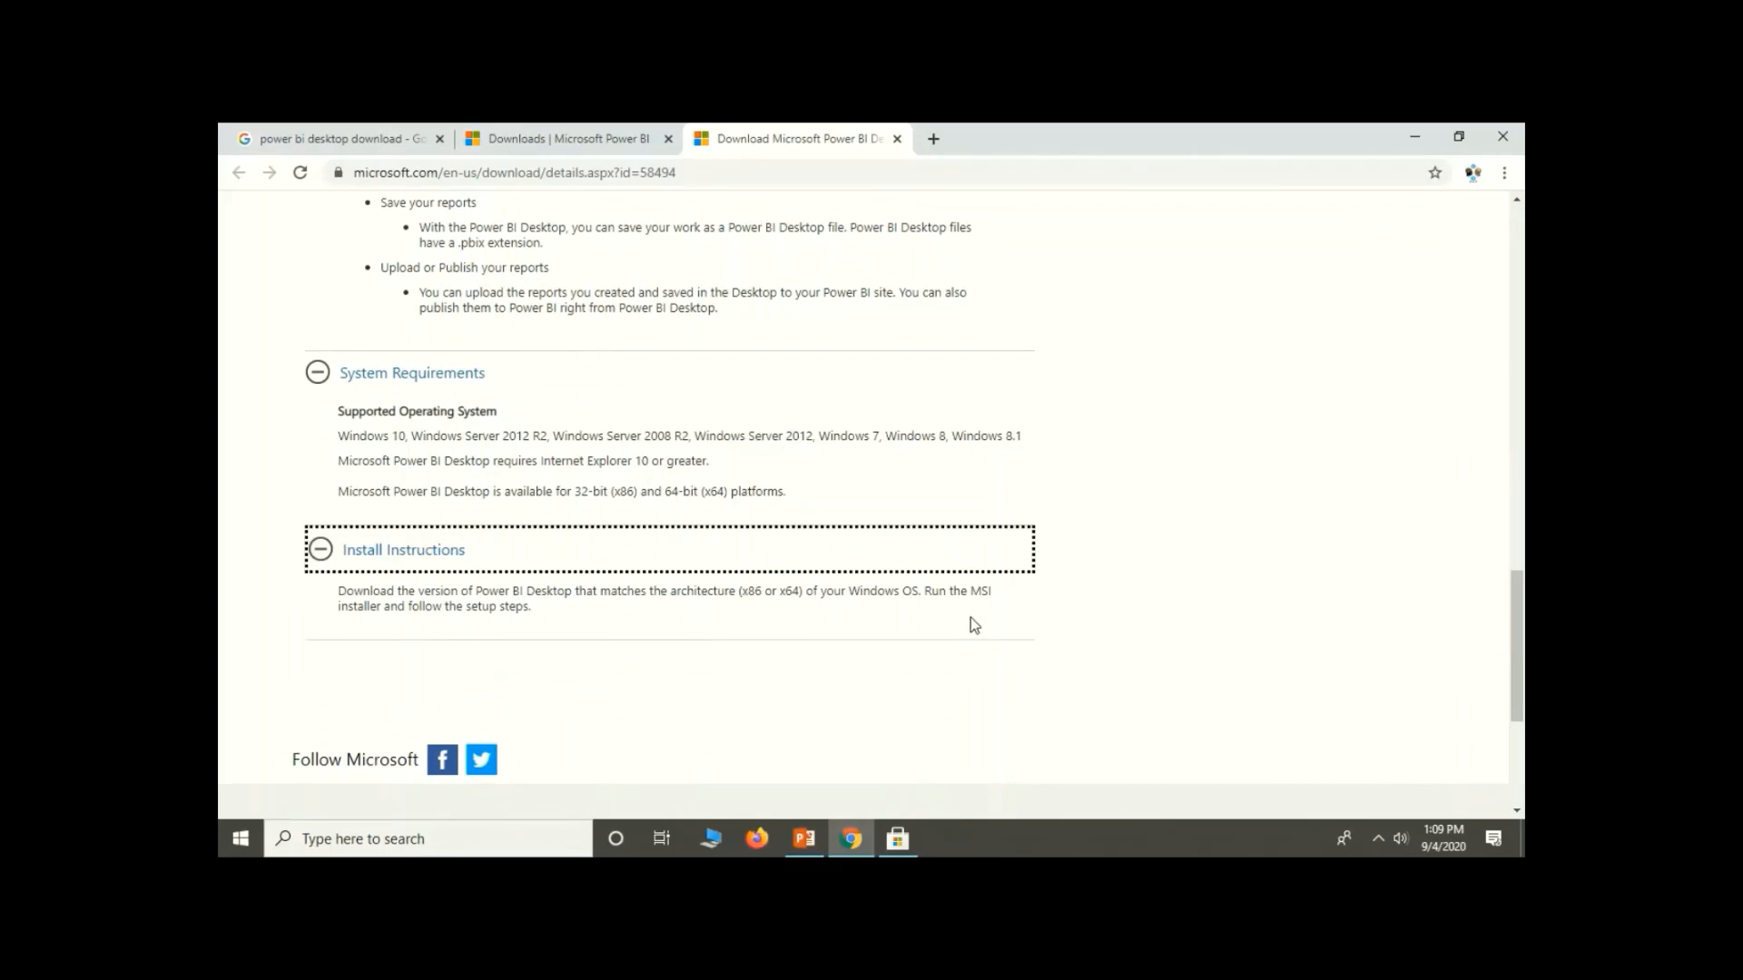
{"action": "mouse_move", "coordinate": [1367, 642]}
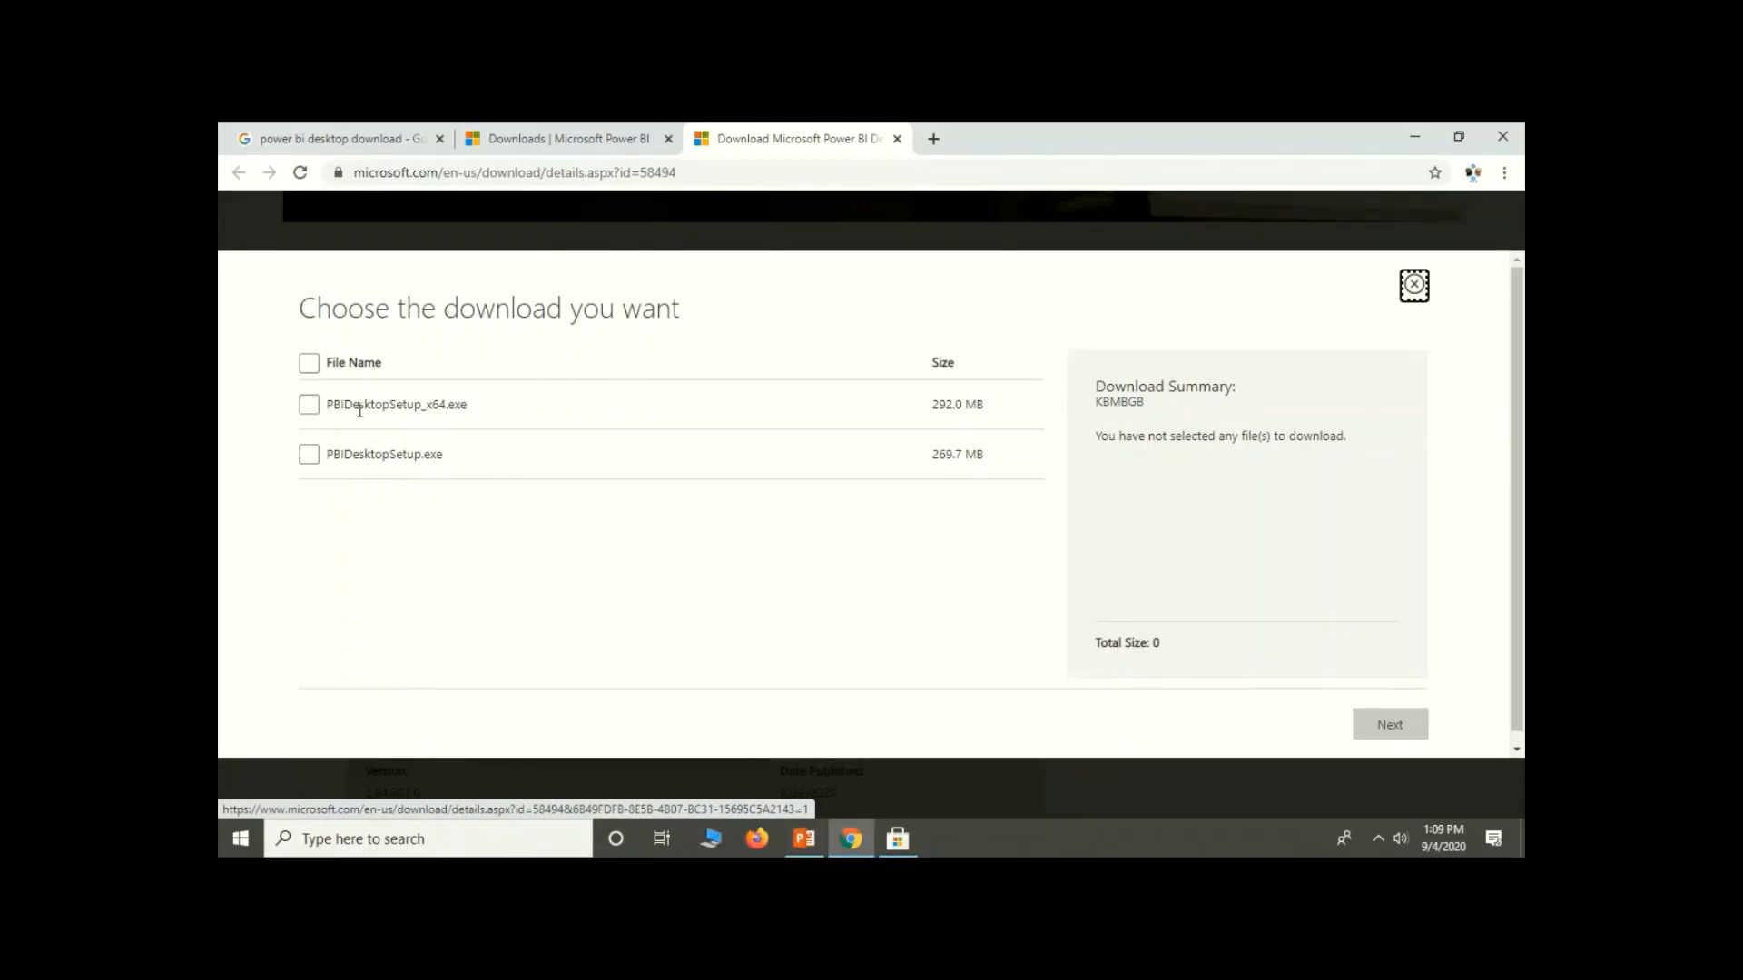
Select only PBIDesktopSetup_x64.exe (292.0 MB) and continue with Next.
{"action": "left_click", "coordinate": [308, 404]}
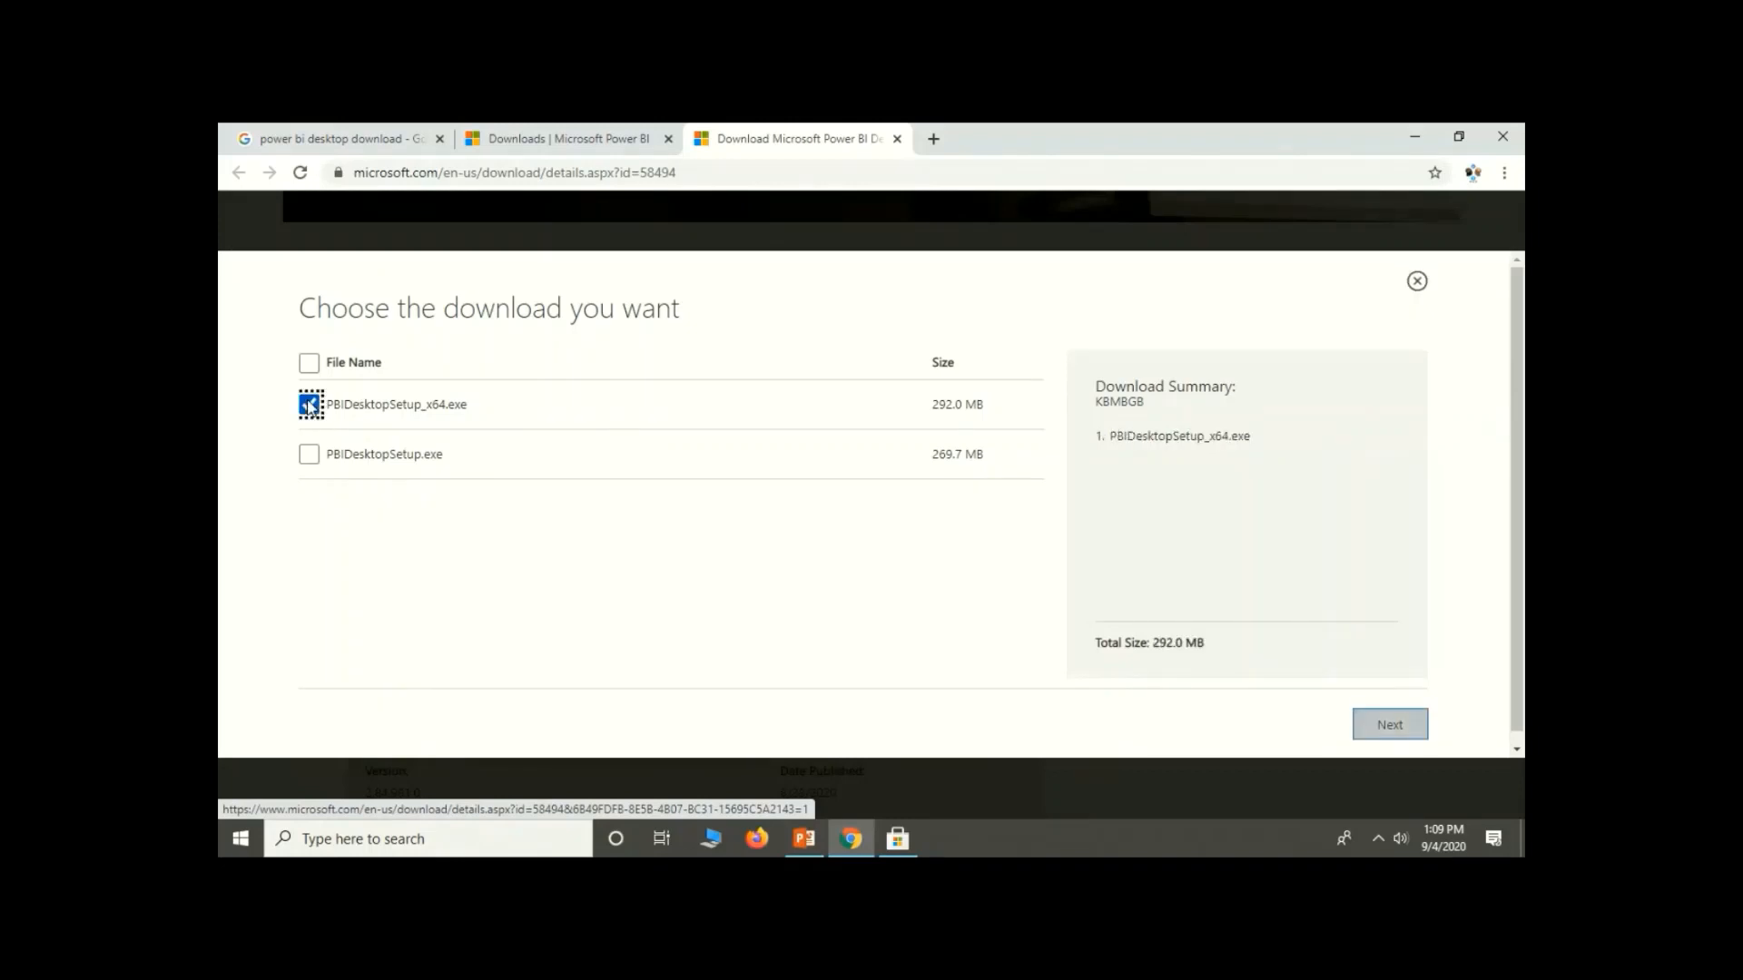
{"action": "left_click", "coordinate": [309, 403]}
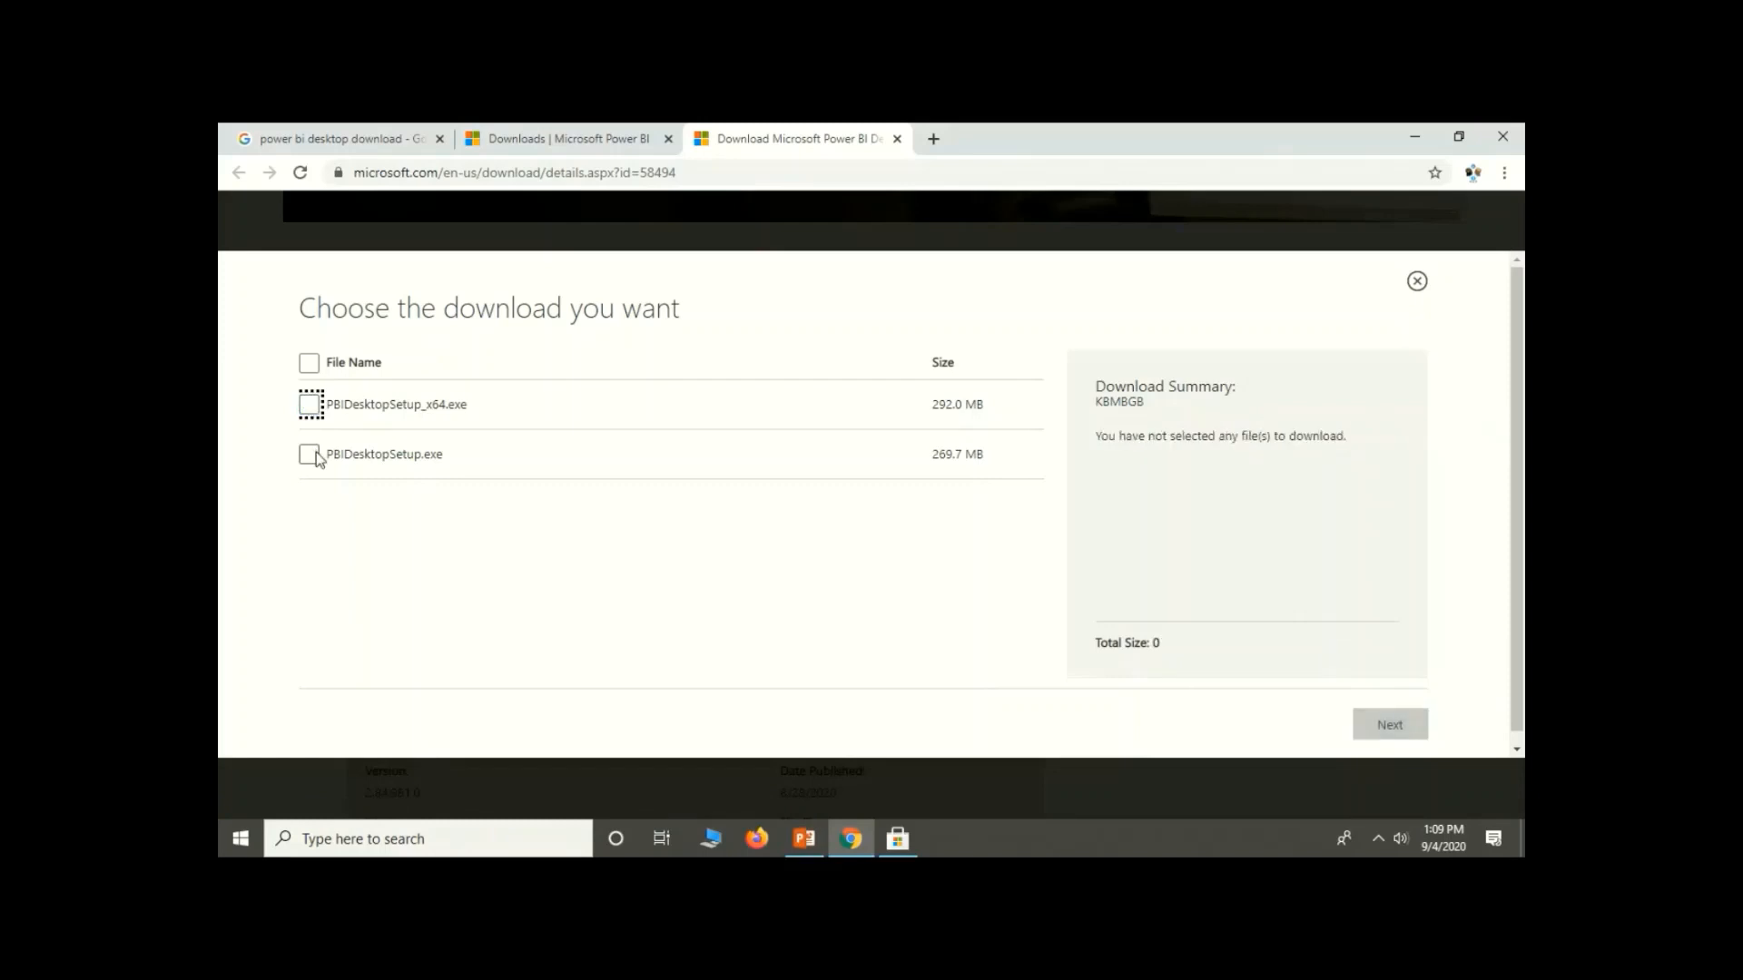
{"action": "left_click", "coordinate": [310, 454]}
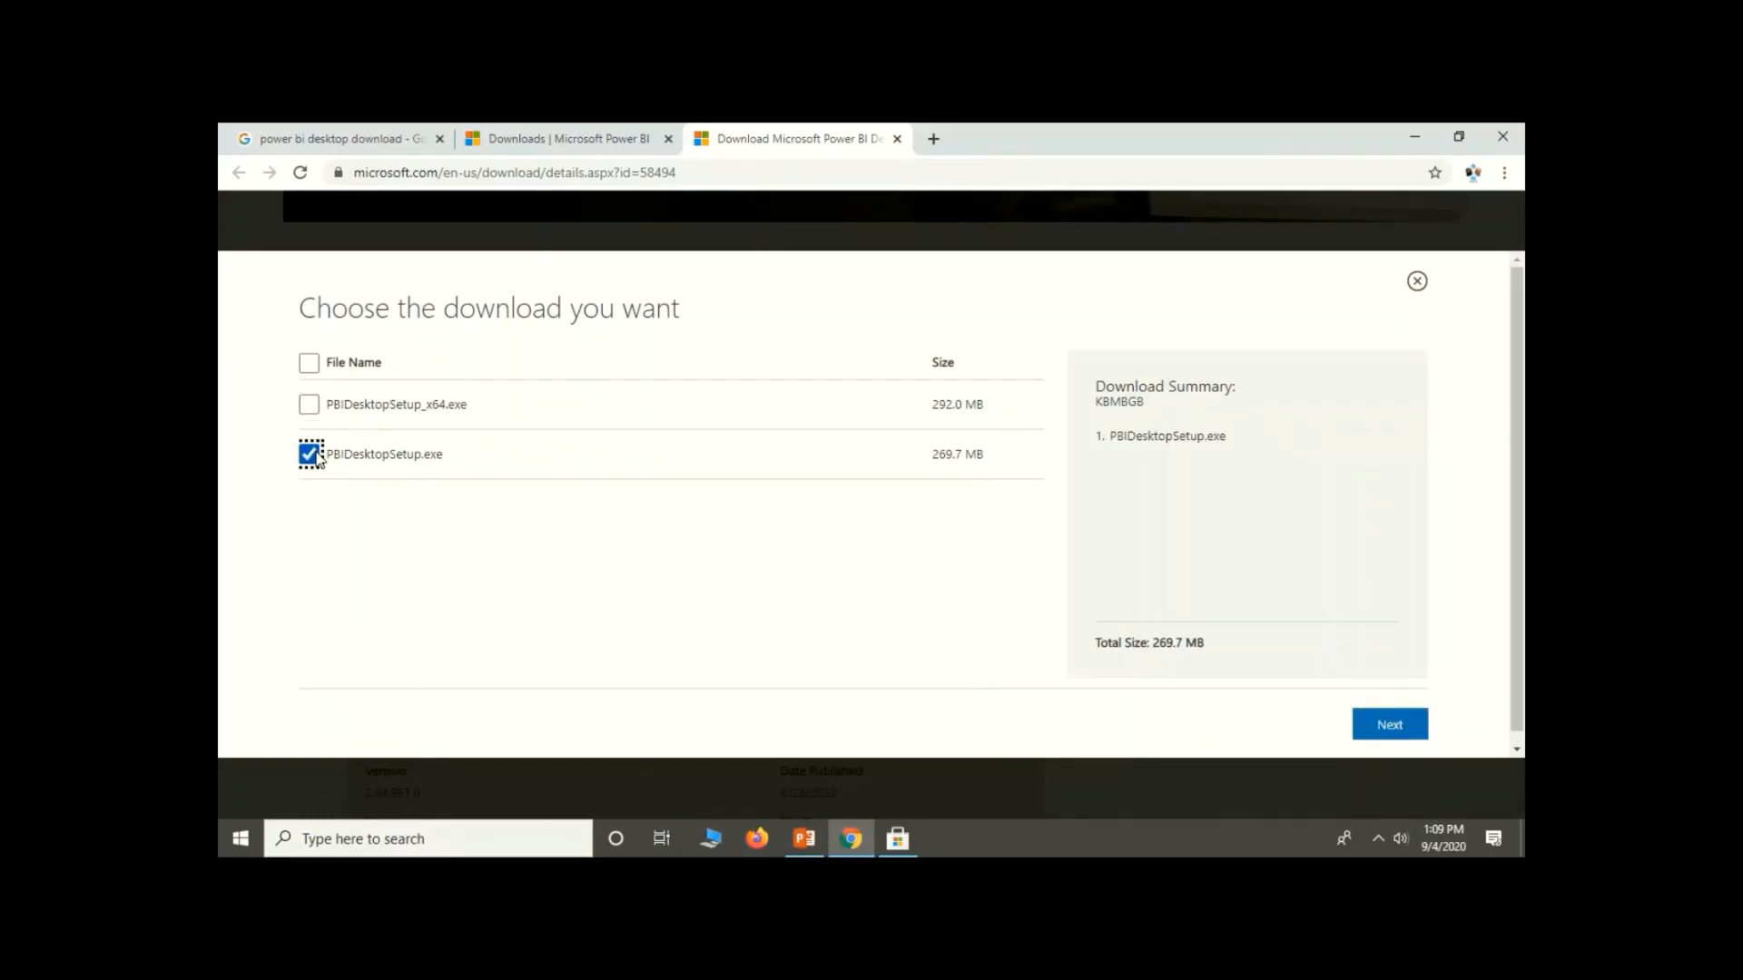
{"action": "left_click", "coordinate": [310, 454]}
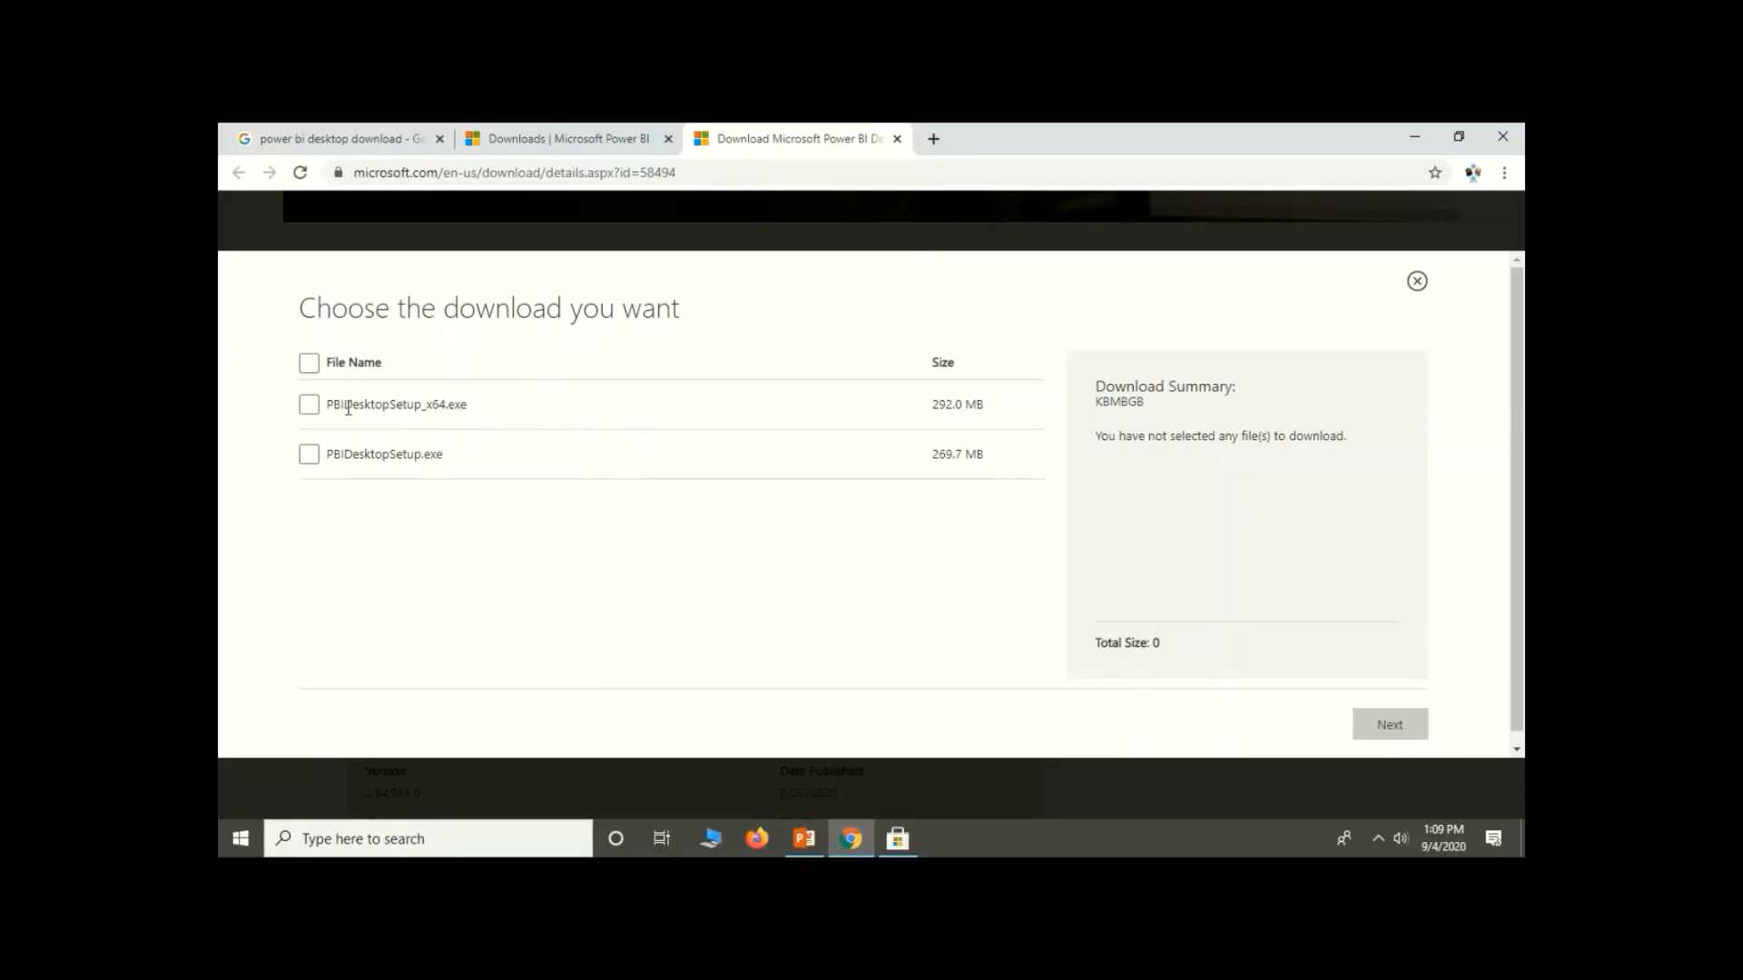
{"action": "left_click", "coordinate": [307, 405]}
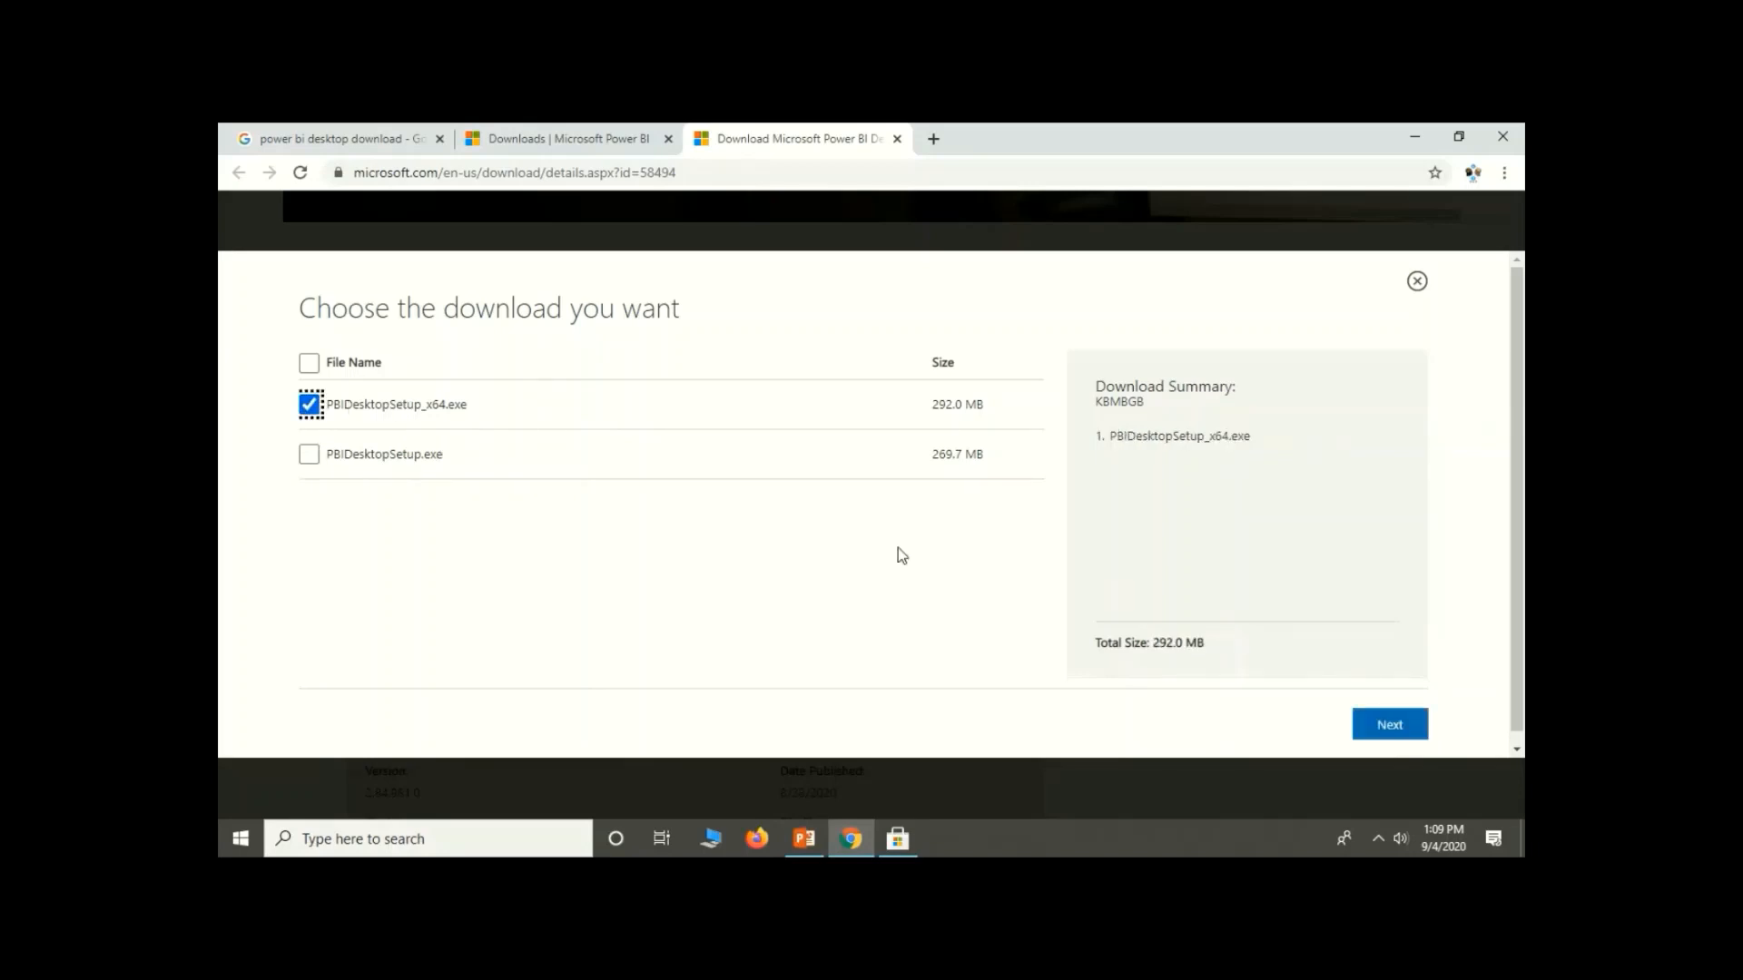
{"action": "left_click", "coordinate": [1389, 725]}
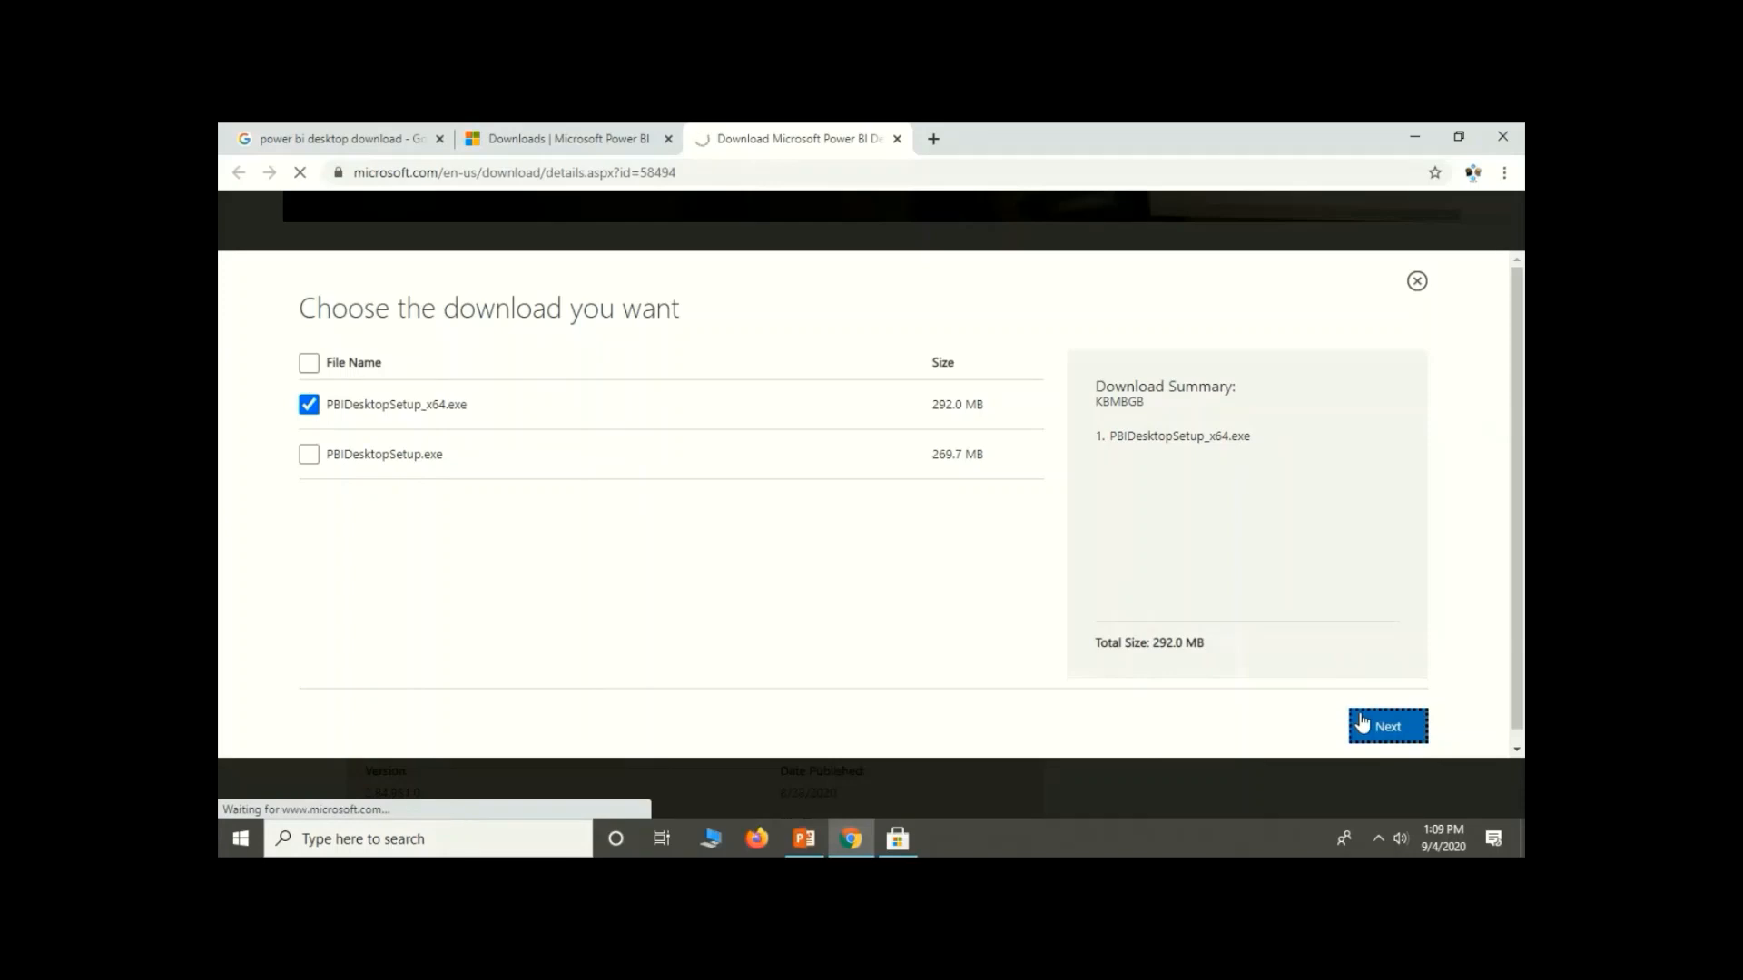
{"action": "left_click", "coordinate": [1387, 727]}
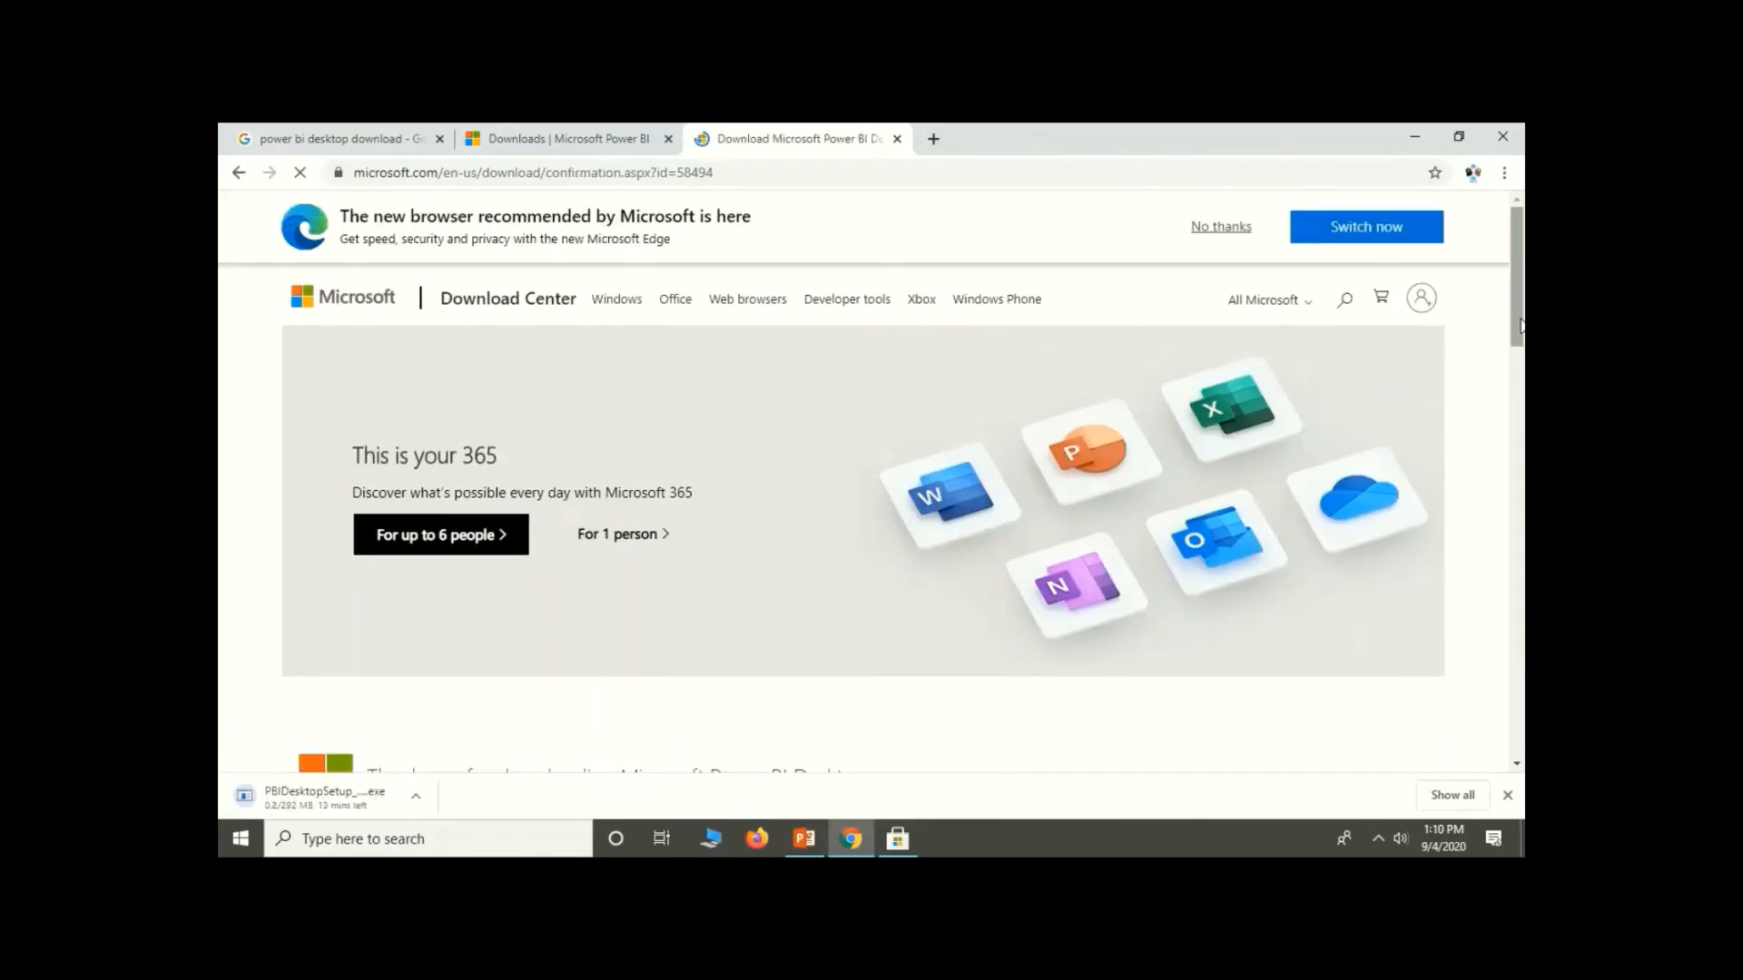
Scroll the thank-you page and use the installer download's options menu.
{"action": "scroll", "scroll_direction": "down", "scroll_amount": 3}
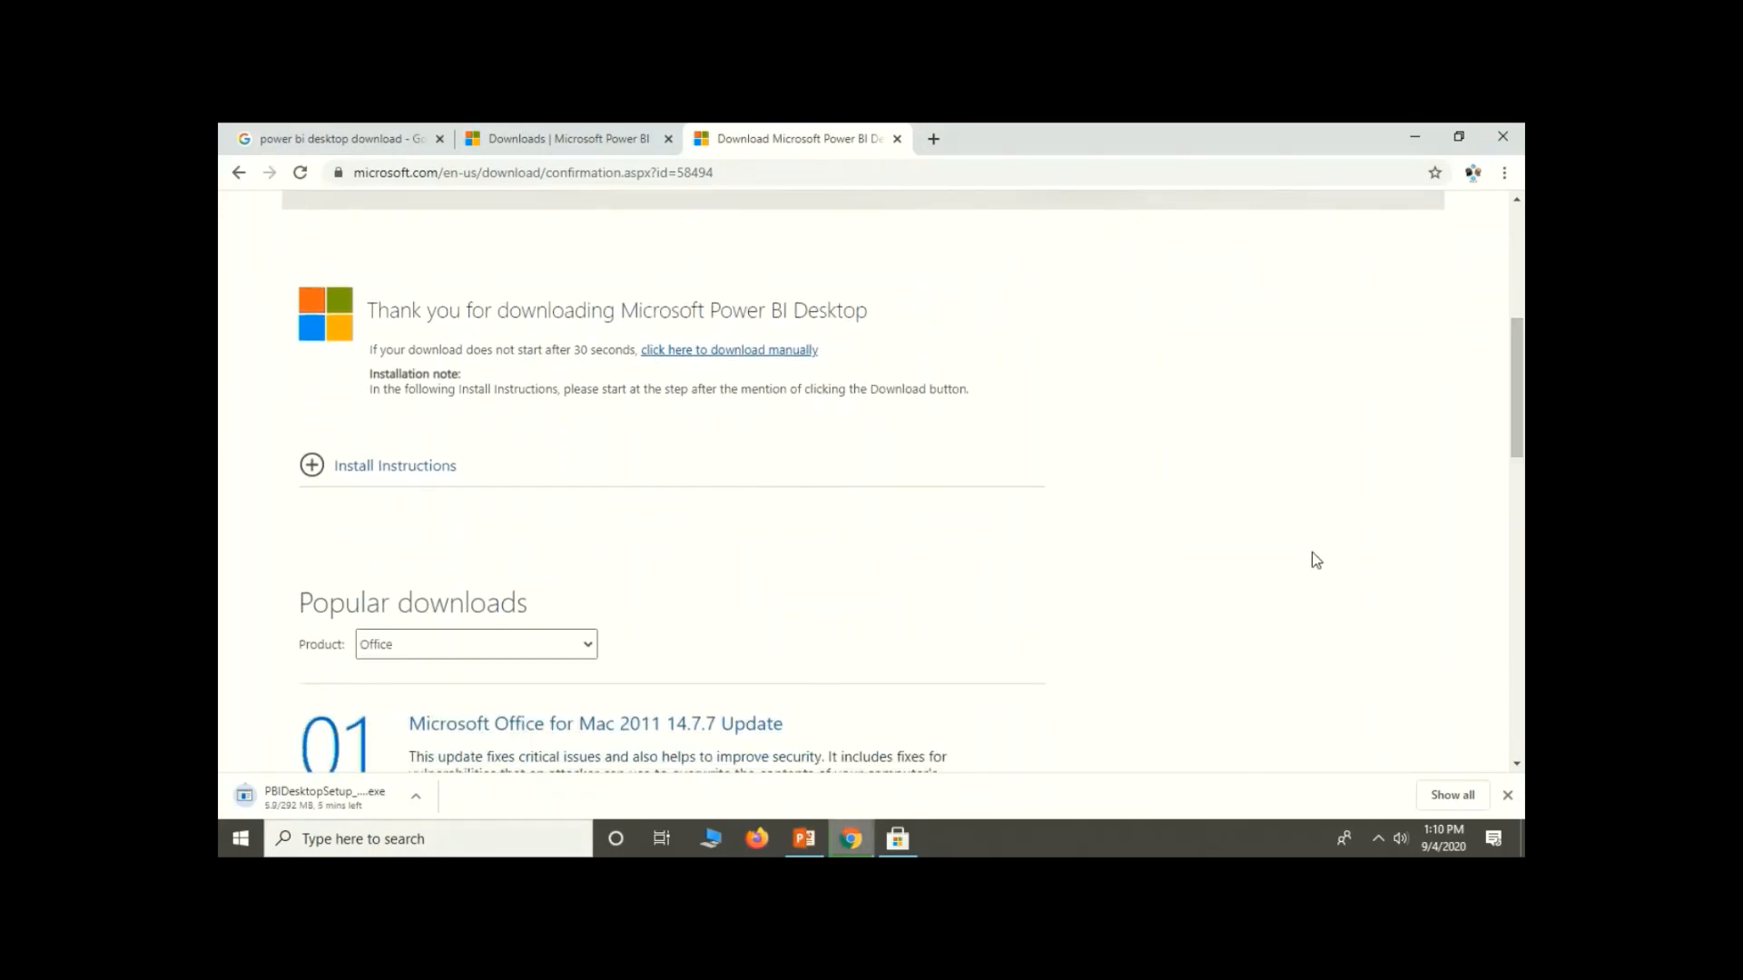
{"action": "left_click", "coordinate": [416, 797]}
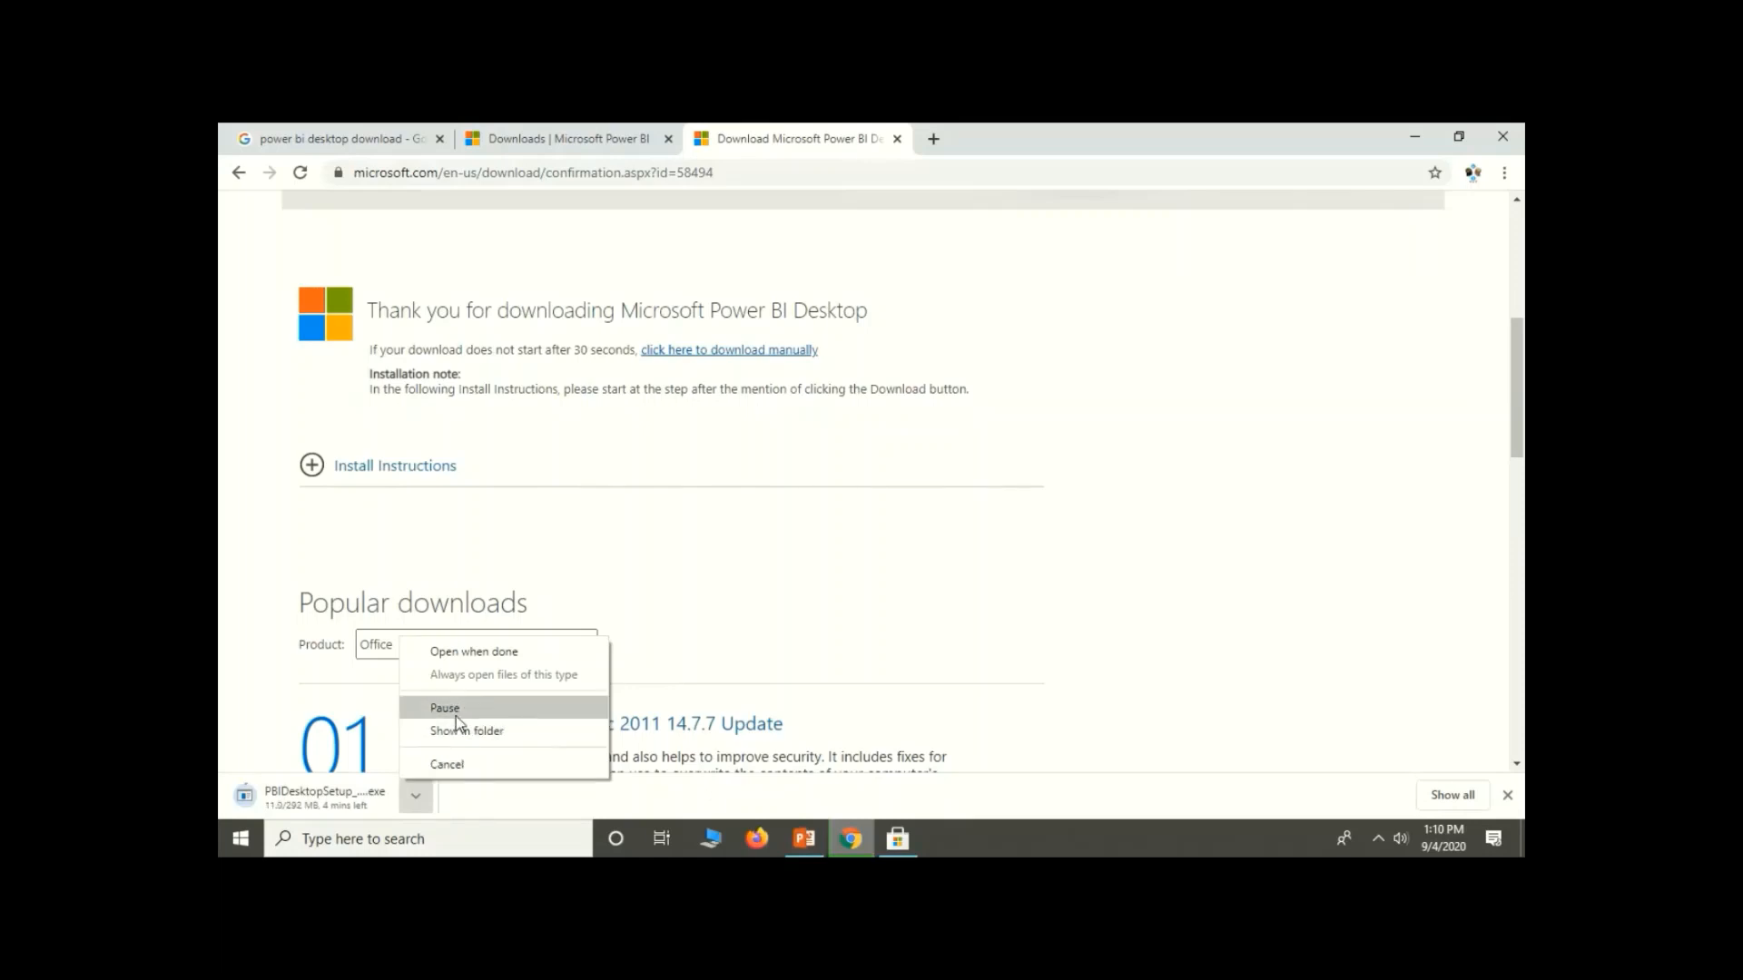
{"action": "left_click", "coordinate": [445, 708]}
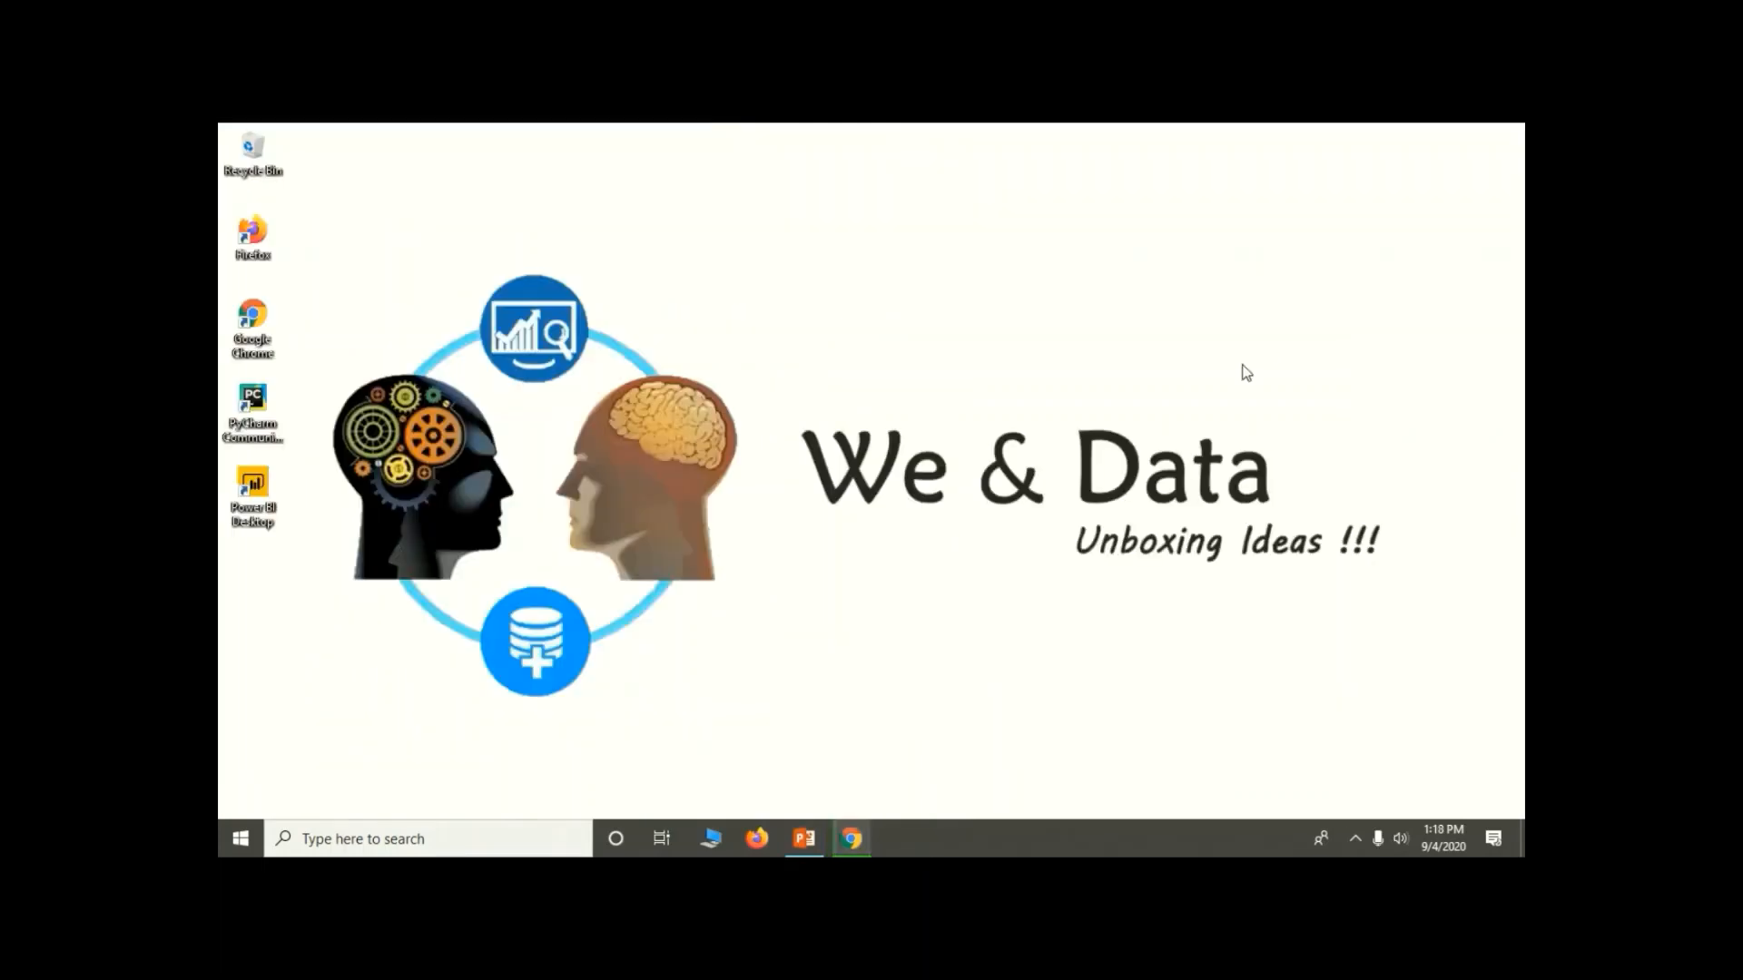
Double-click the Power BI Desktop desktop shortcut to launch the program.
{"action": "left_click", "coordinate": [254, 494]}
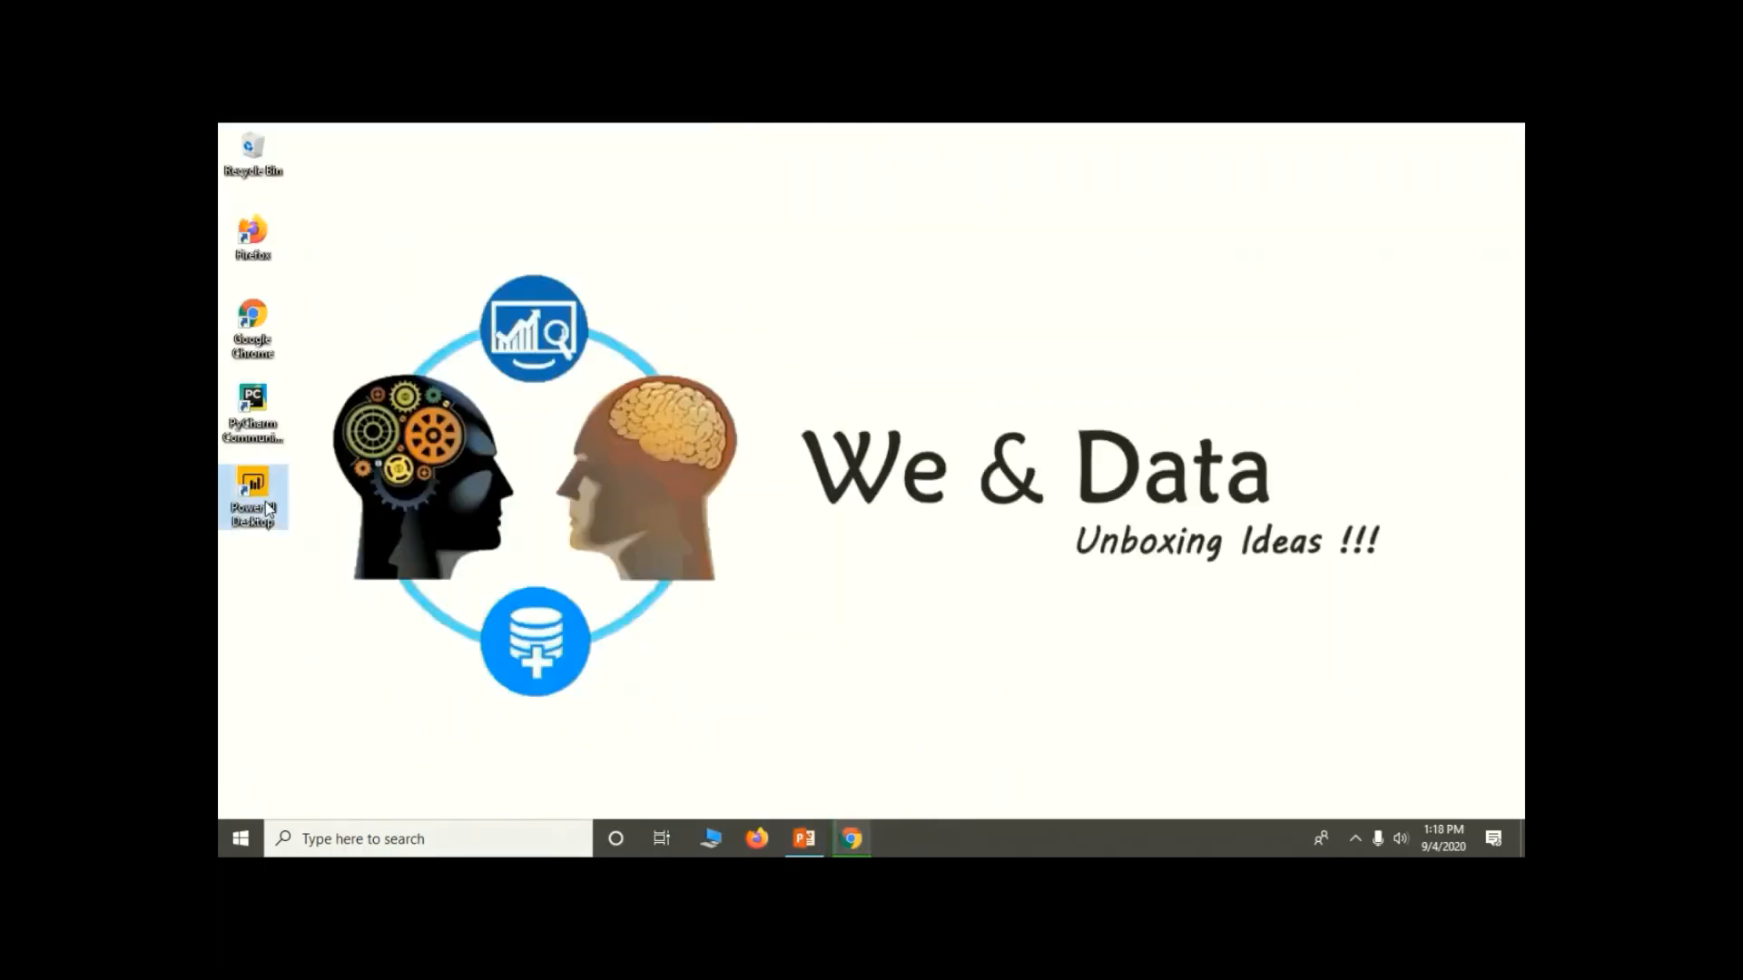
{"action": "double_click", "coordinate": [254, 492]}
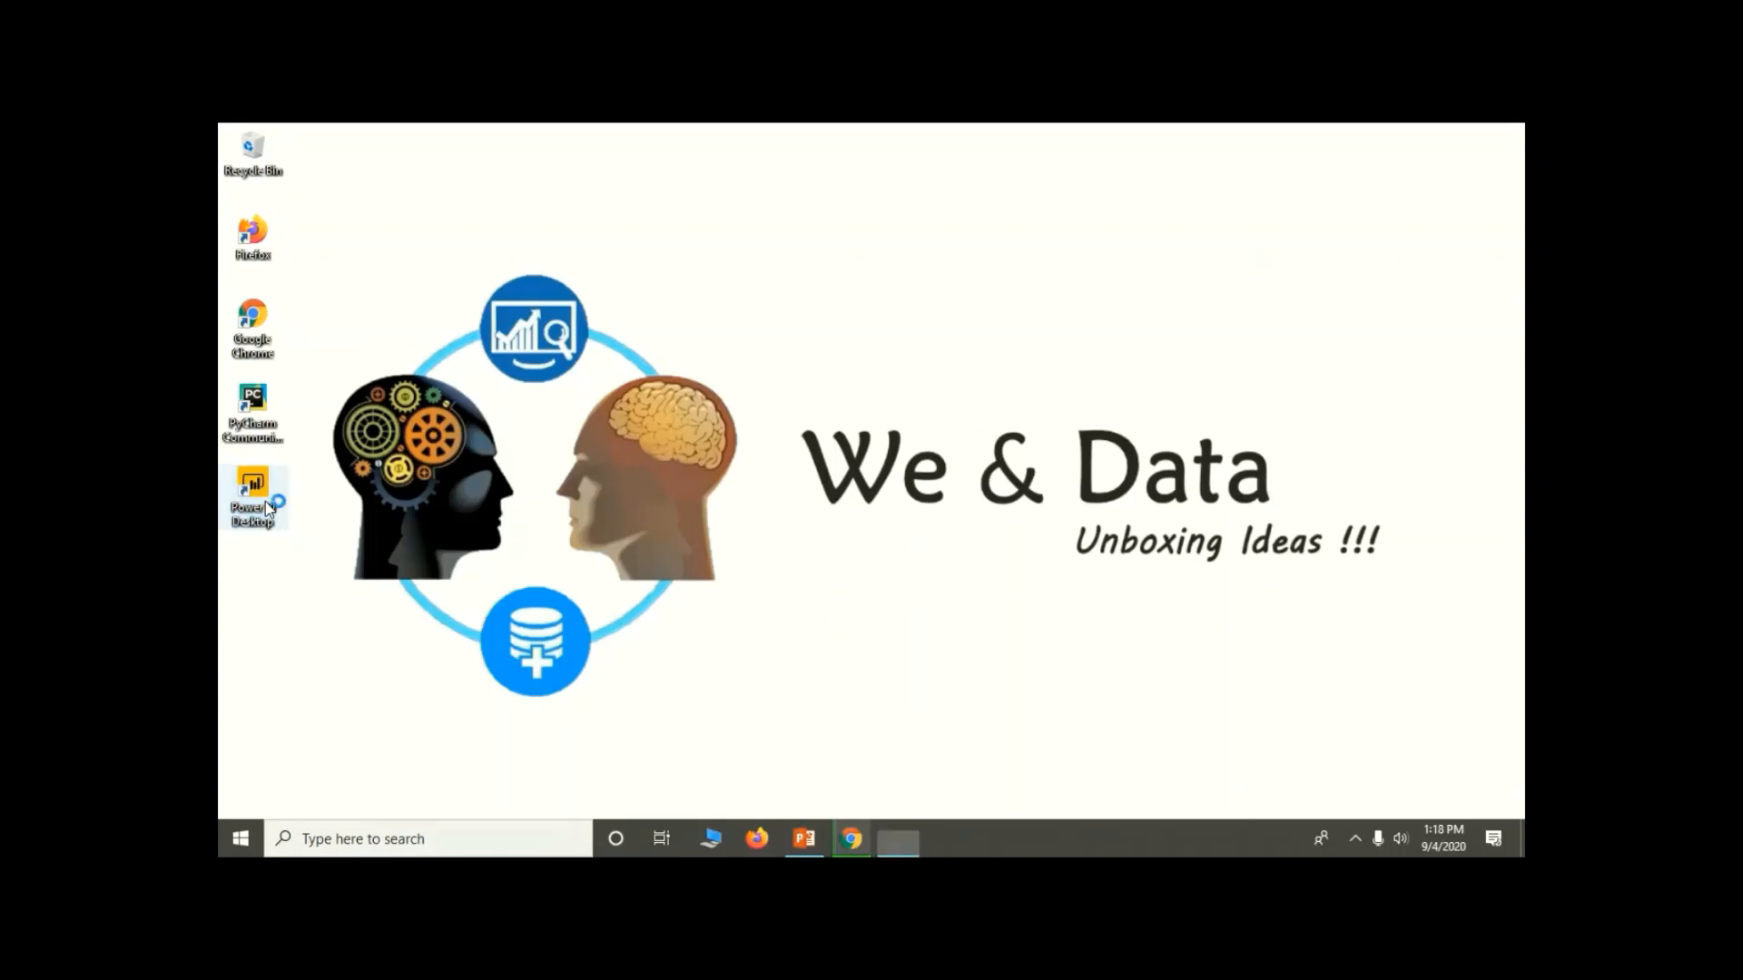
{"action": "double_click", "coordinate": [254, 483]}
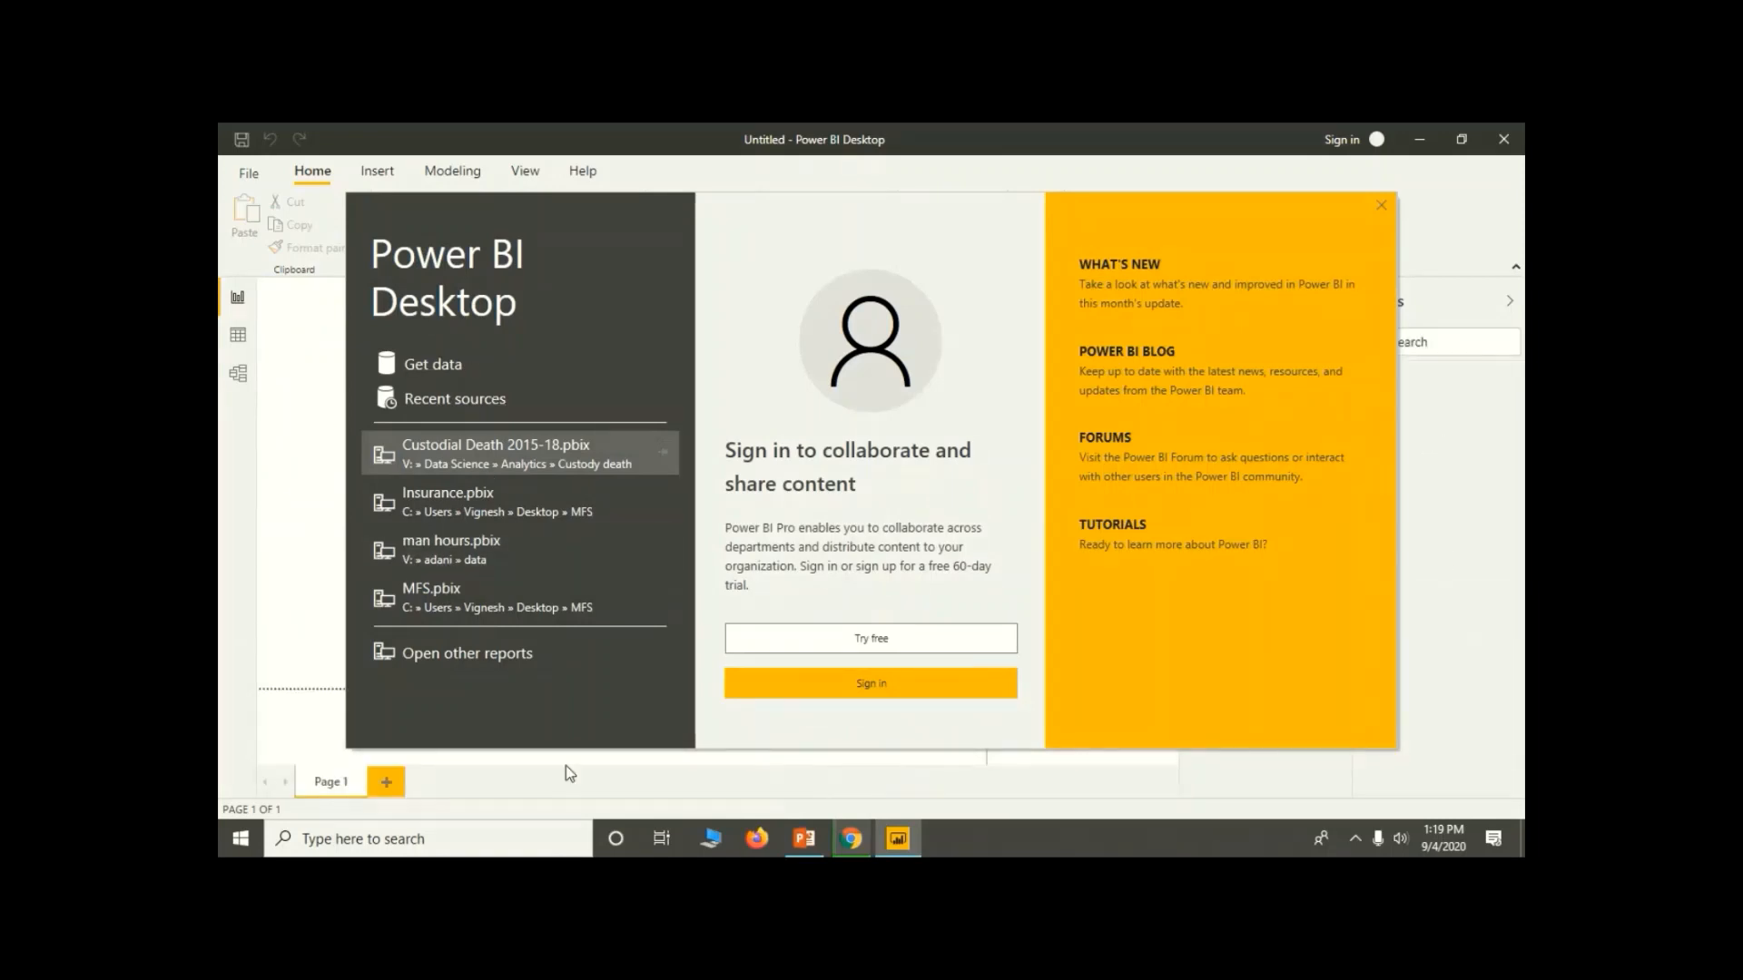
{"action": "mouse_move", "coordinate": [1040, 277]}
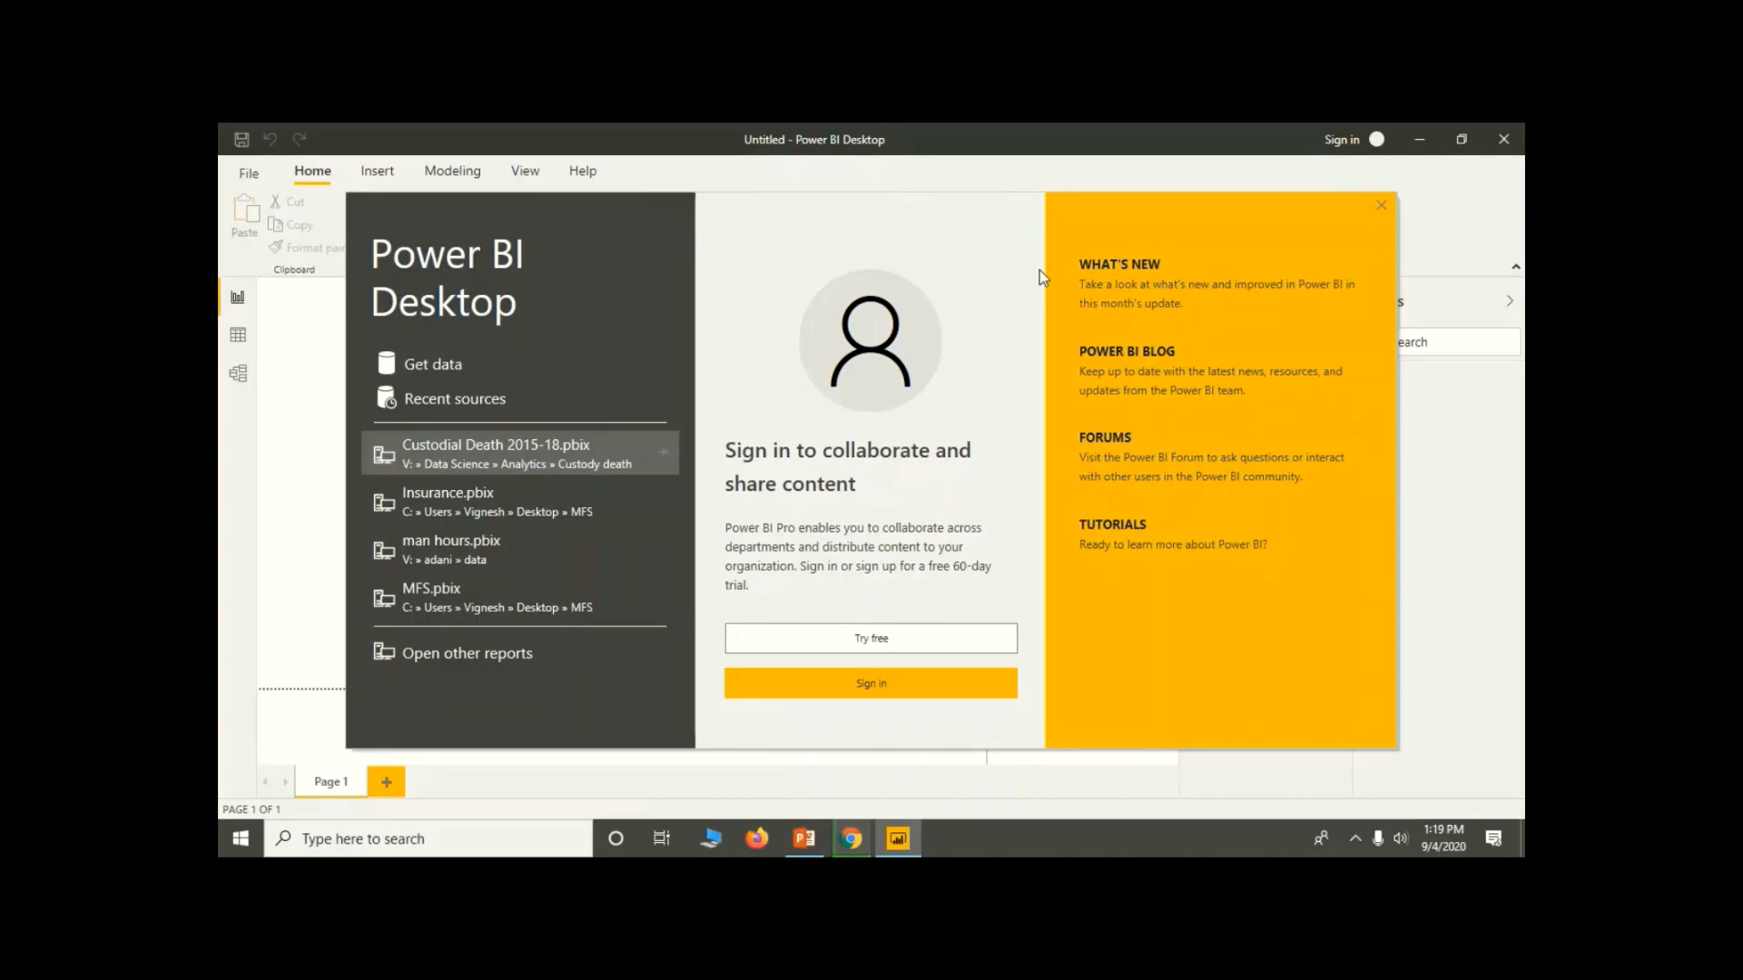
{"action": "mouse_move", "coordinate": [566, 263]}
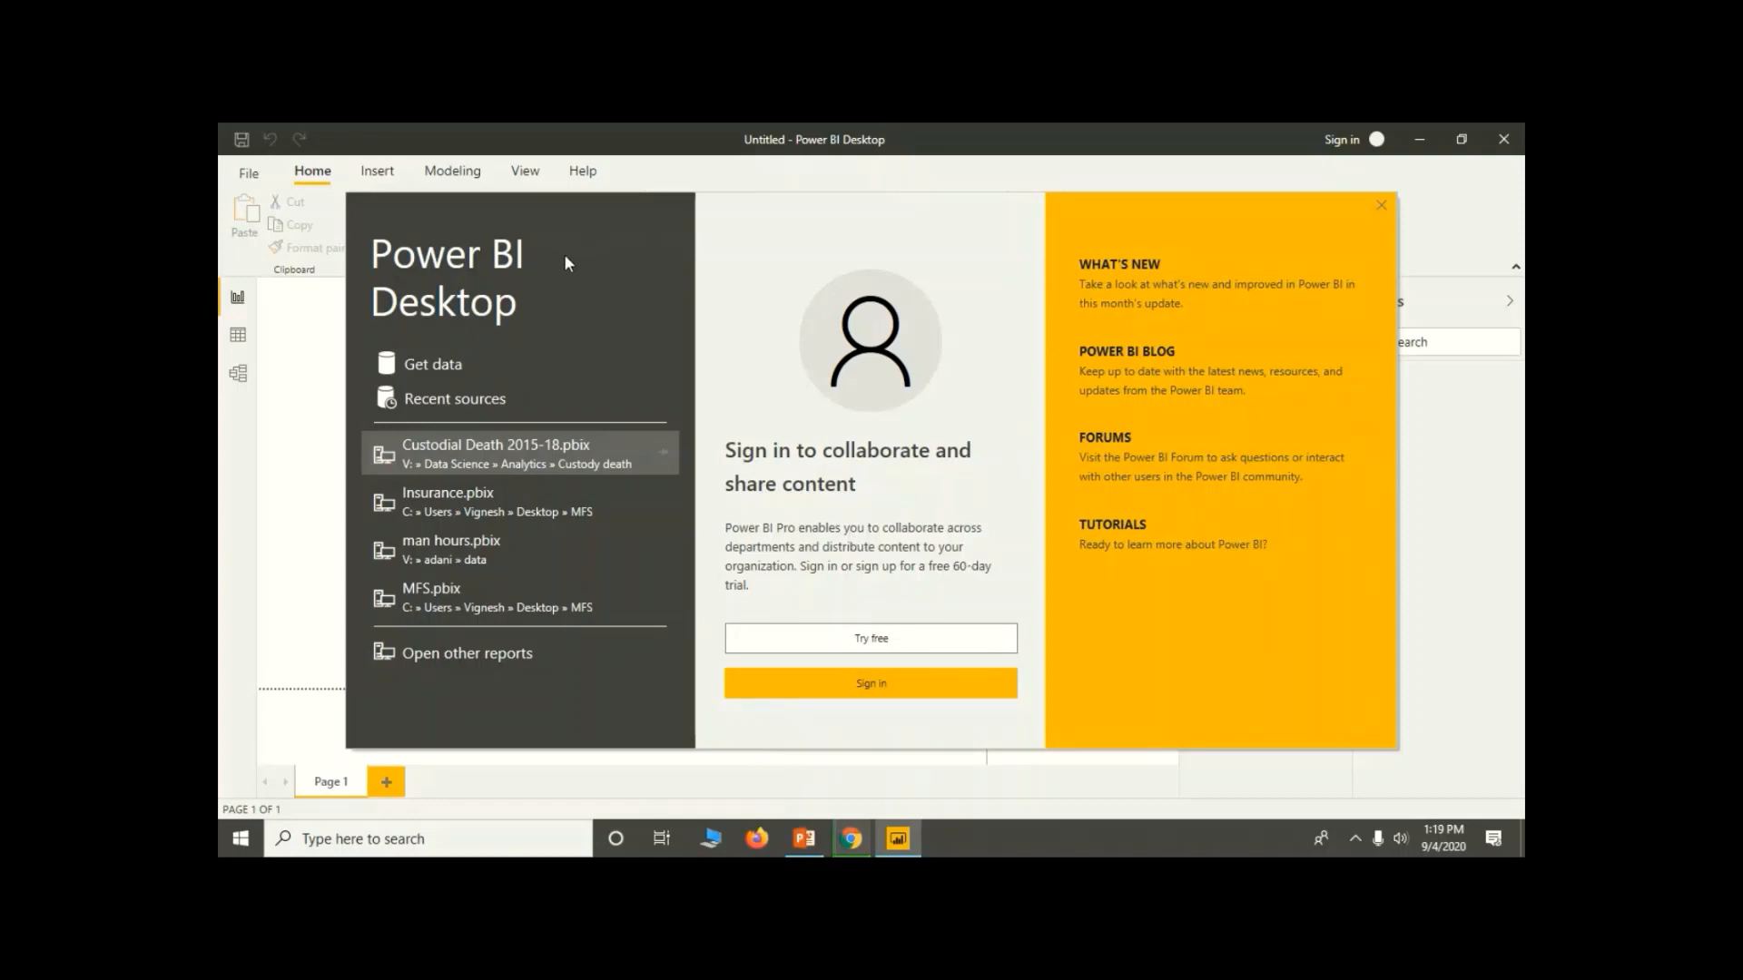
{"action": "mouse_move", "coordinate": [889, 683]}
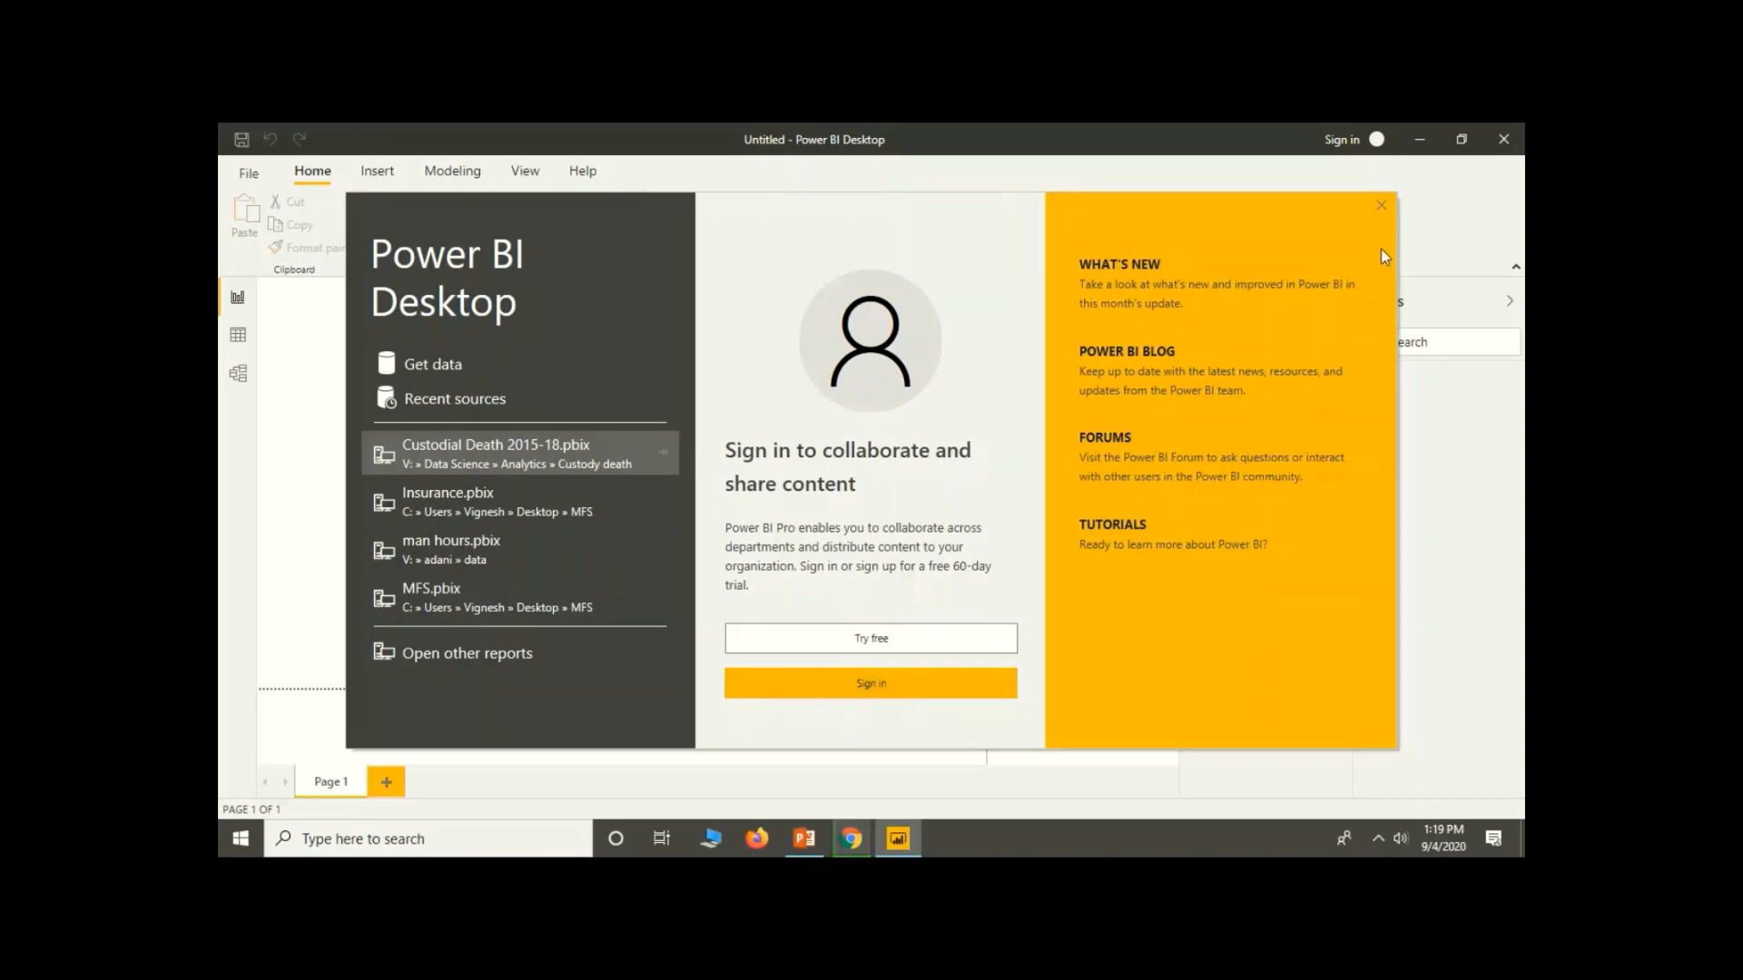
Close the welcome splash screen with its top-right X.
{"action": "left_click", "coordinate": [1382, 205]}
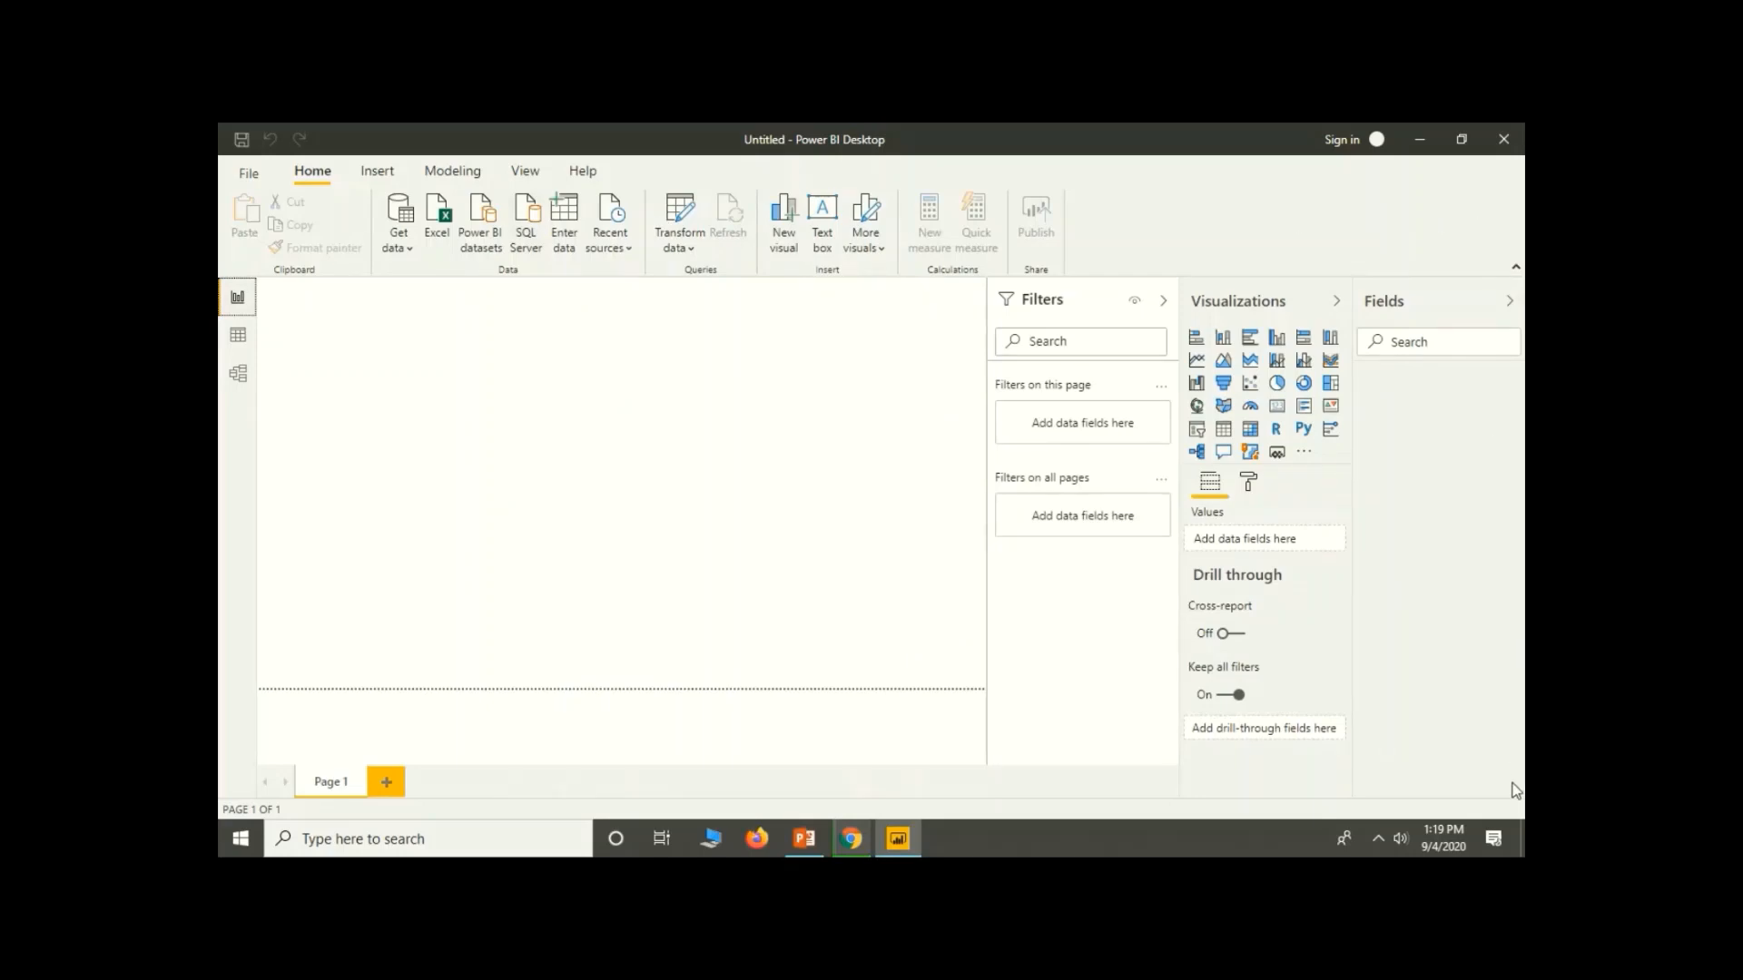
{"action": "mouse_move", "coordinate": [350, 637]}
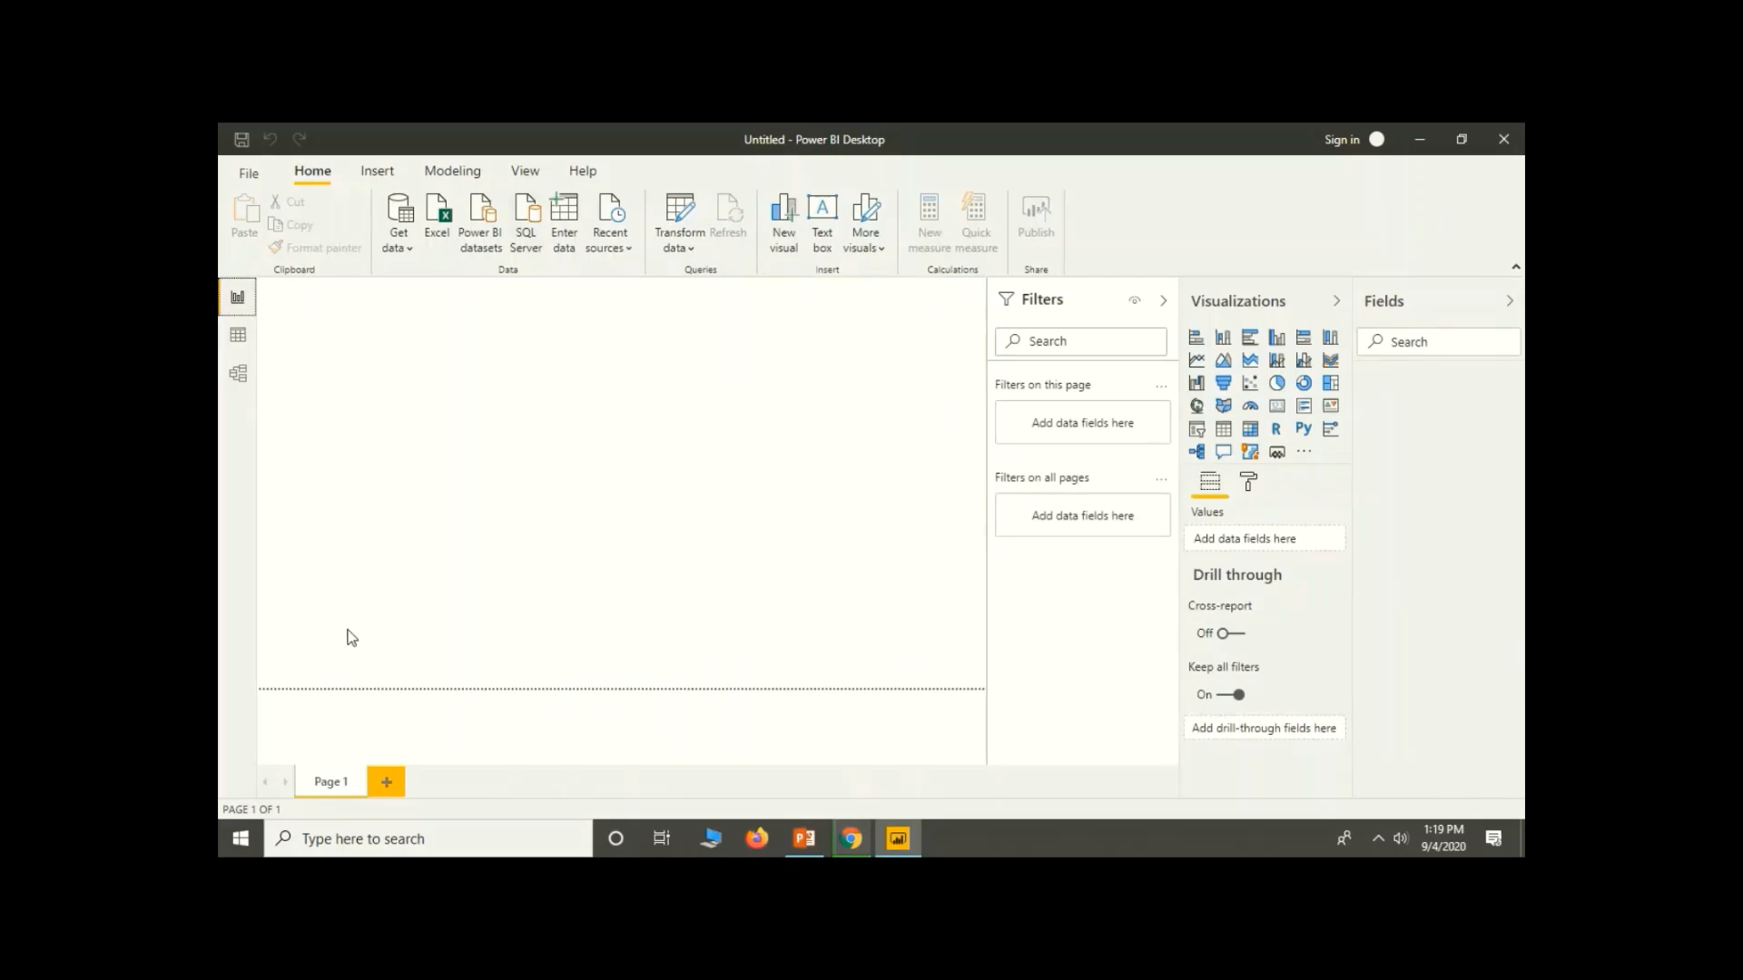
{"action": "mouse_move", "coordinate": [238, 297]}
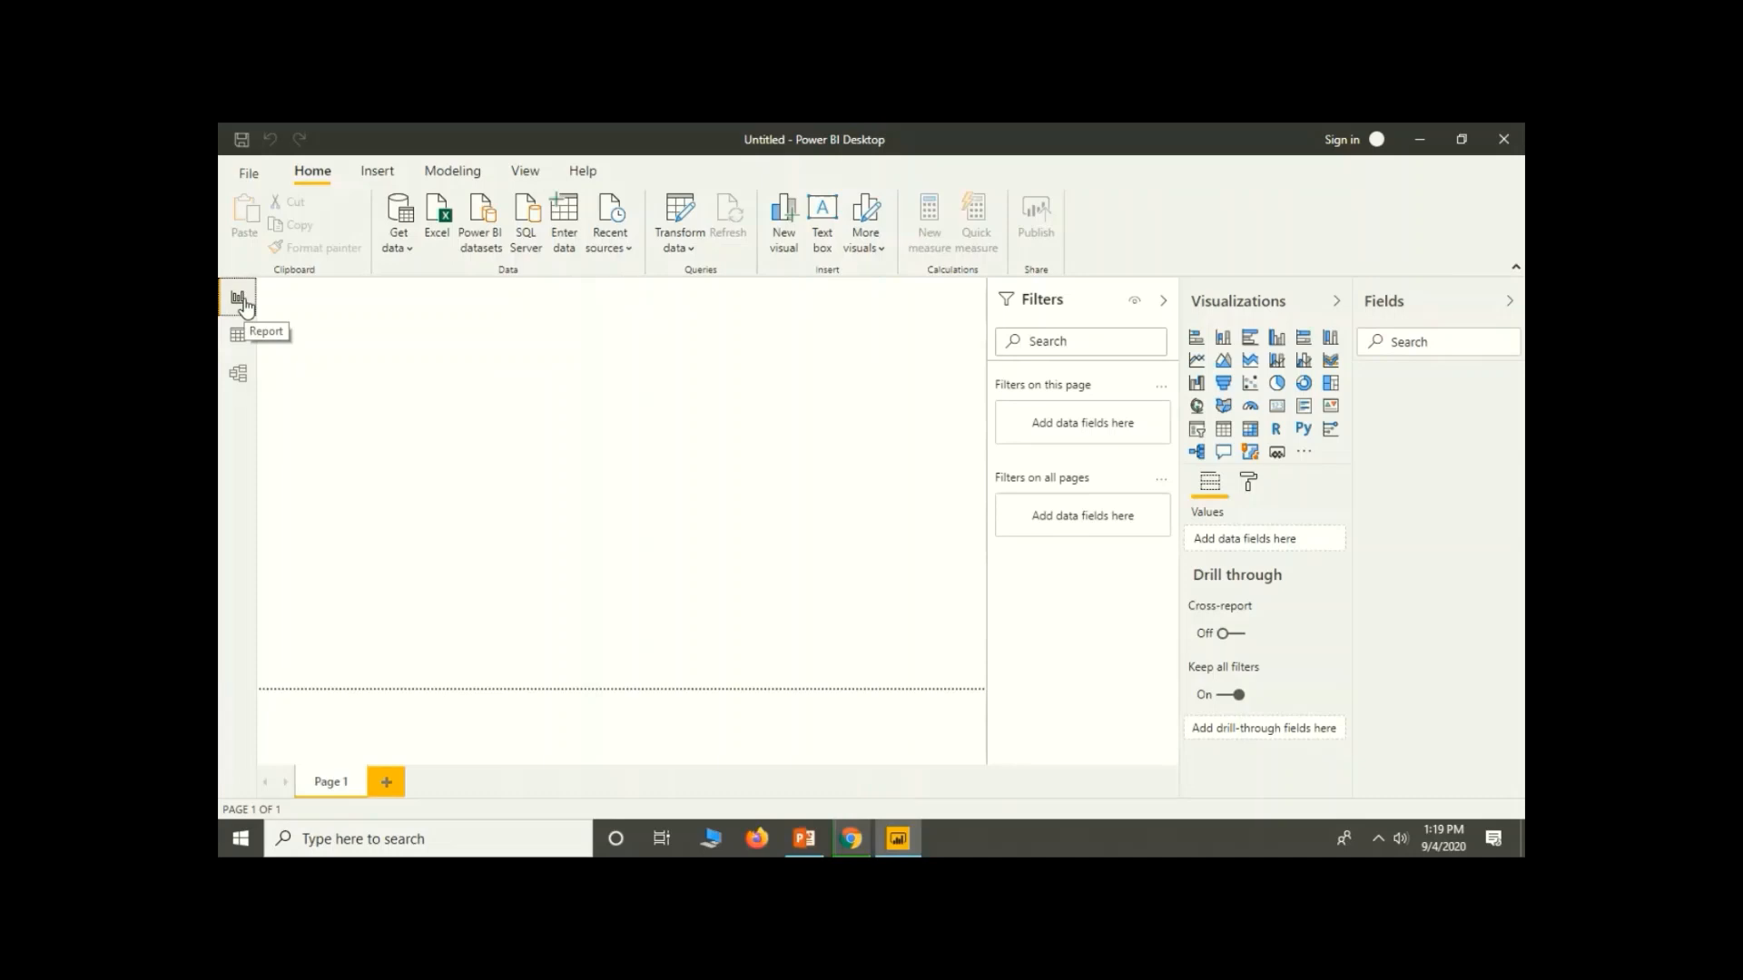
{"action": "mouse_move", "coordinate": [246, 350]}
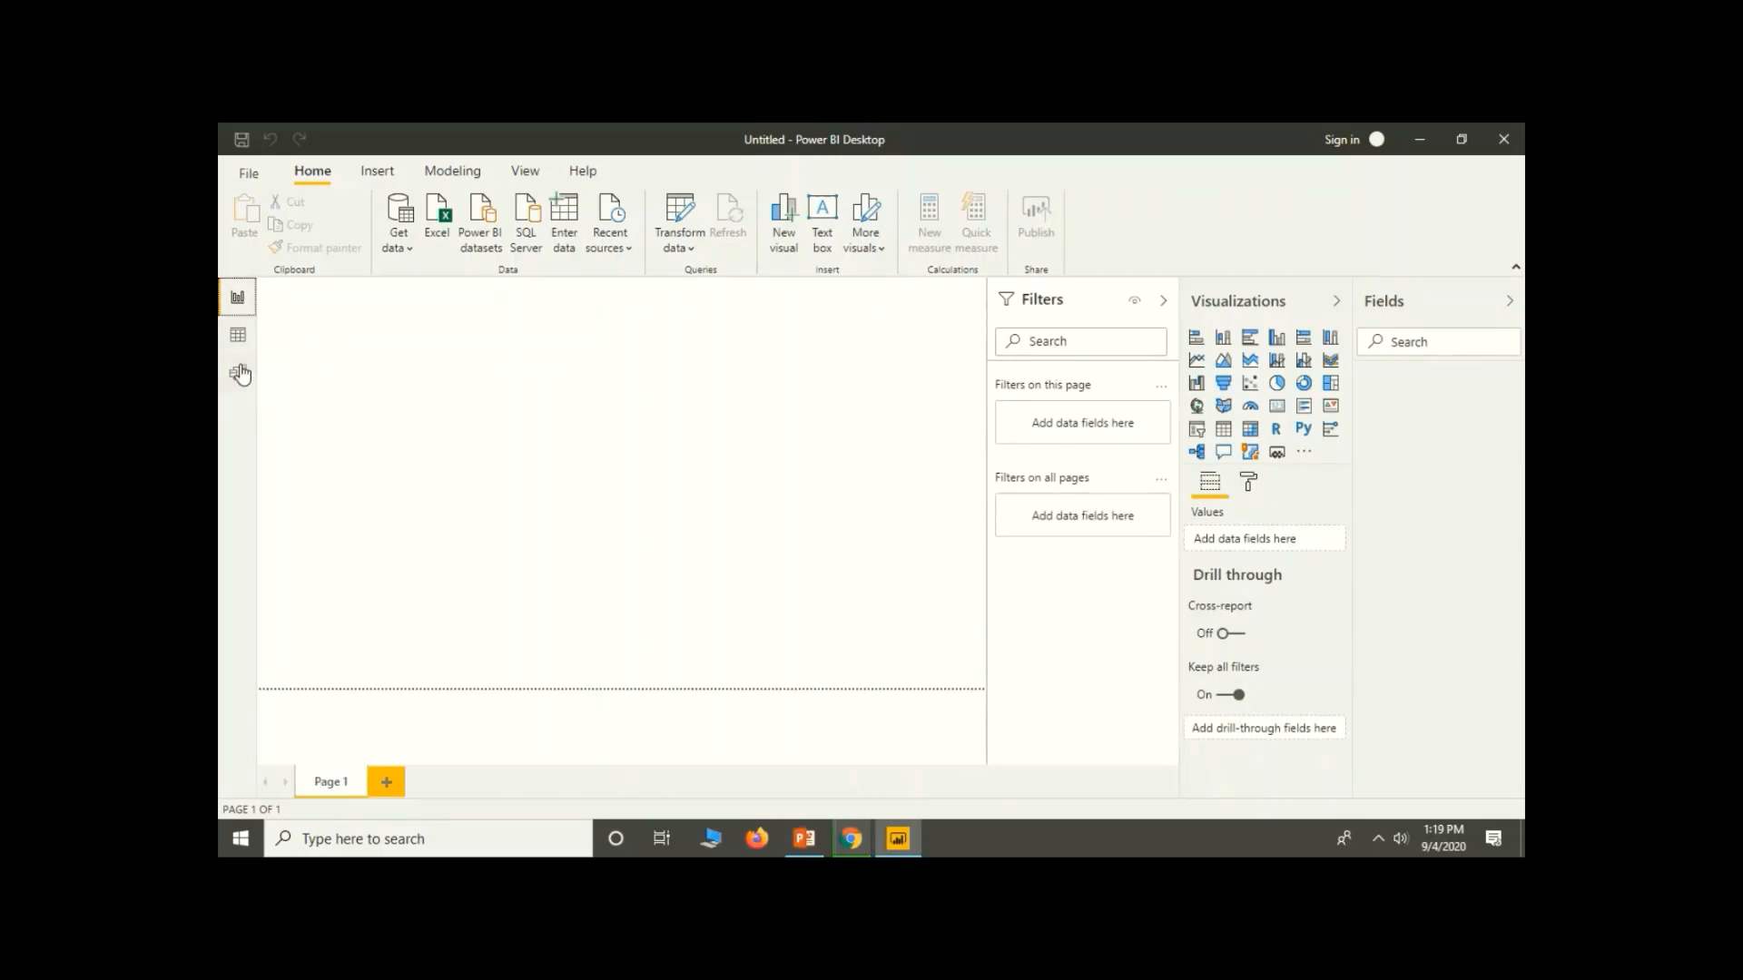
{"action": "left_click", "coordinate": [237, 334]}
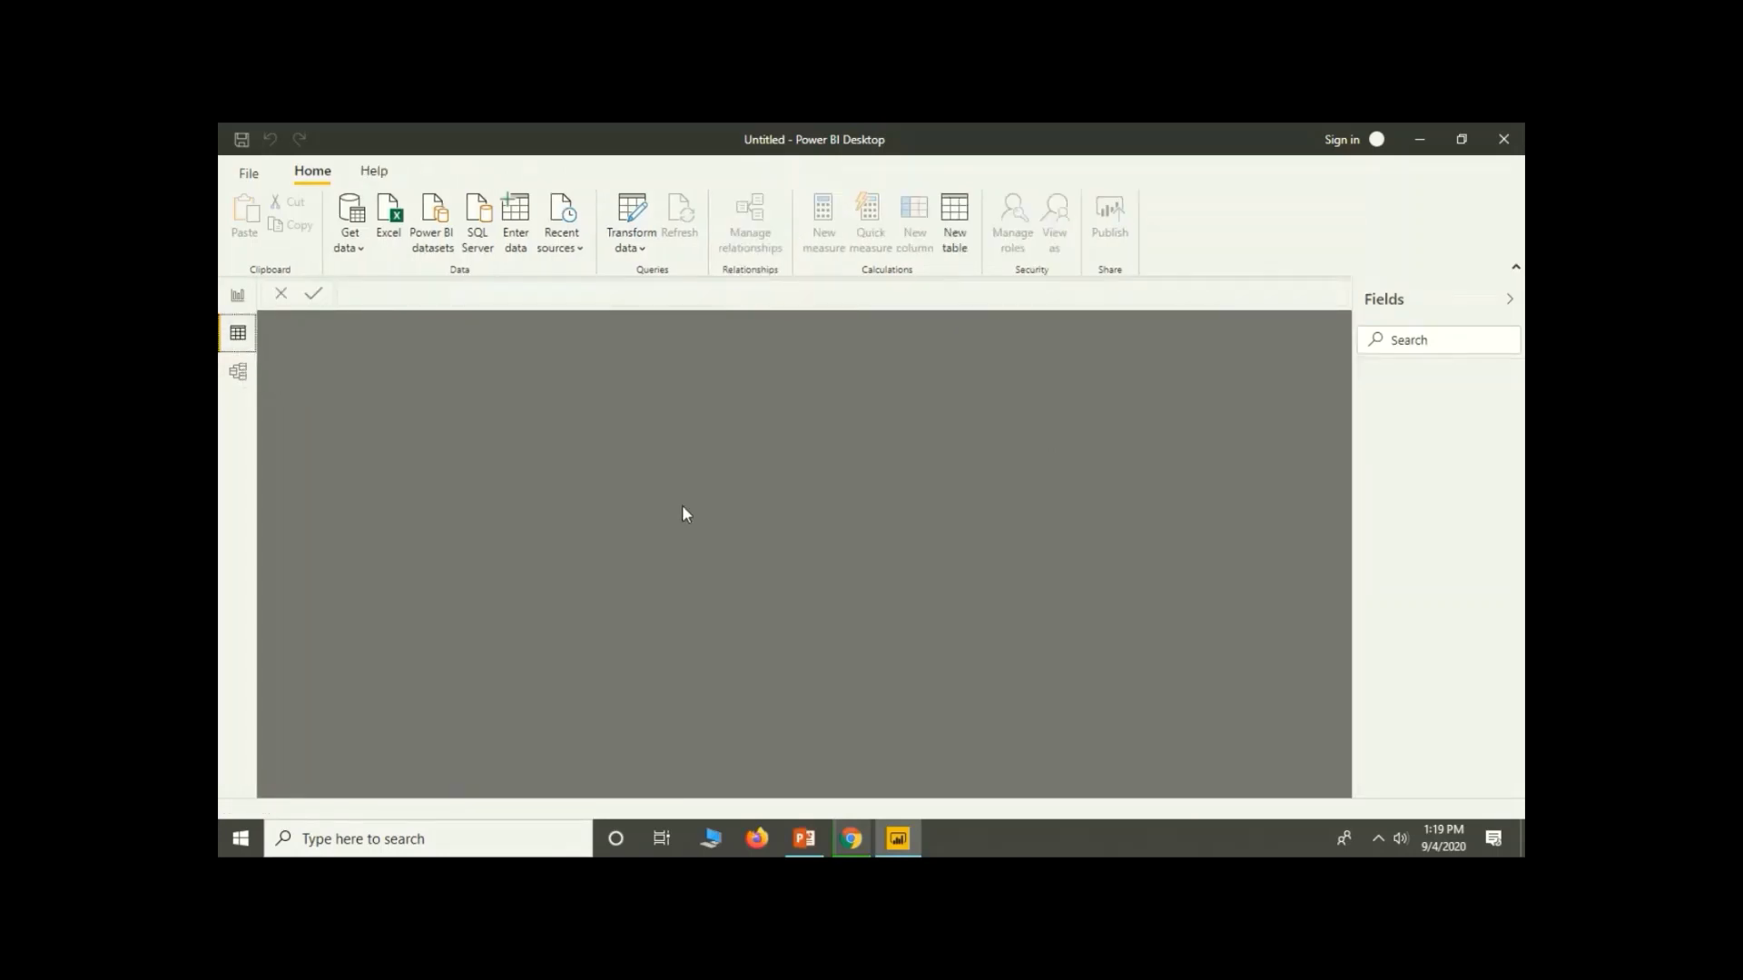
{"action": "left_click", "coordinate": [237, 371]}
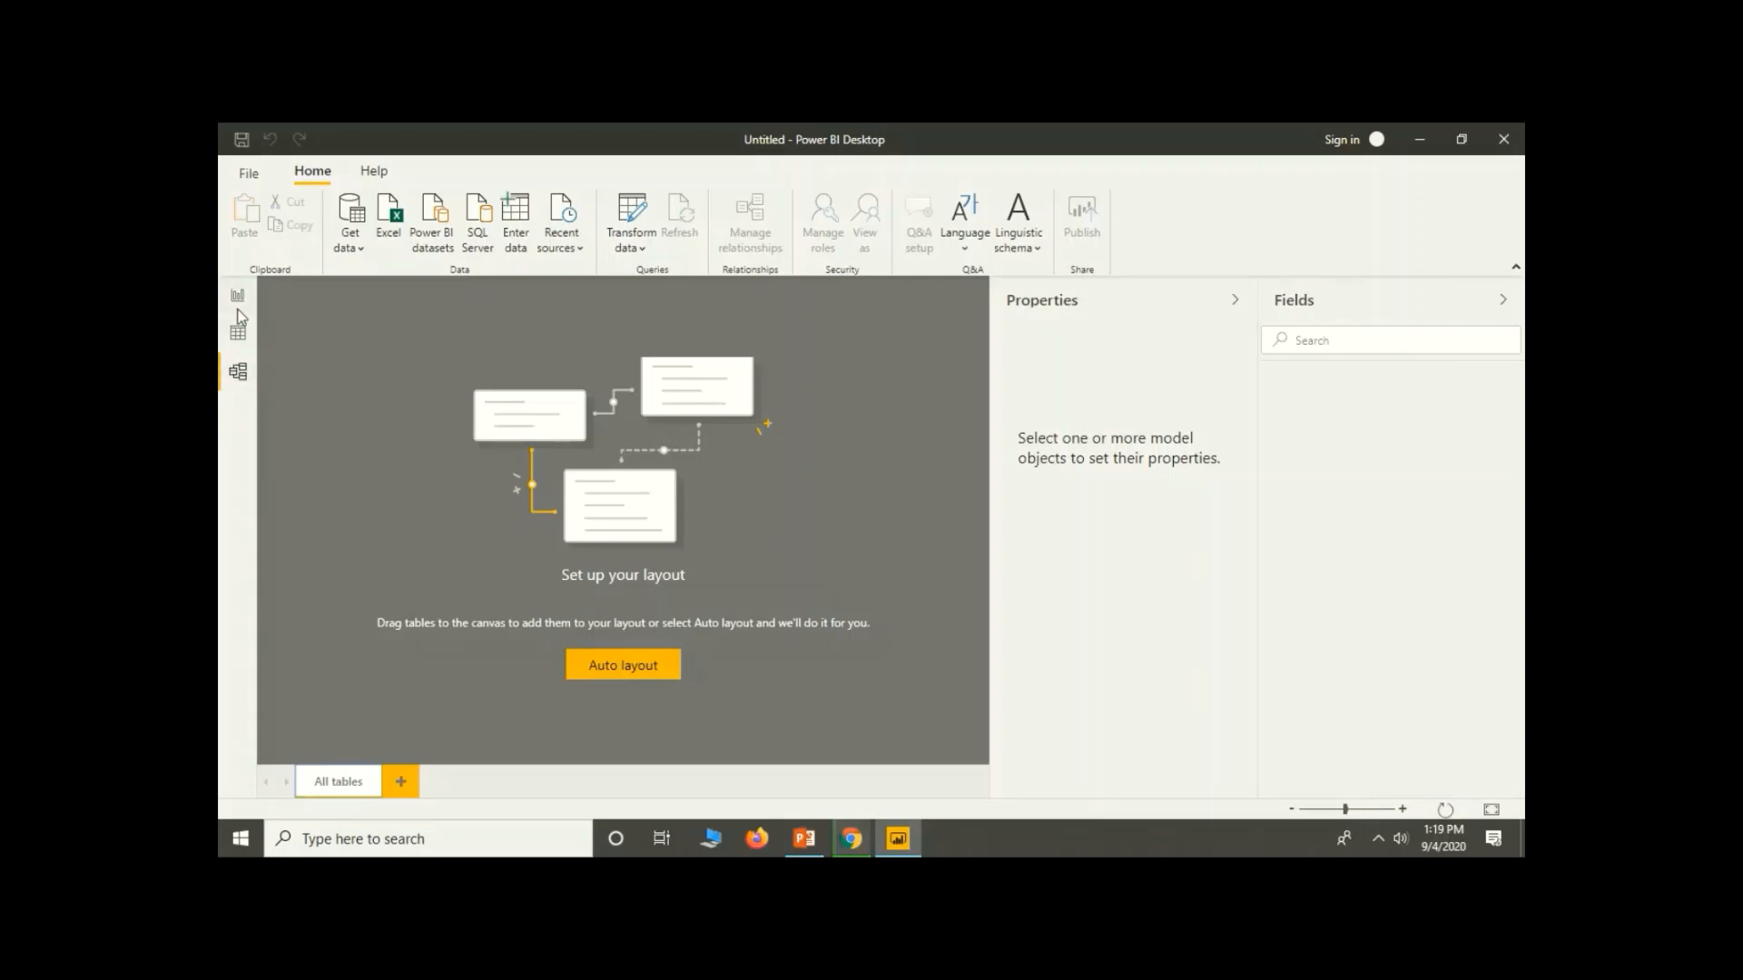
{"action": "mouse_move", "coordinate": [254, 390]}
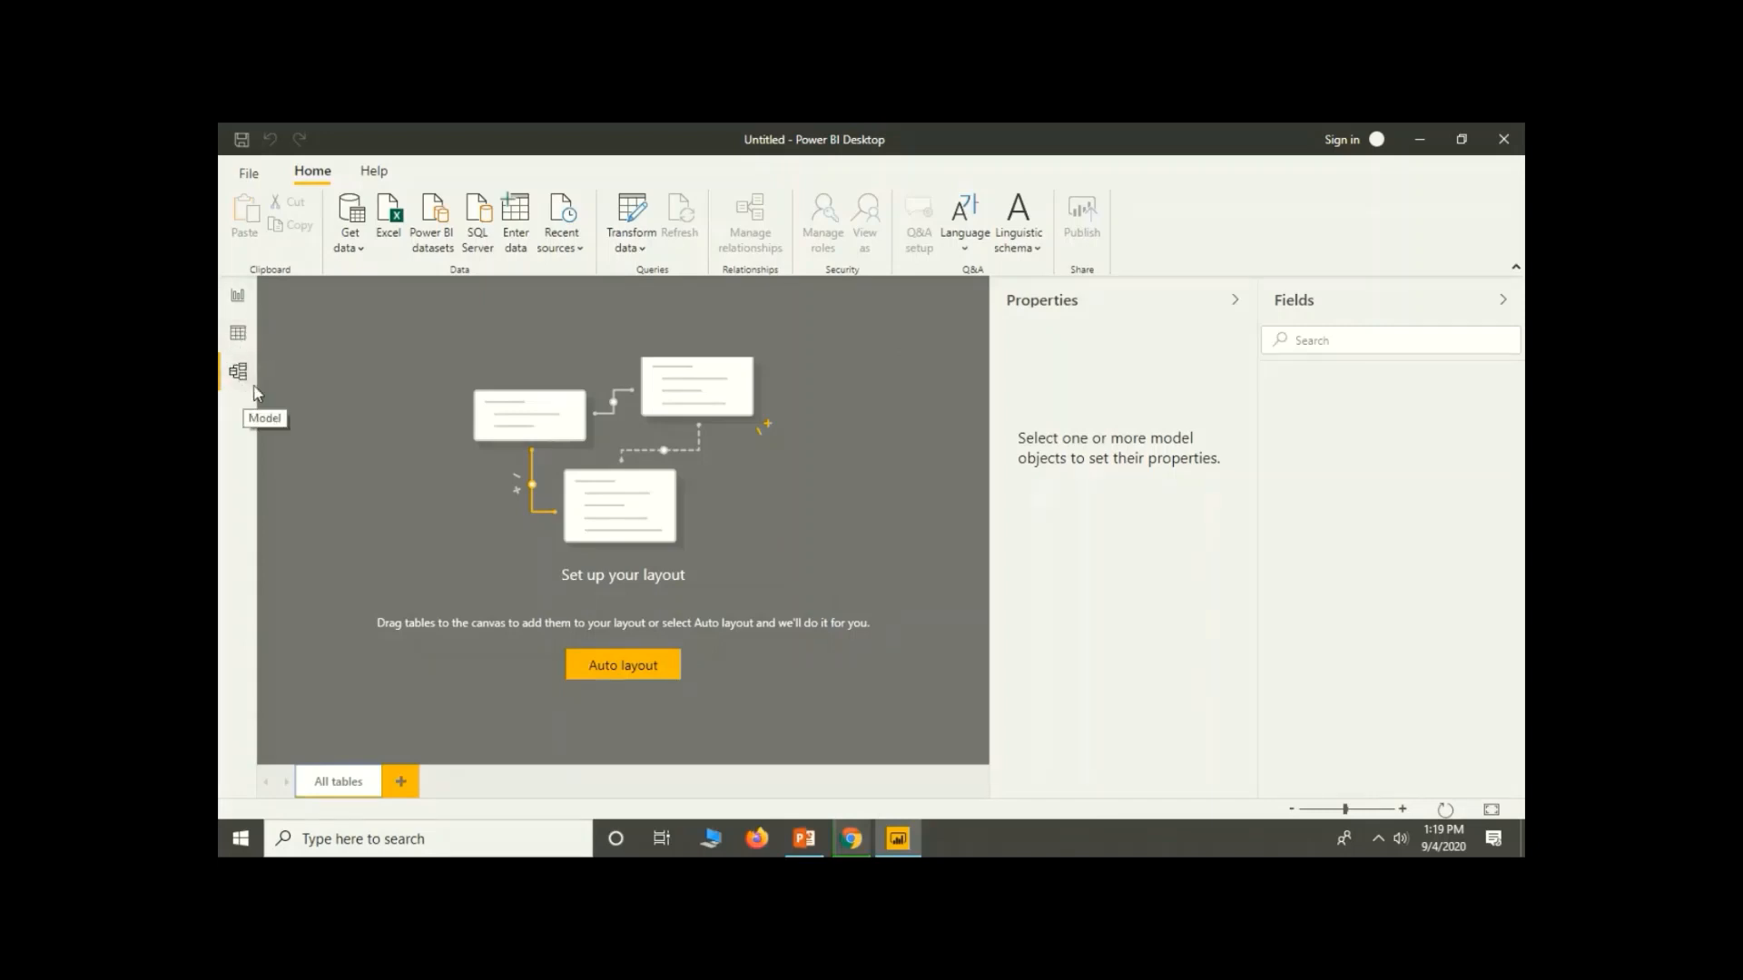
{"action": "mouse_move", "coordinate": [942, 376]}
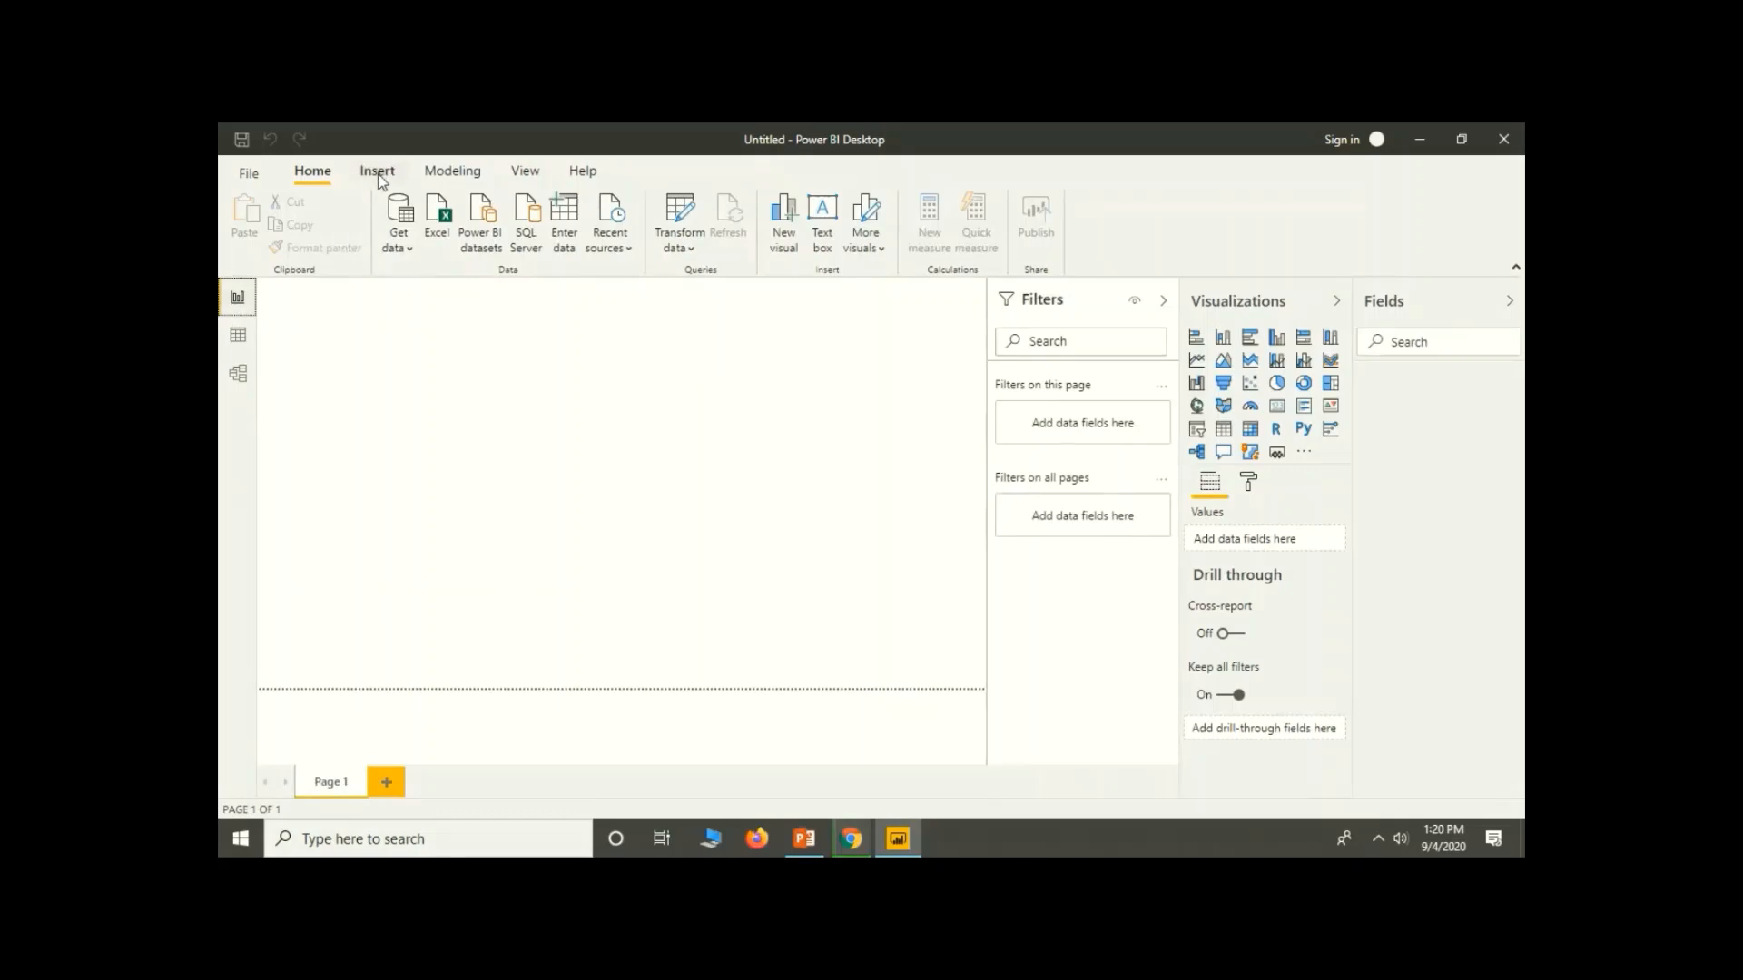
{"action": "left_click", "coordinate": [376, 170]}
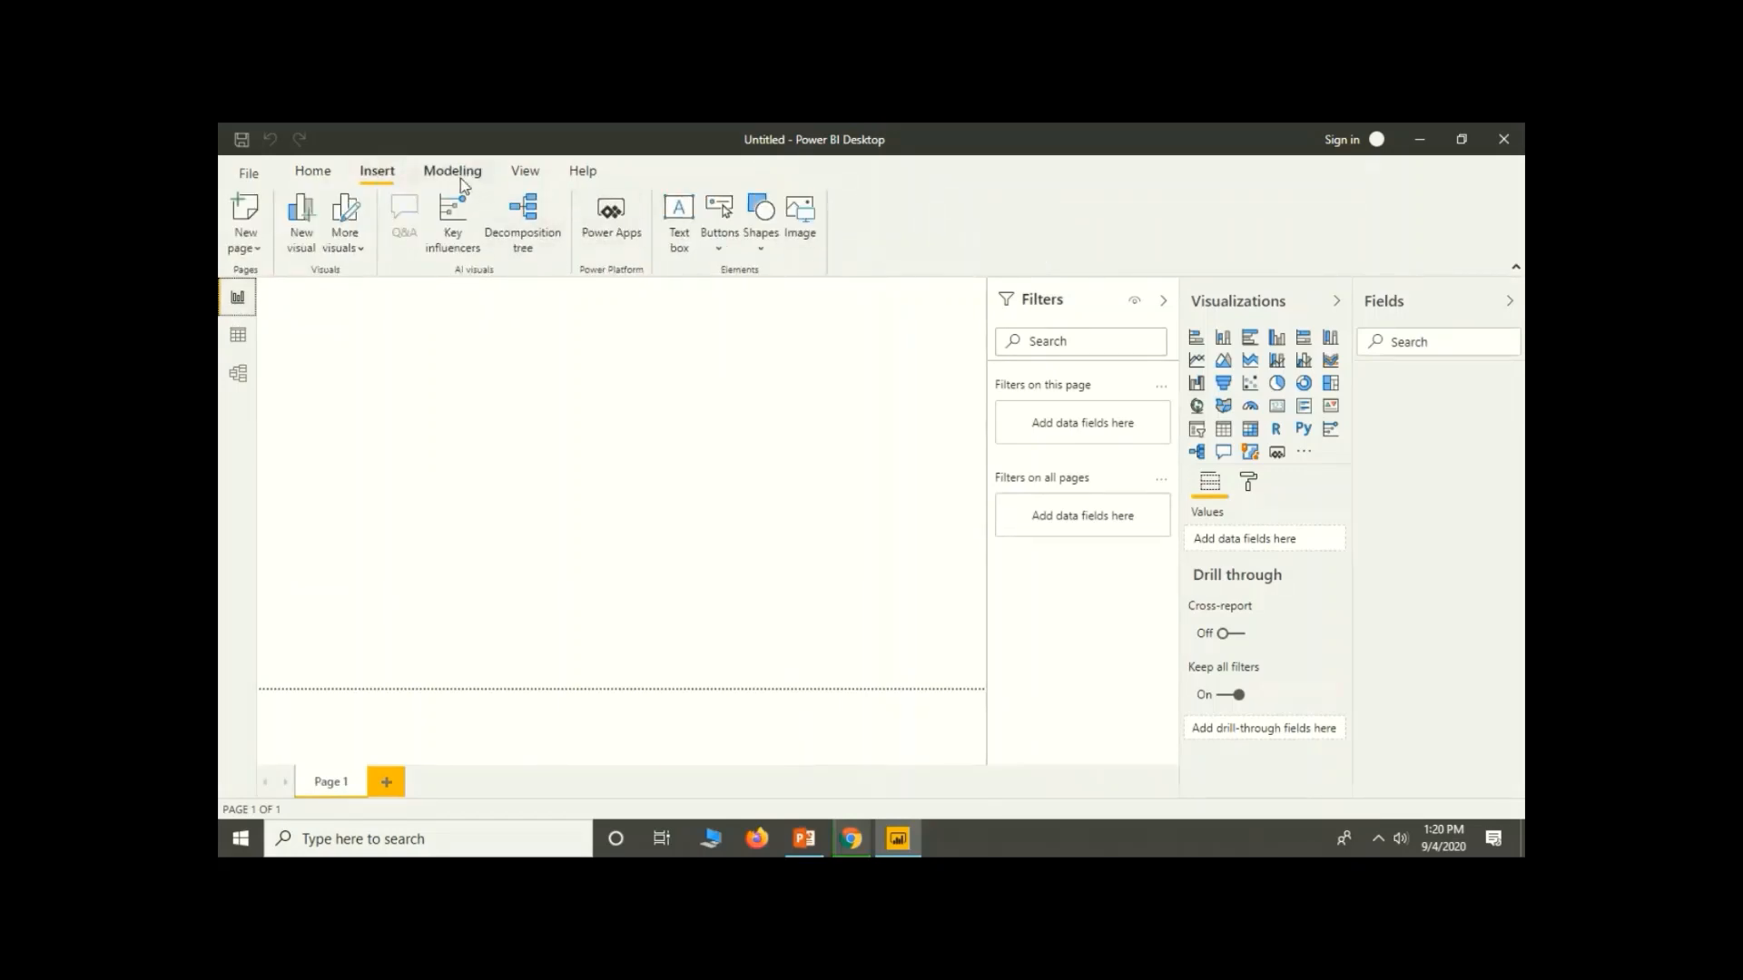
{"action": "left_click", "coordinate": [451, 171]}
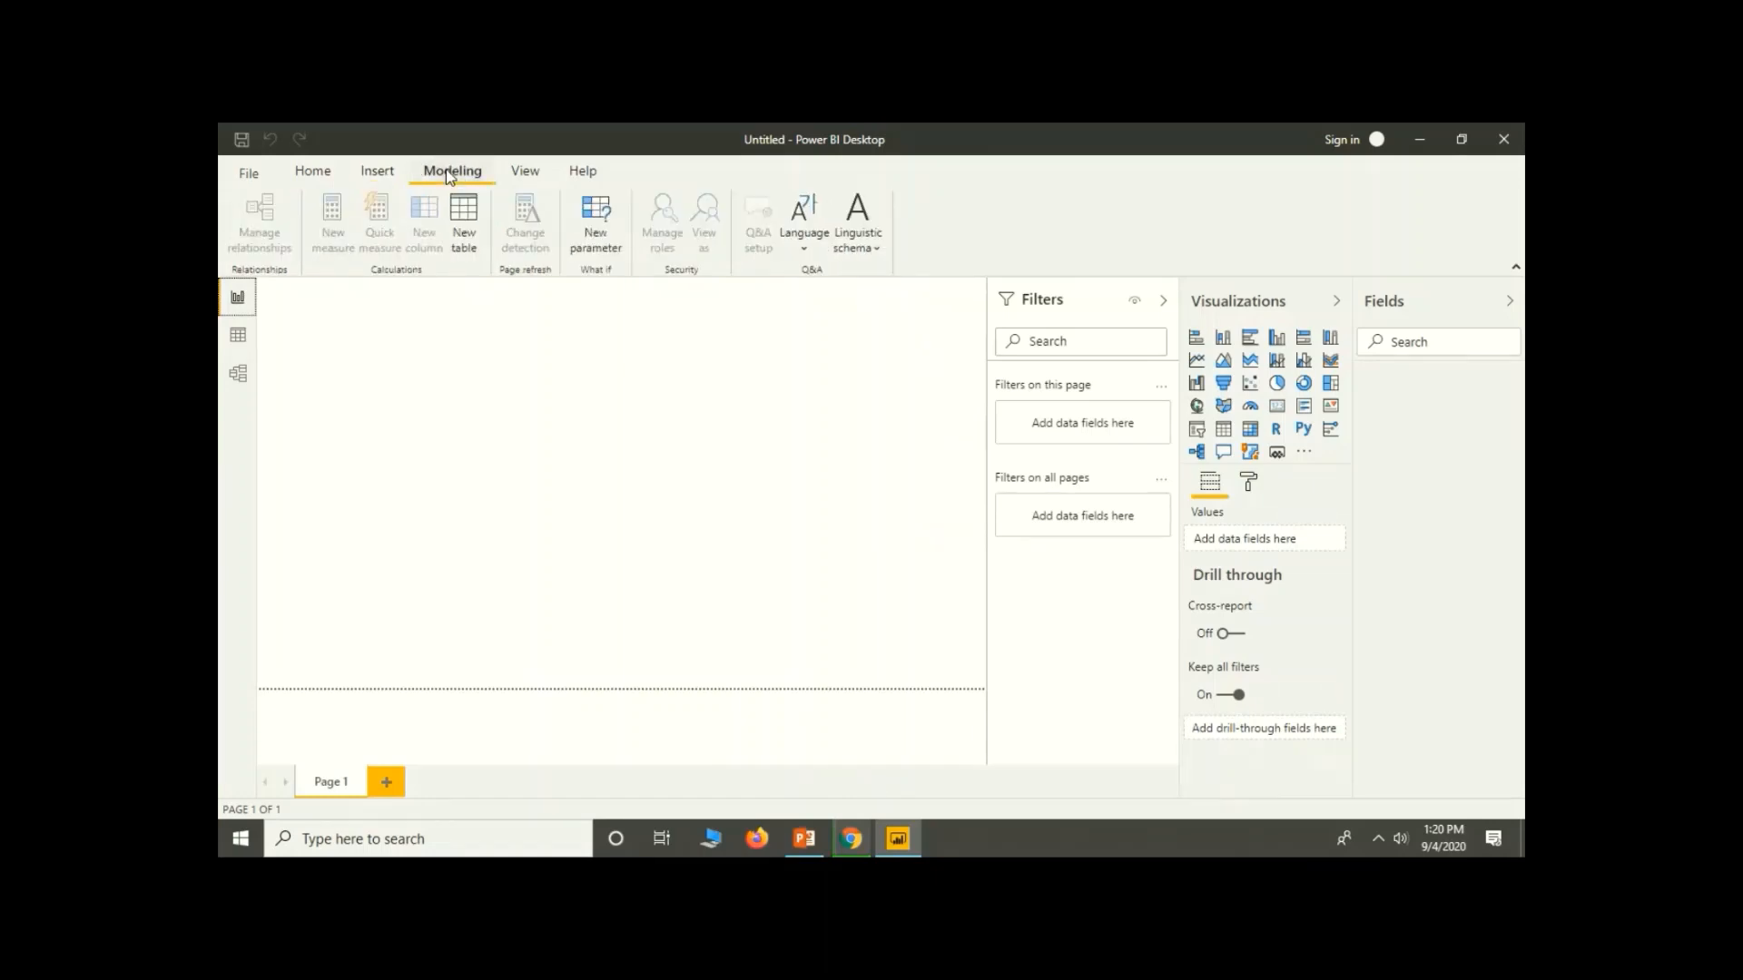
{"action": "left_click", "coordinate": [524, 171]}
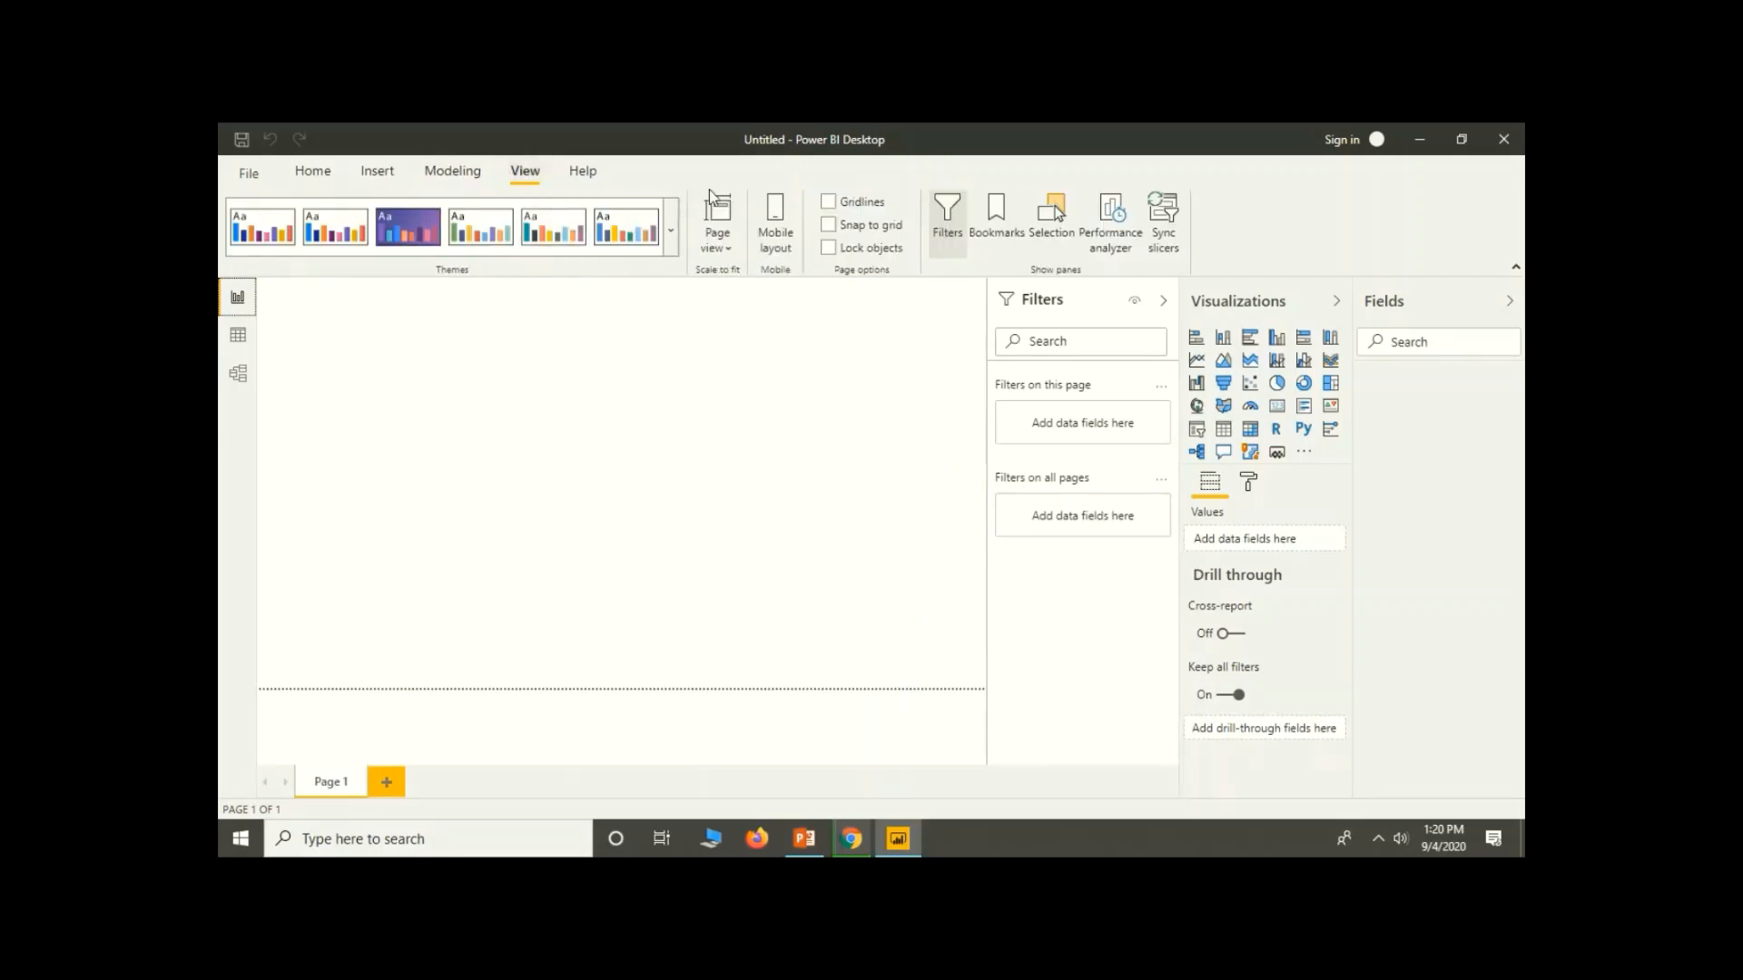
{"action": "left_click", "coordinate": [581, 171]}
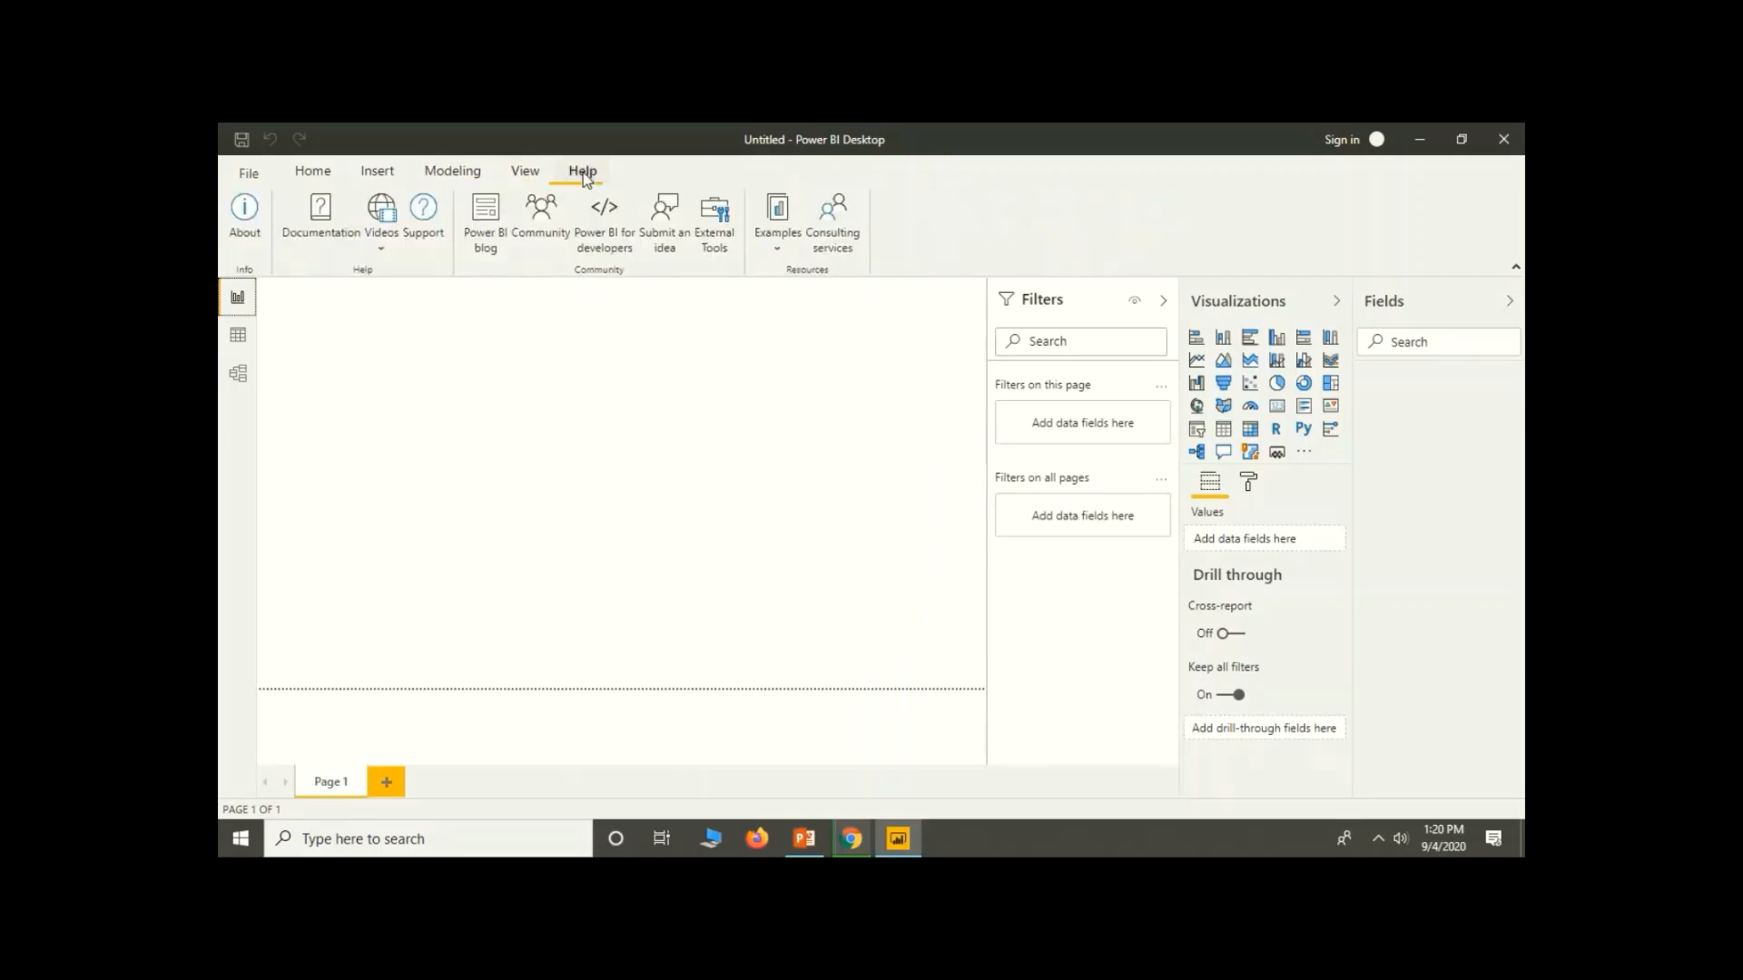
{"action": "left_click", "coordinate": [313, 171]}
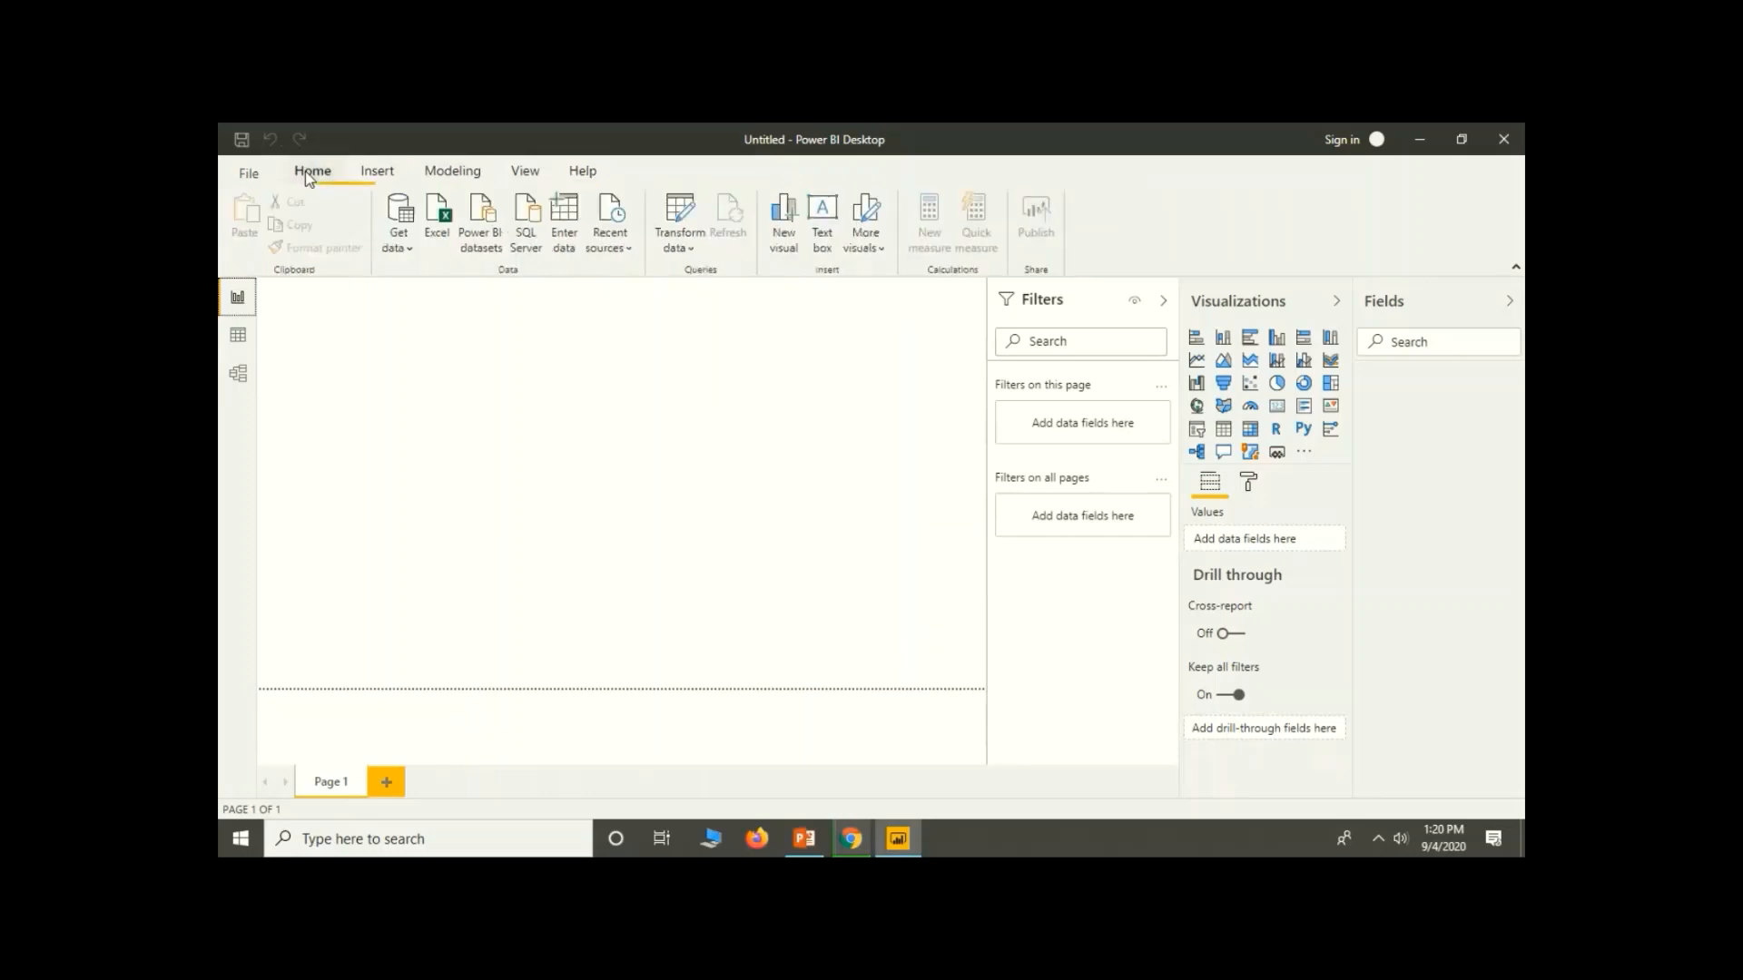